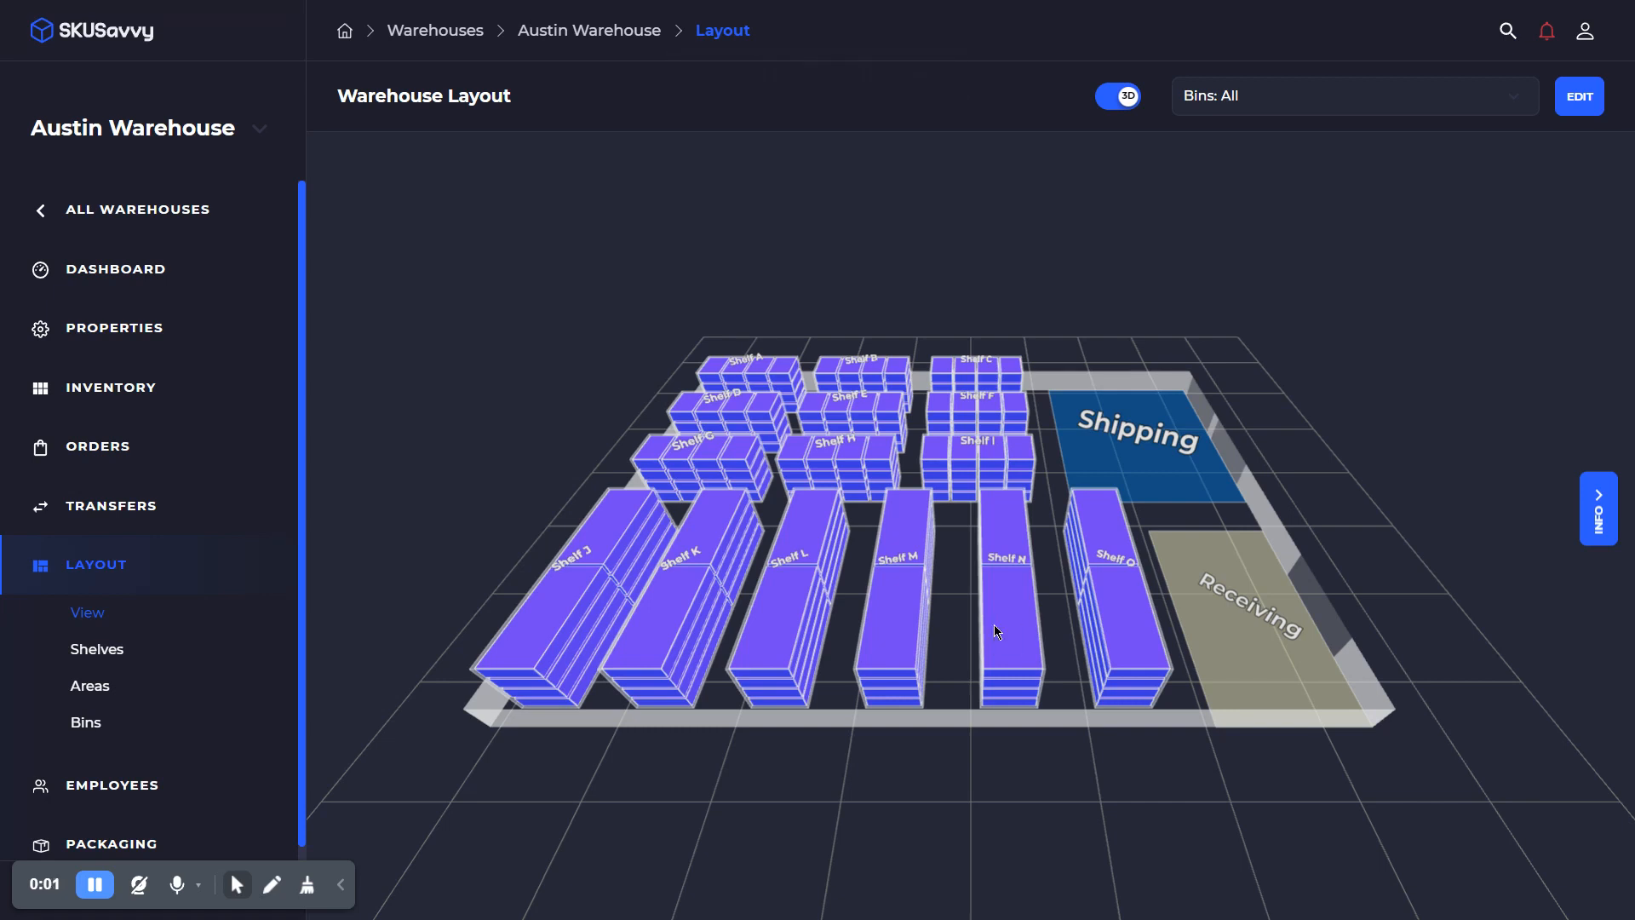
{"action": "mouse_move", "coordinate": [730, 470]}
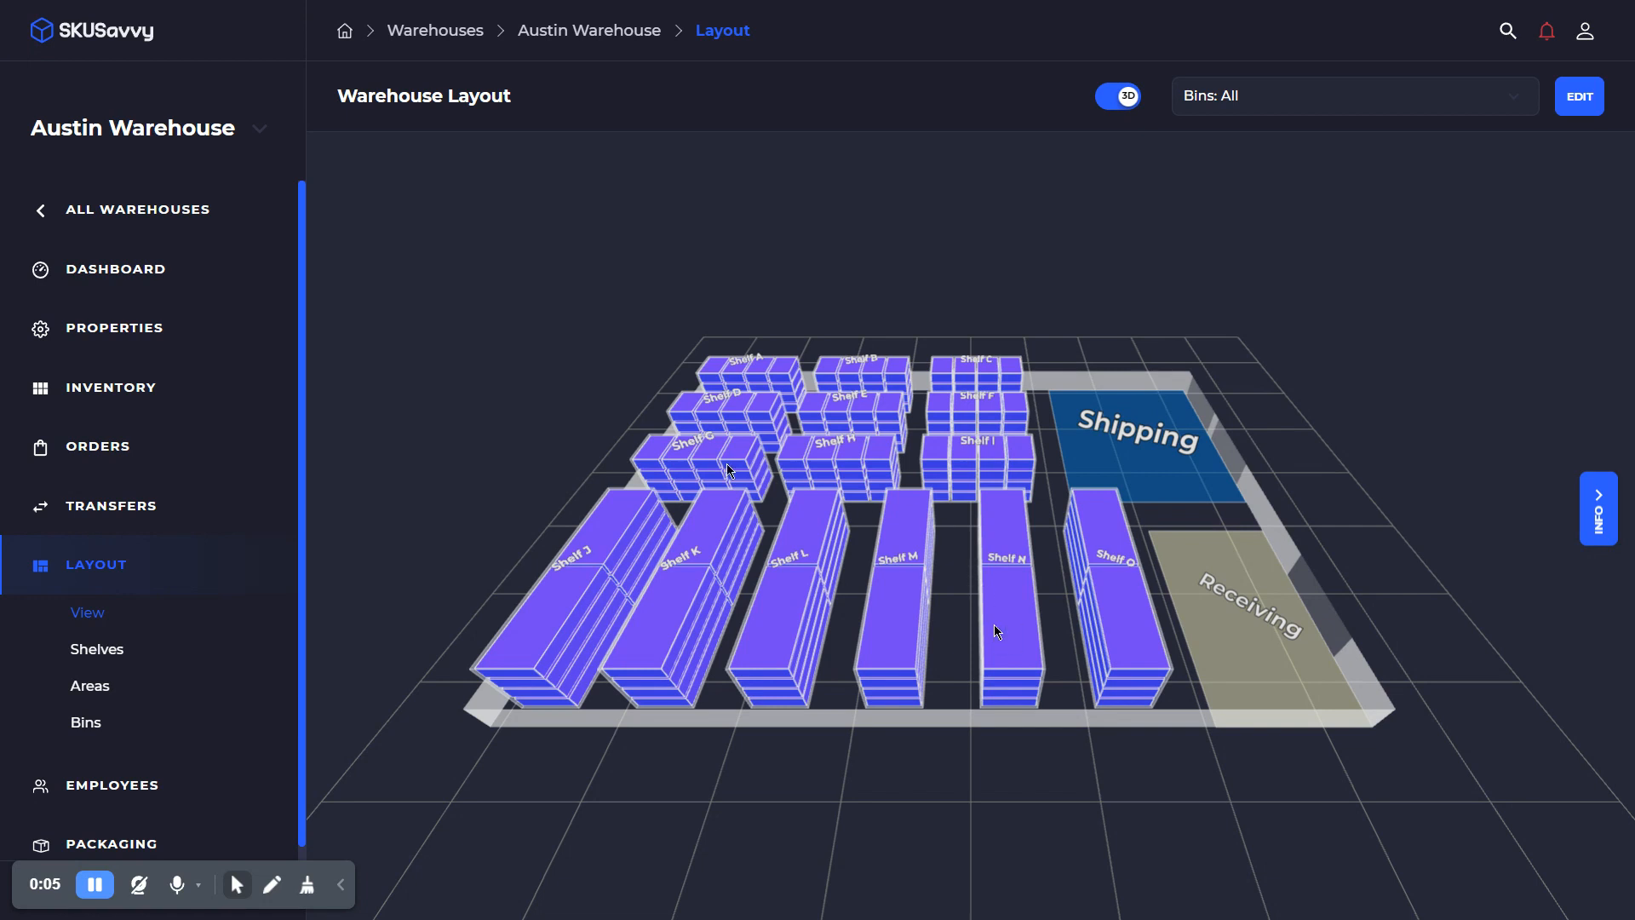
{"action": "mouse_move", "coordinate": [1000, 633]}
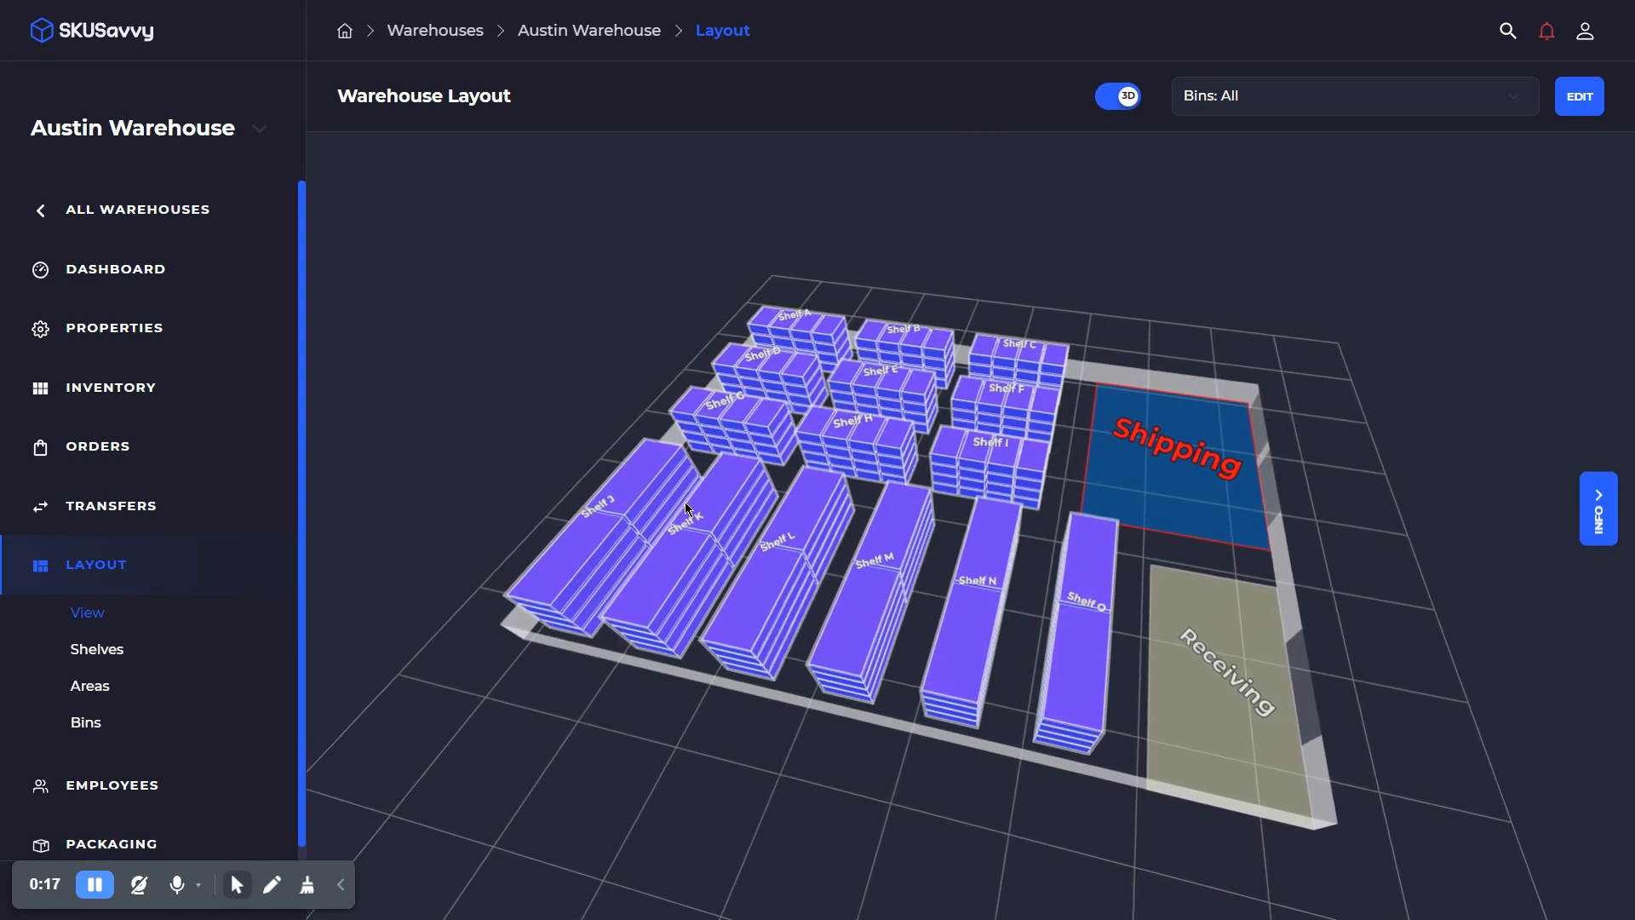
{"action": "mouse_move", "coordinate": [959, 506]}
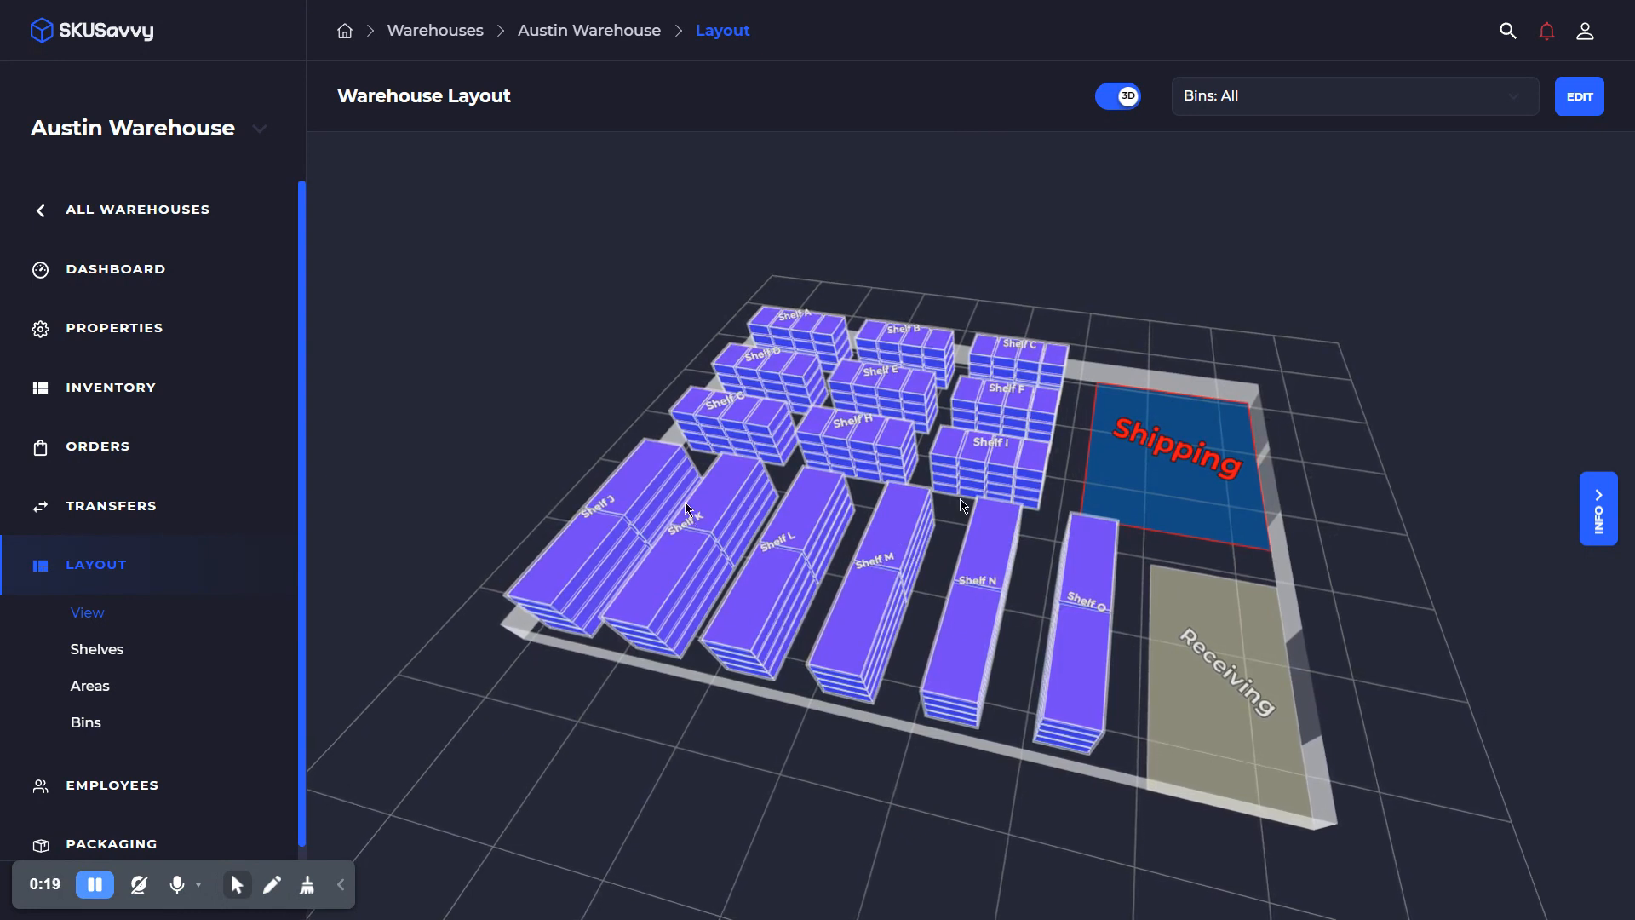
{"action": "mouse_move", "coordinate": [104, 485]}
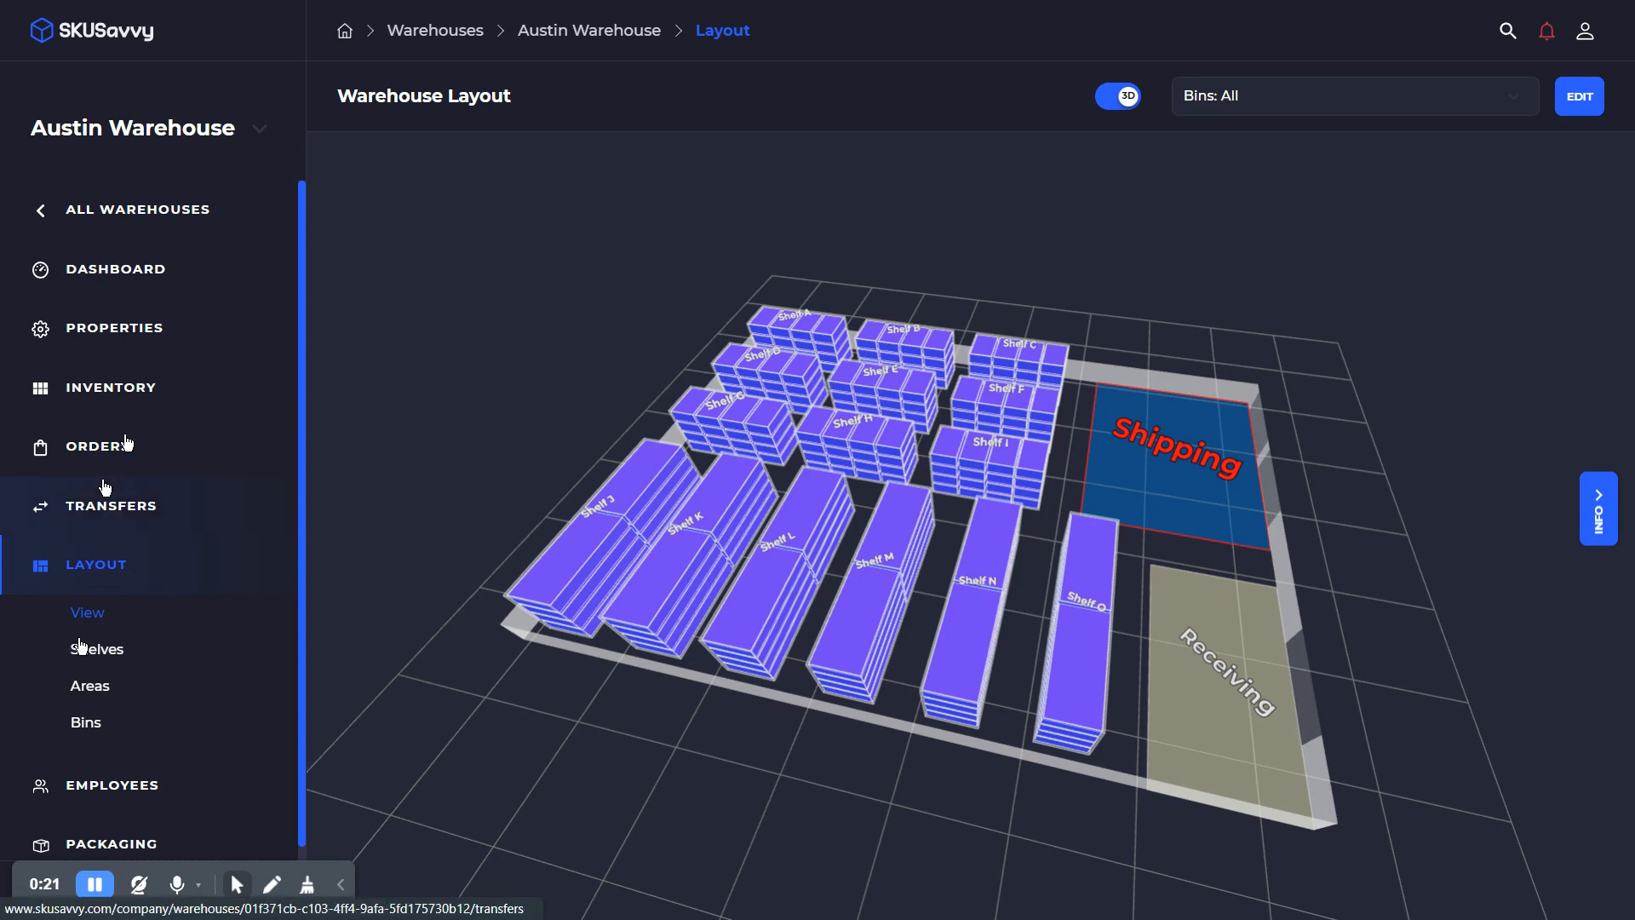
{"action": "mouse_move", "coordinate": [184, 159]}
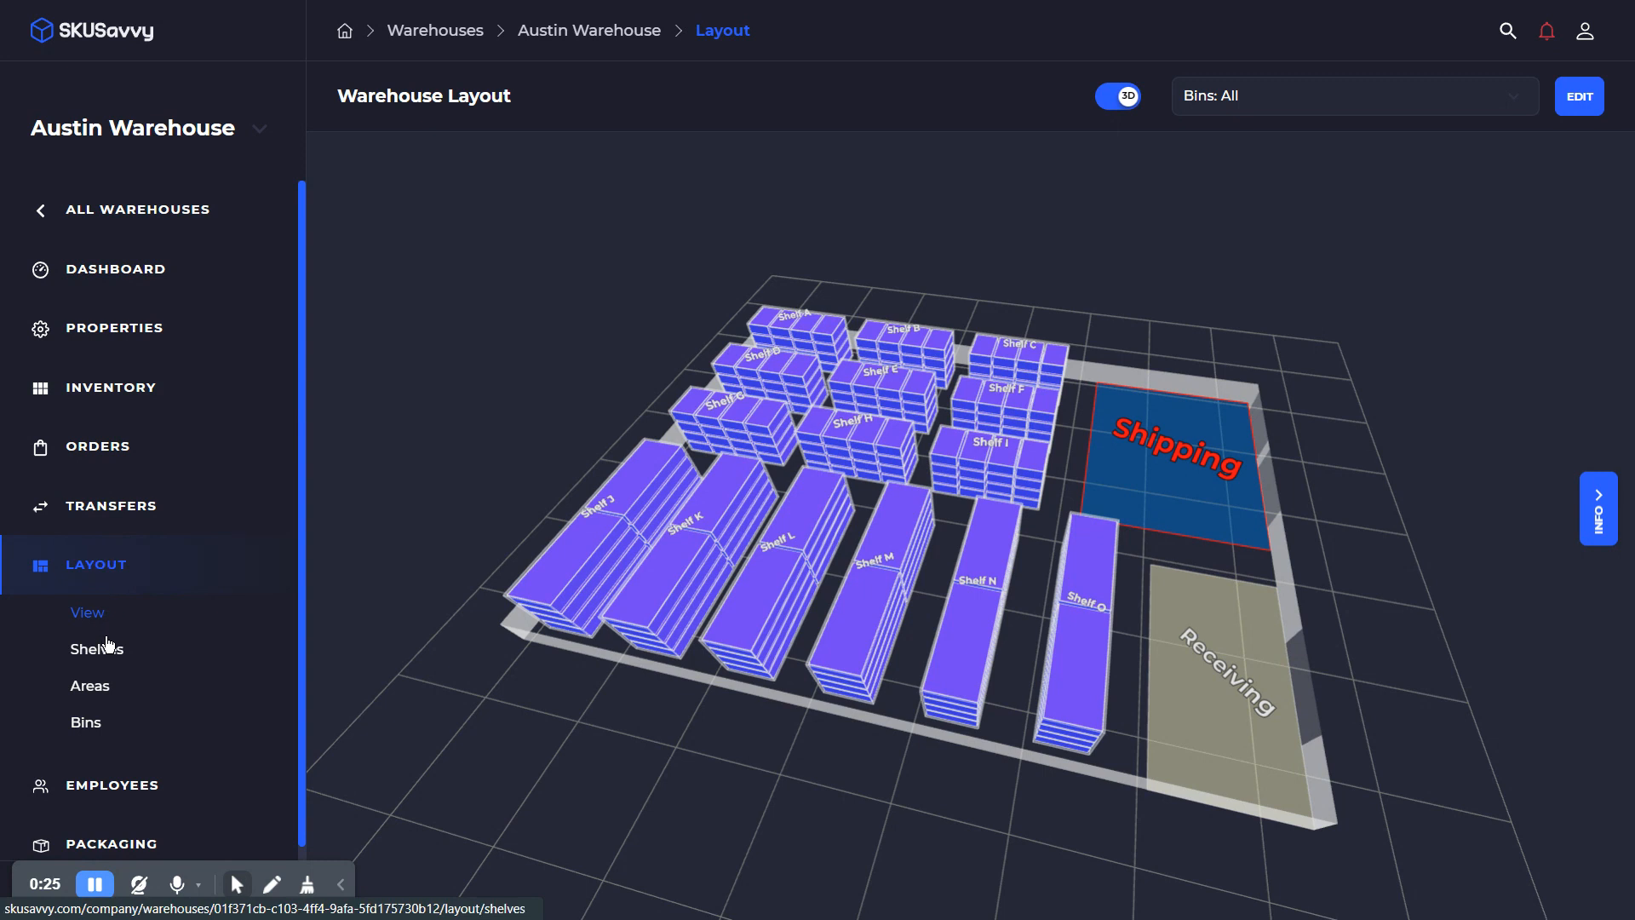
- Show the Bins list for Austin Warehouse with each bin's shelf and level
{"action": "left_click", "coordinate": [86, 722]}
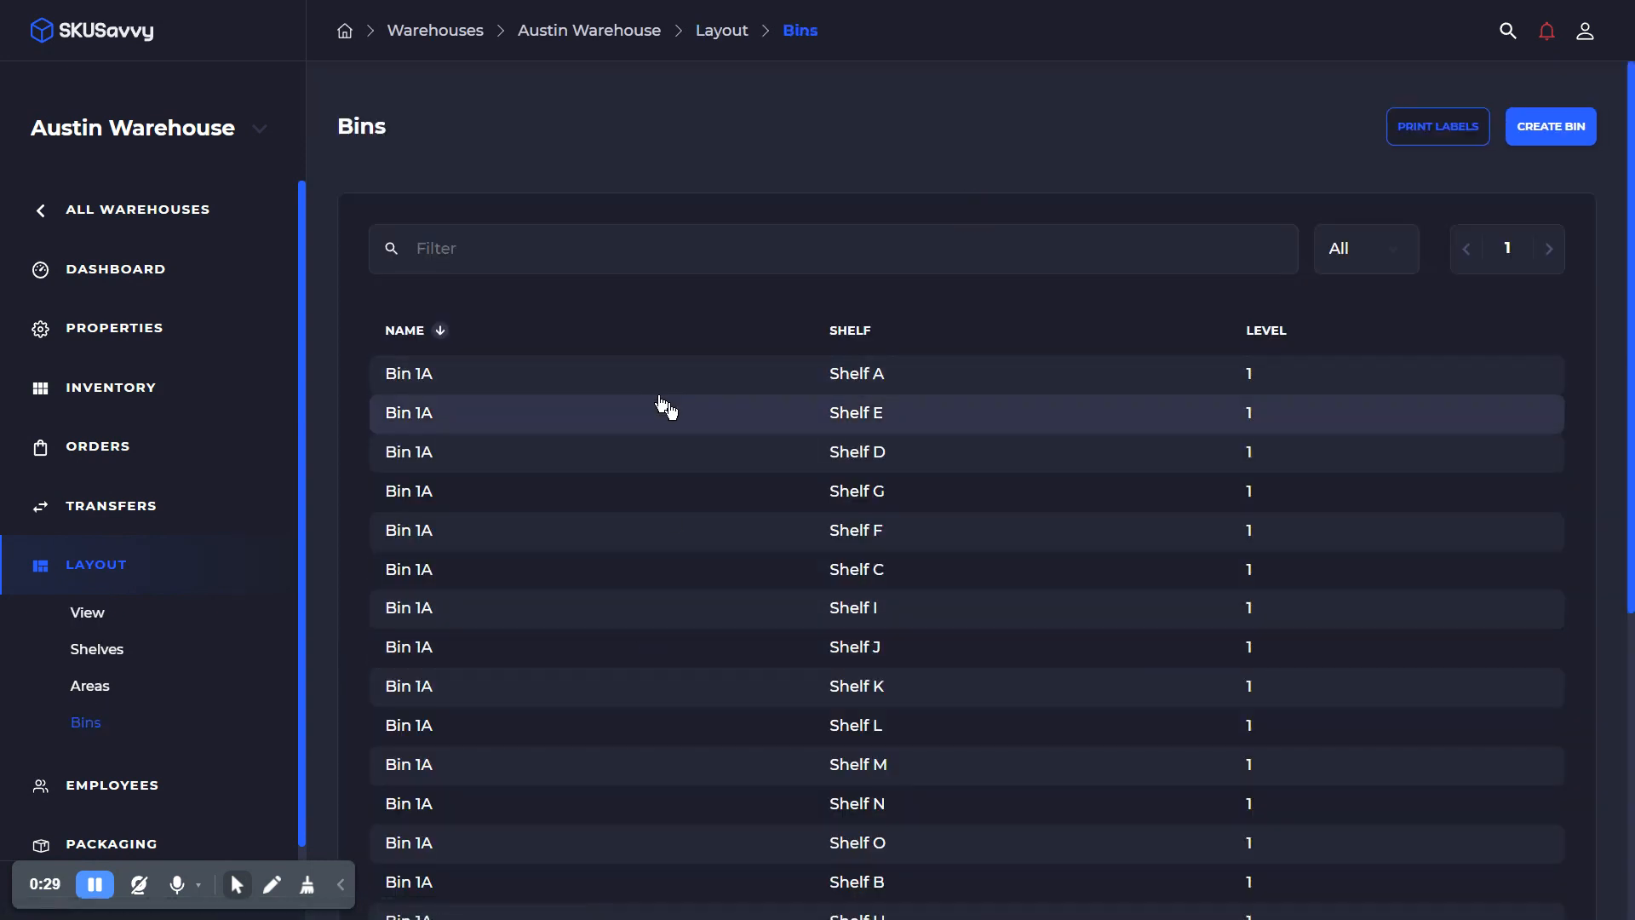
{"action": "mouse_move", "coordinate": [700, 517]}
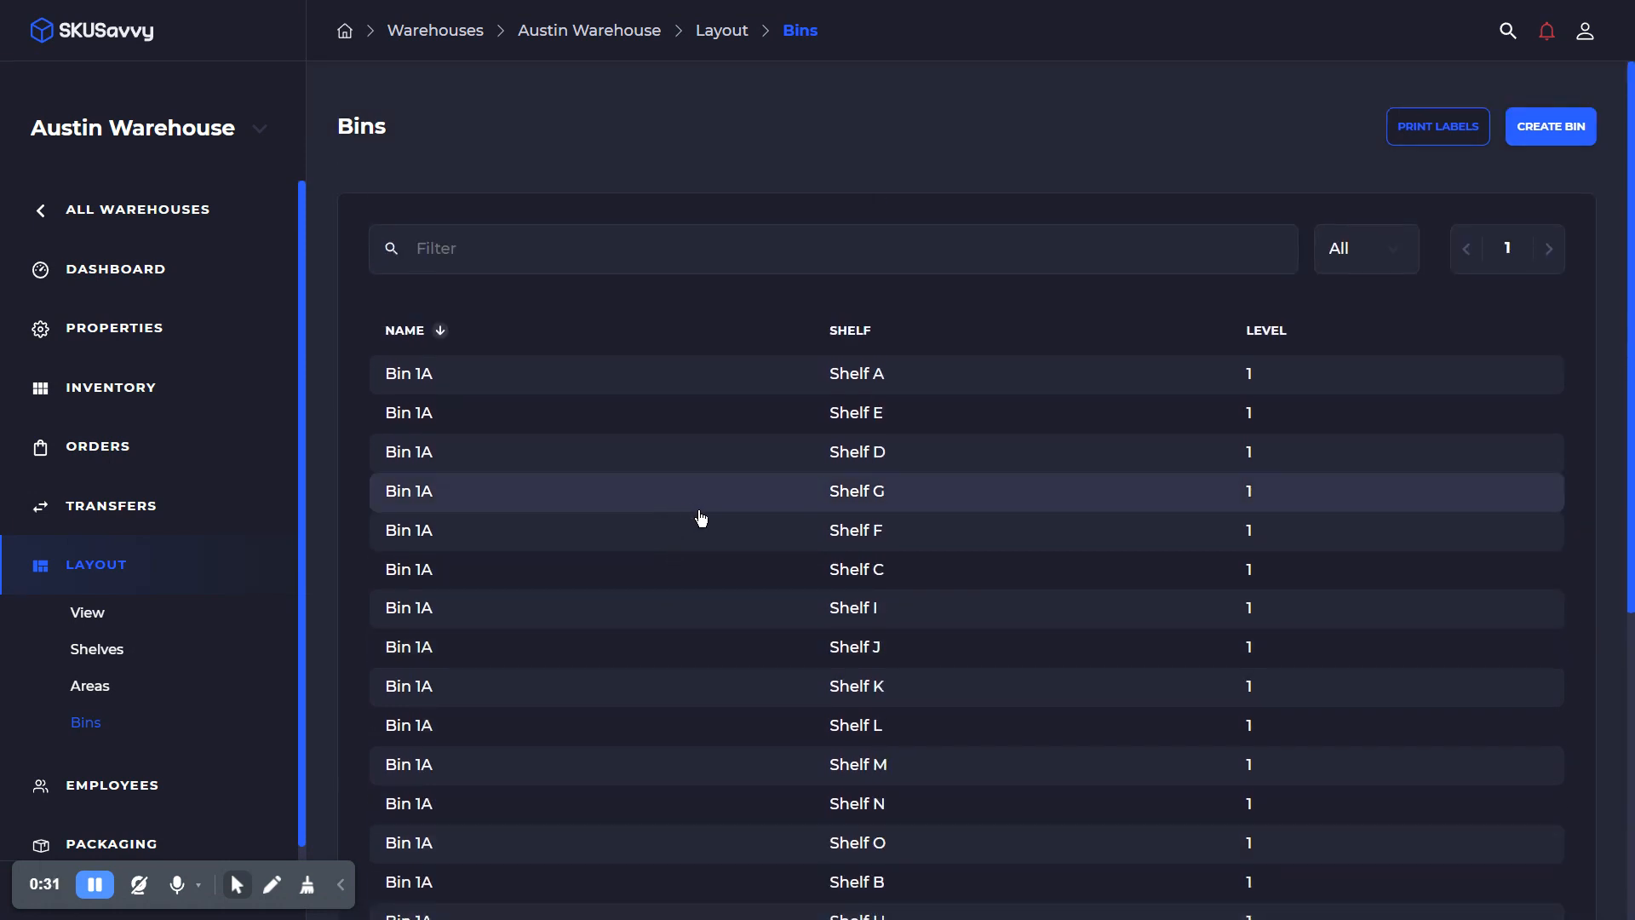
{"action": "mouse_move", "coordinate": [947, 488]}
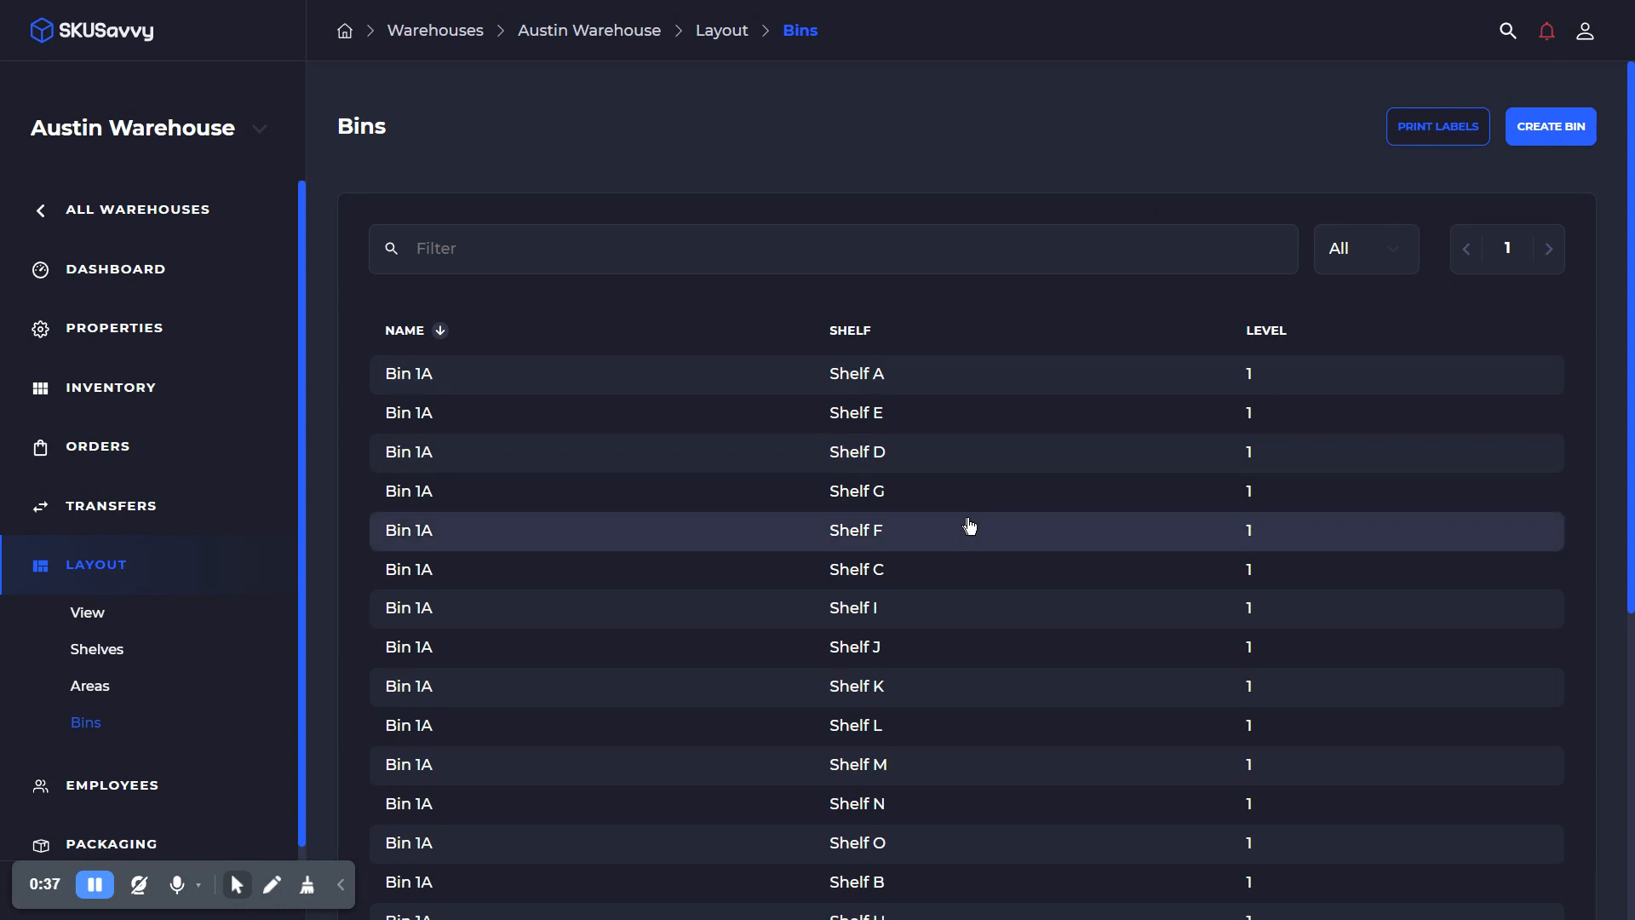
{"action": "mouse_move", "coordinate": [1384, 152]}
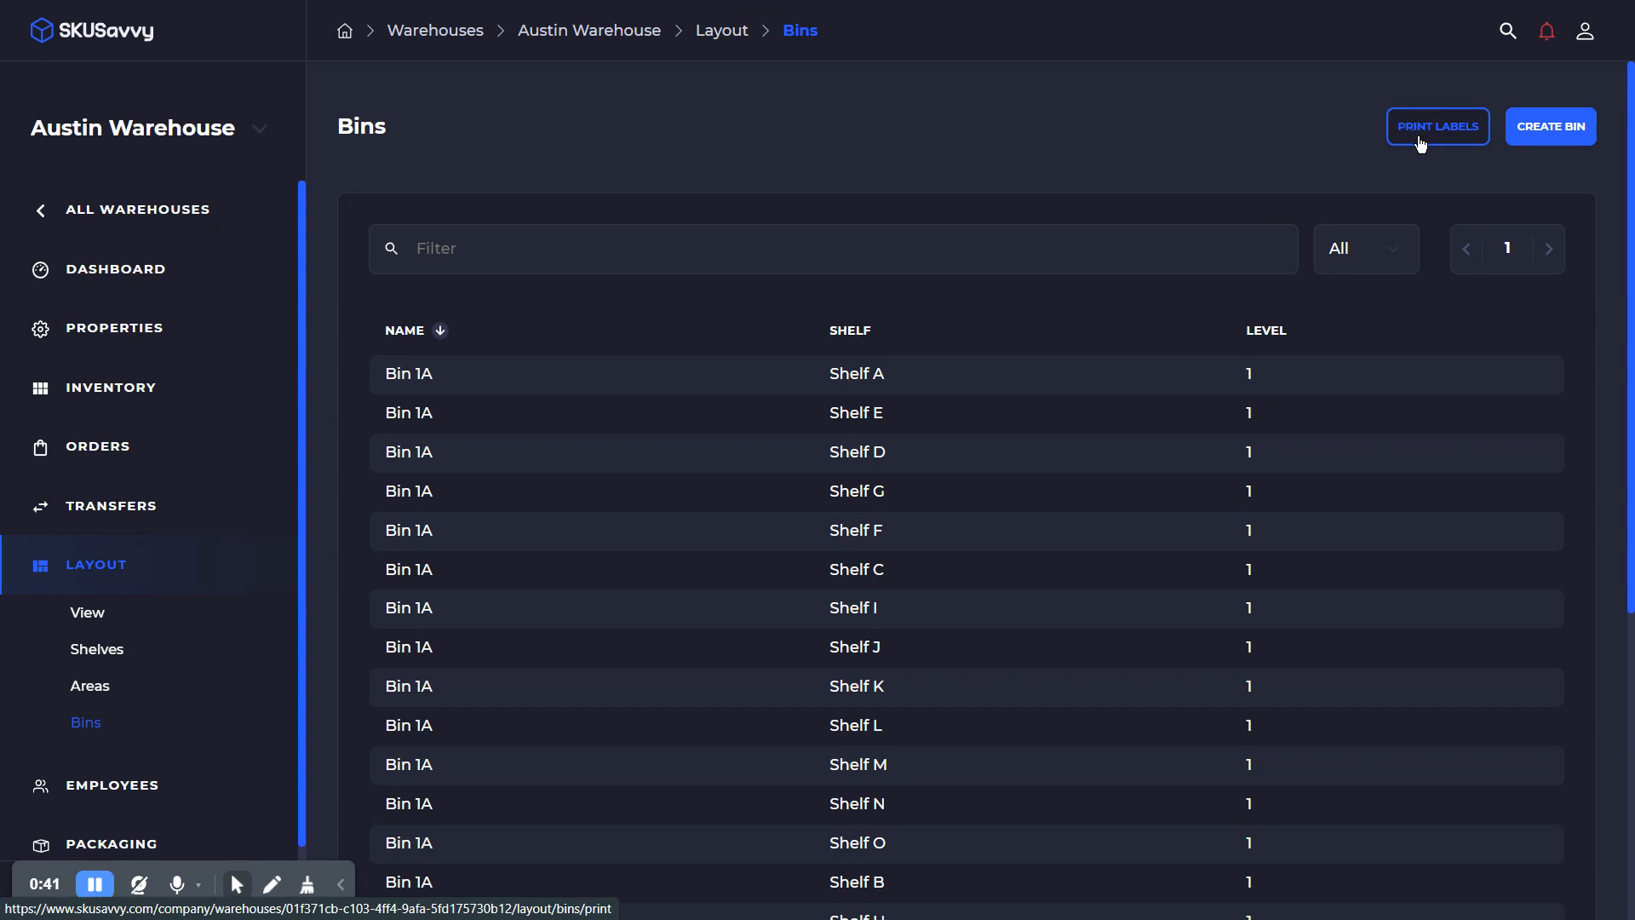
- Generate the Bin Barcodes page with a QR label for every Austin Warehouse bin
{"action": "left_click", "coordinate": [1438, 126]}
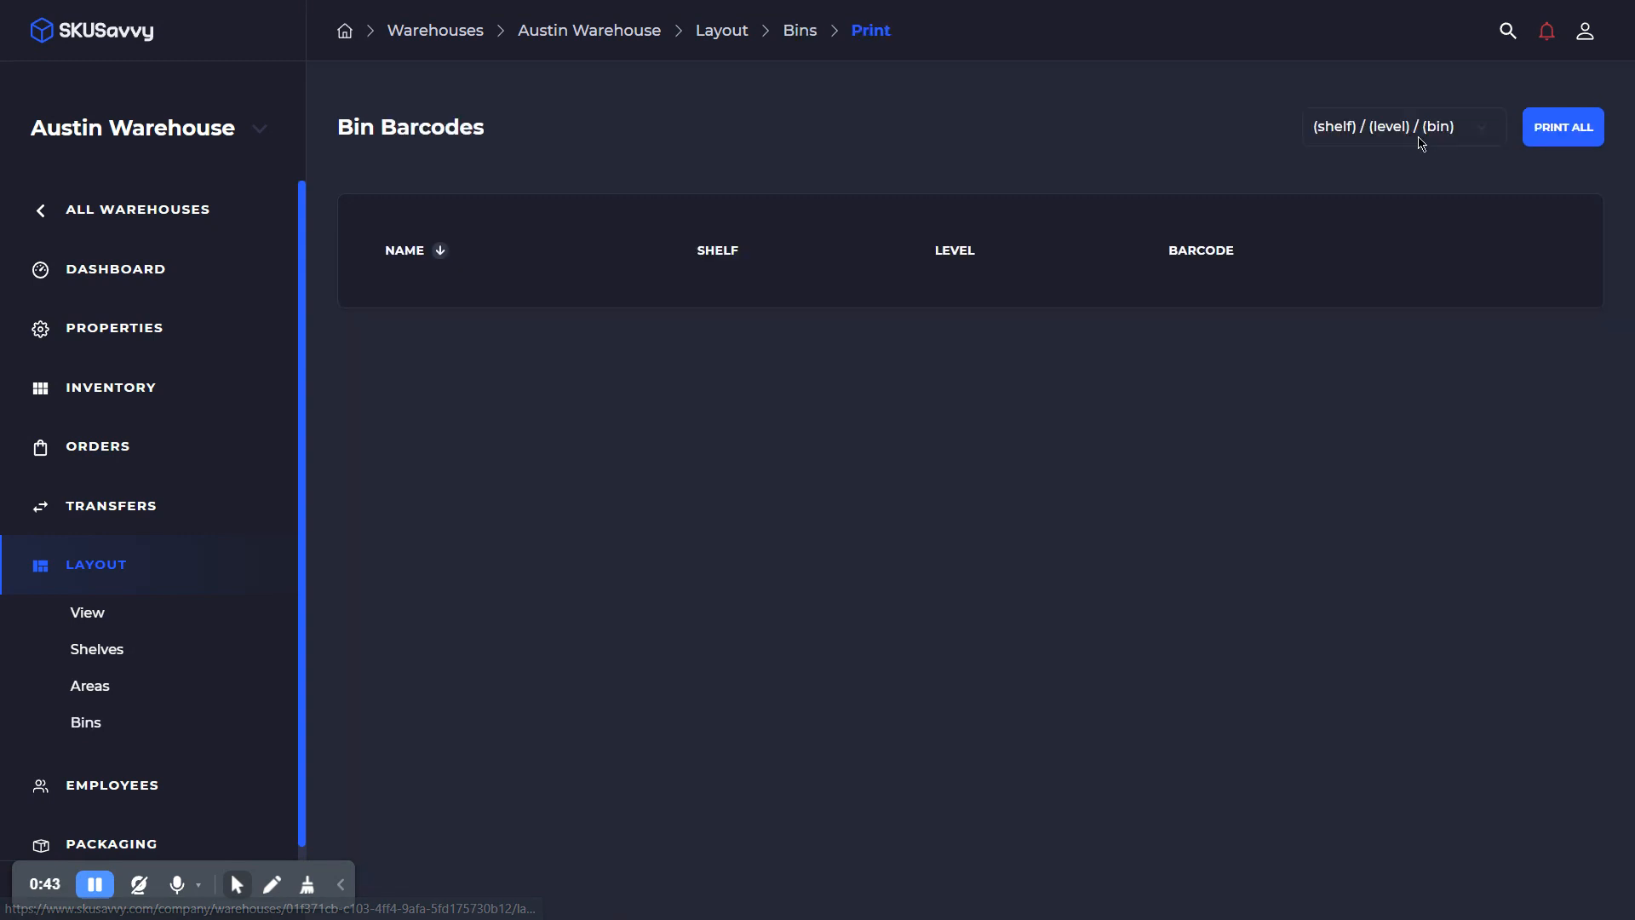
{"action": "left_click", "coordinate": [1562, 126]}
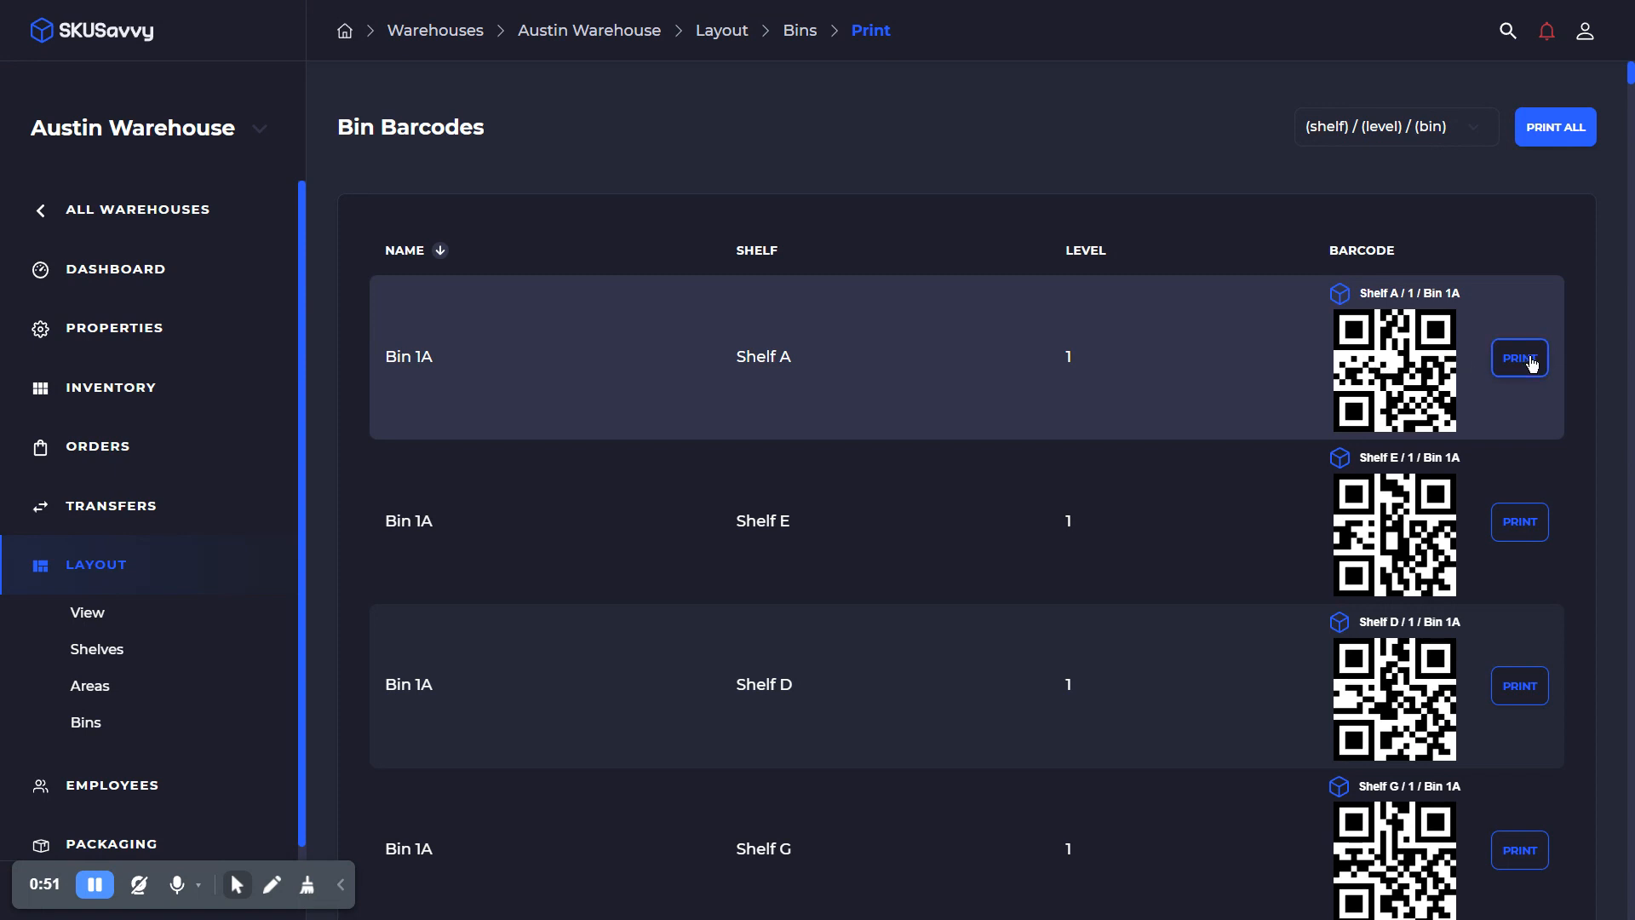
{"action": "mouse_move", "coordinate": [1524, 371]}
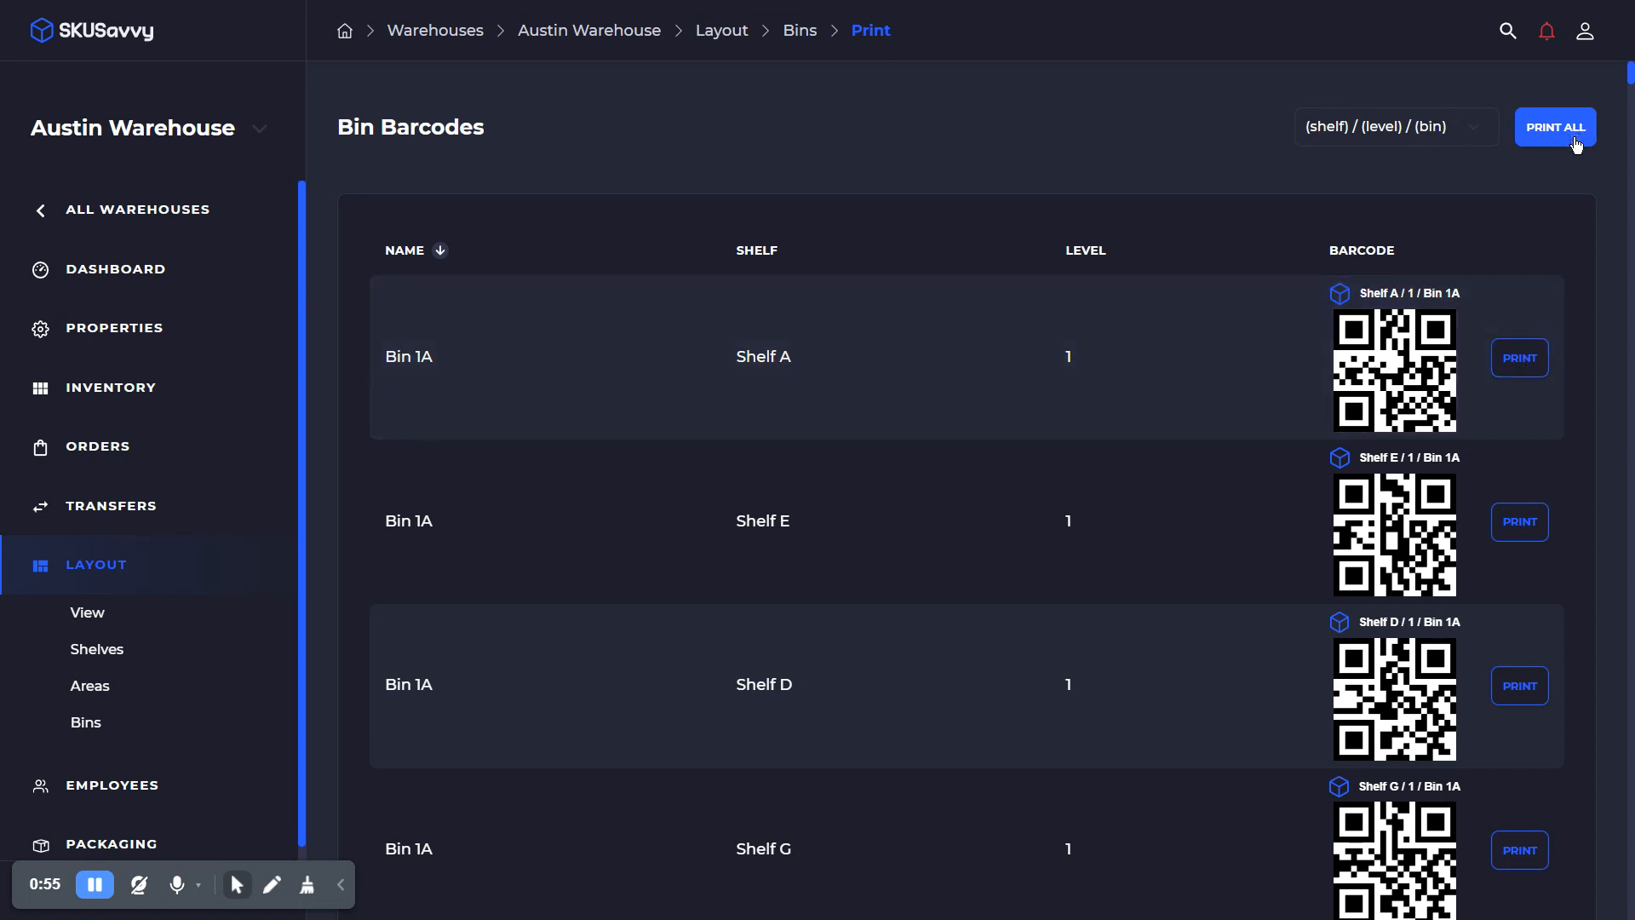
- Try the shelf > level > bin label format, then settle on shelf > bin (e.g. Shelf A > Bin 1A)
{"action": "left_click", "coordinate": [1395, 126]}
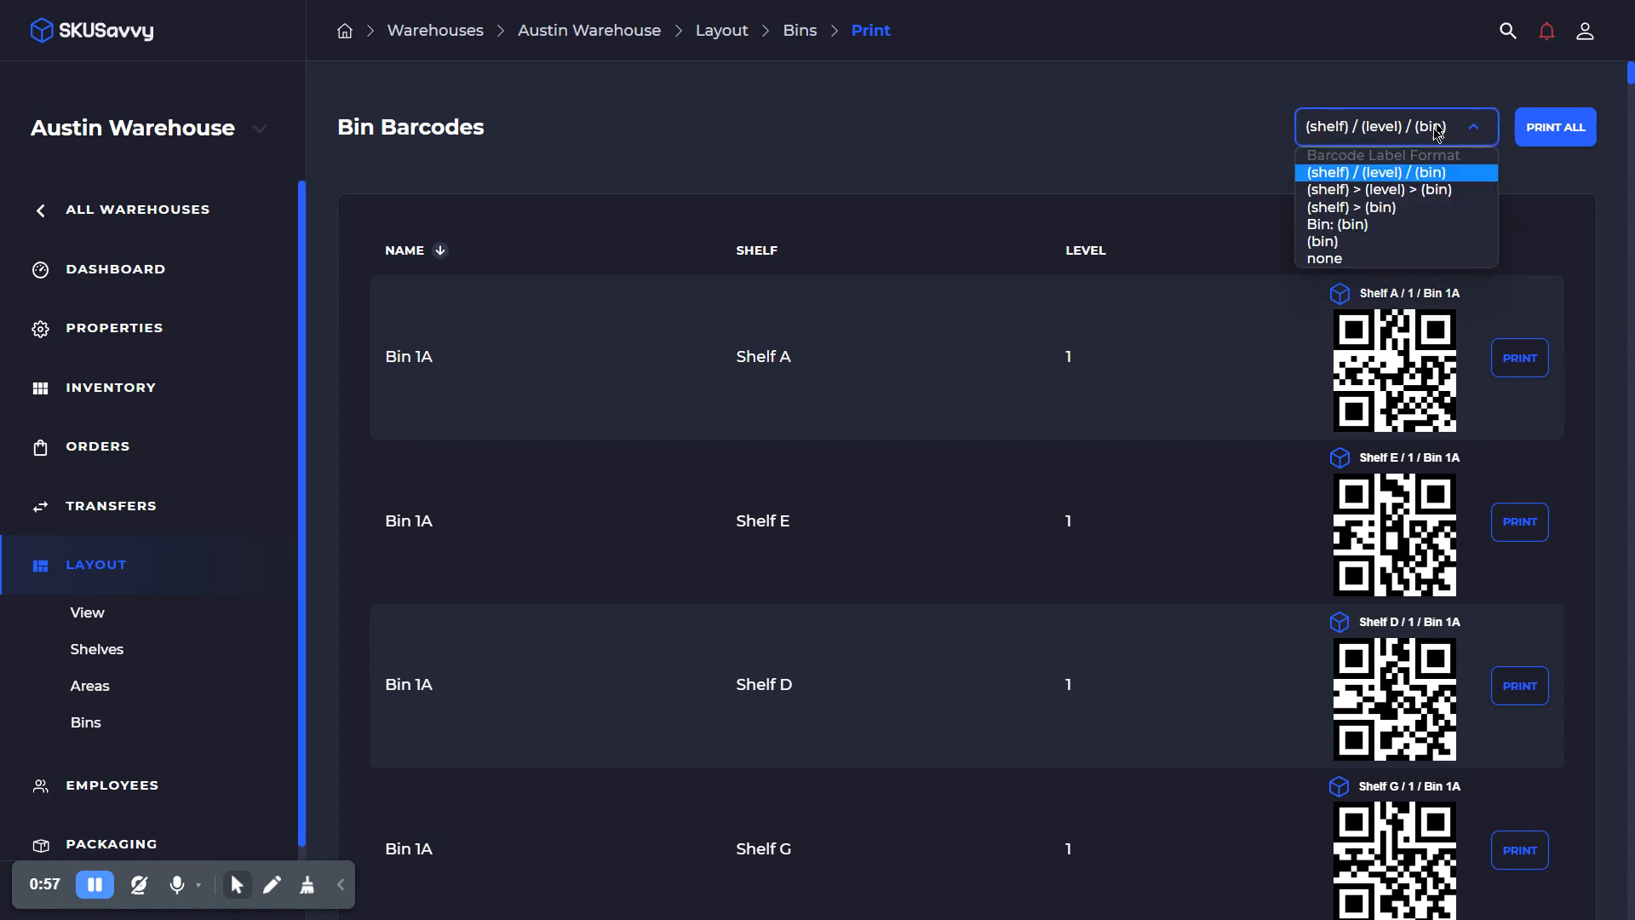
{"action": "left_click", "coordinate": [1376, 189]}
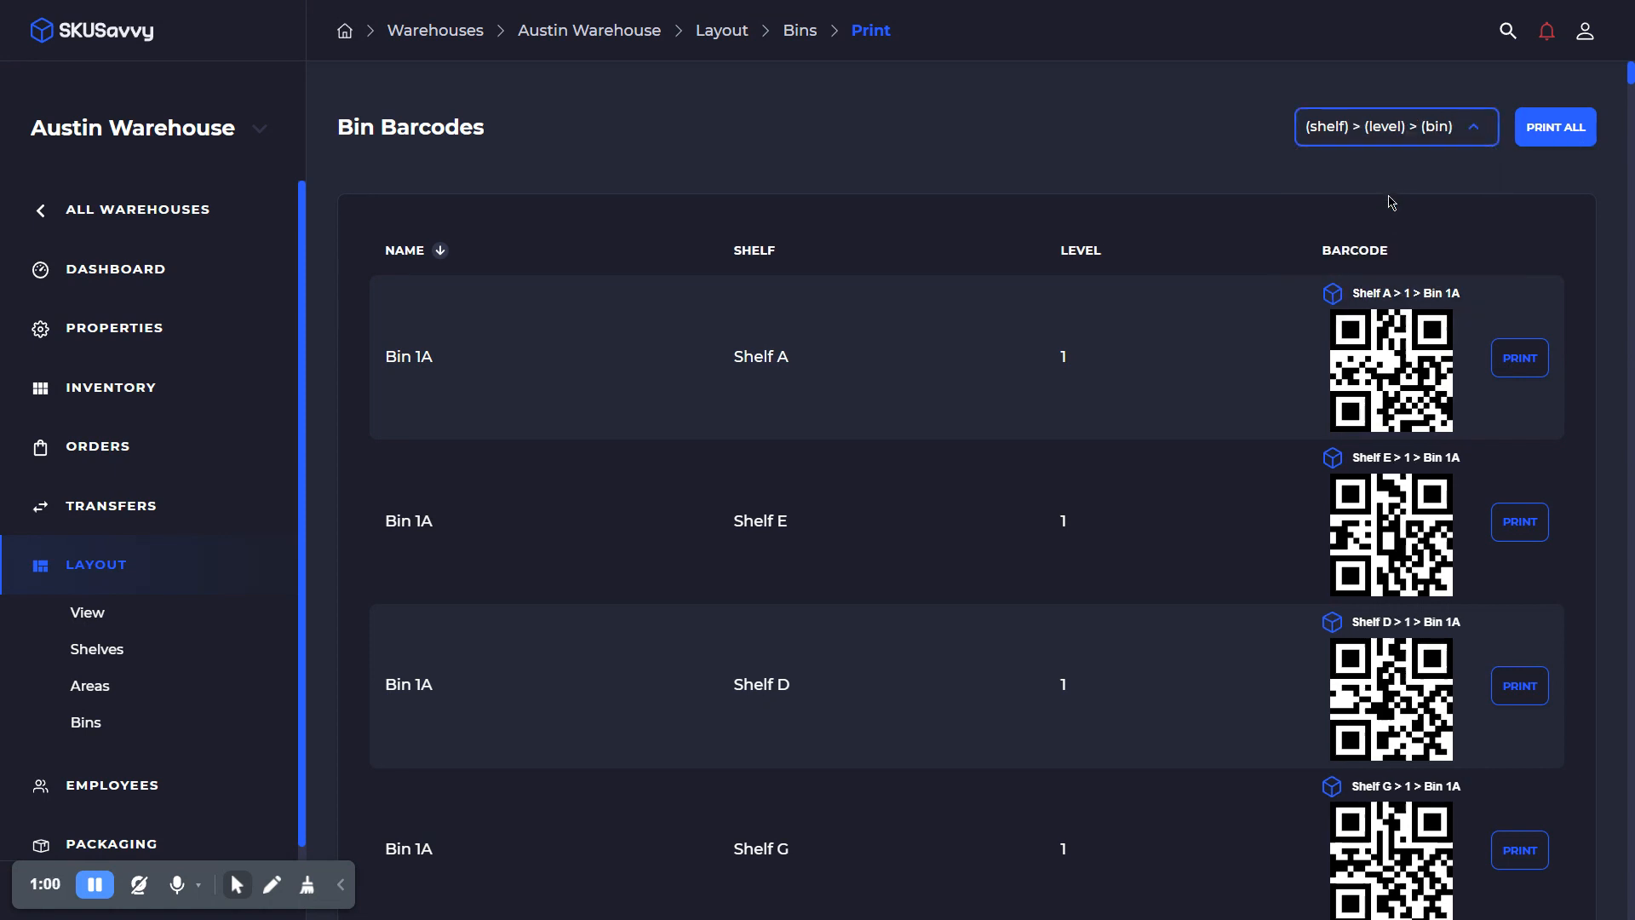
{"action": "left_click", "coordinate": [1394, 126]}
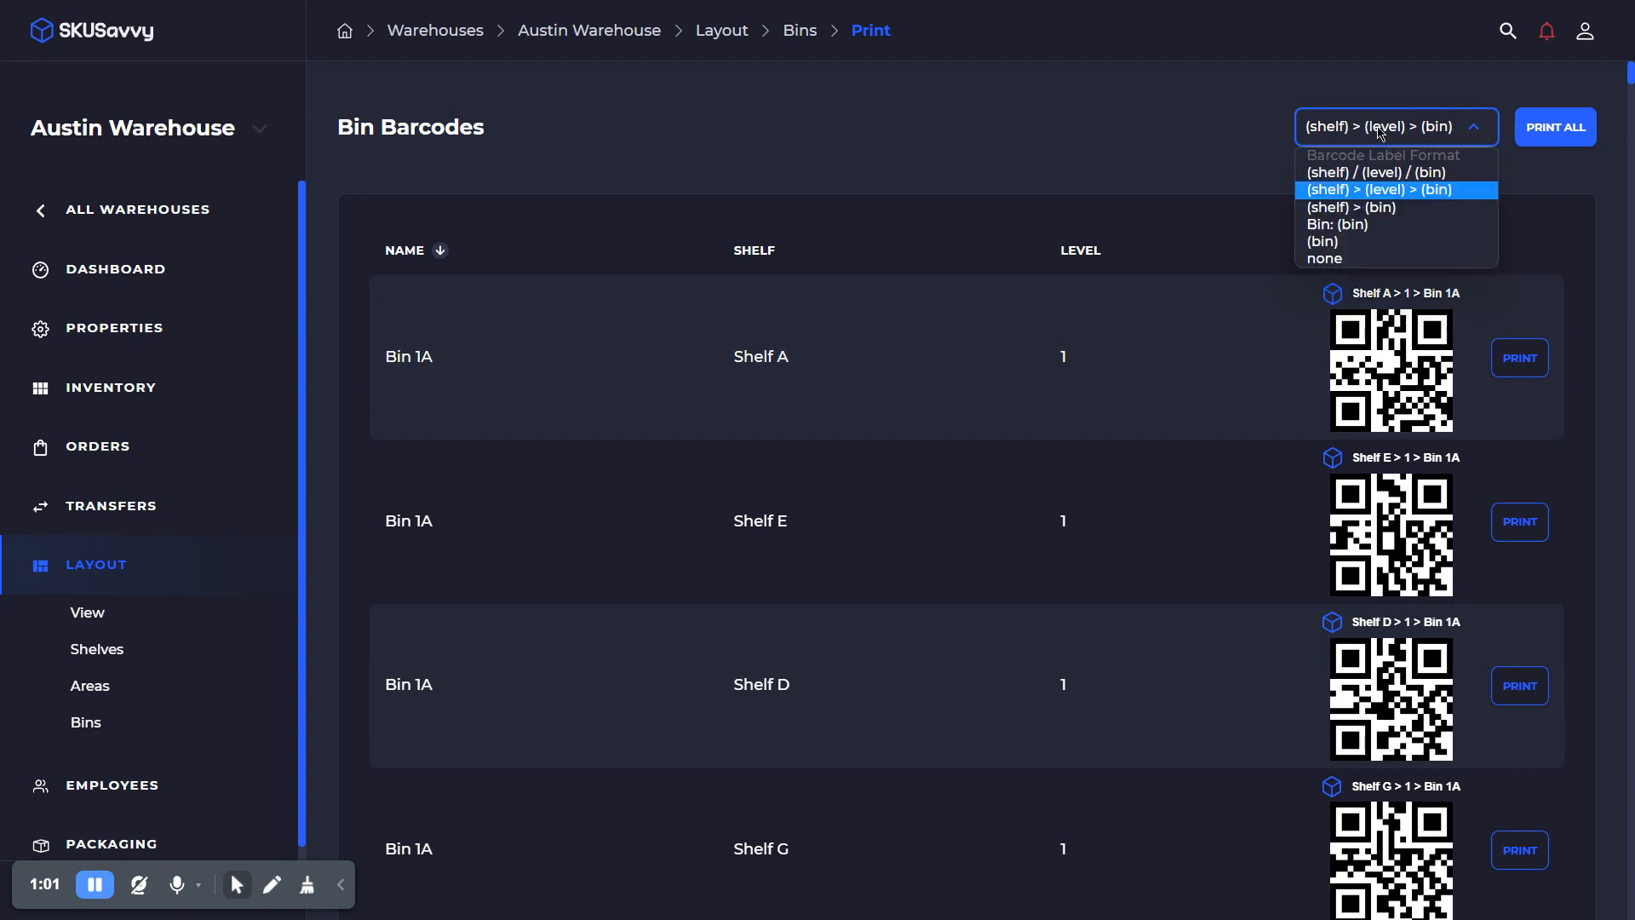
{"action": "left_click", "coordinate": [1350, 208]}
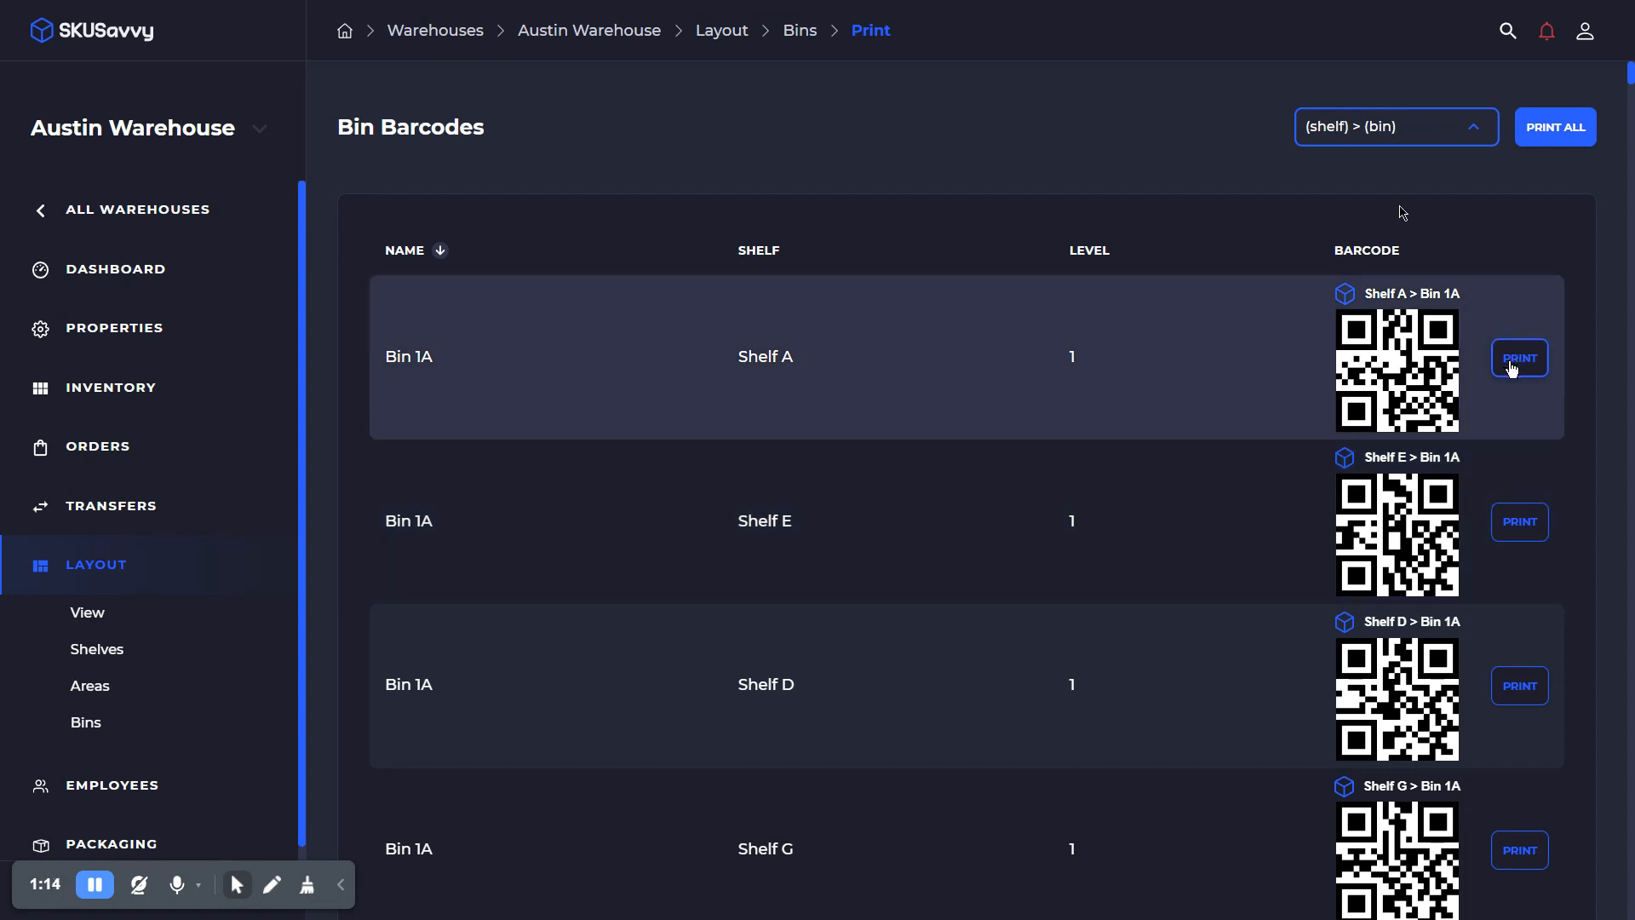
- Start printing only the Shelf A > Bin 1A label, landing in Chrome's landscape print preview
{"action": "left_click", "coordinate": [1517, 358]}
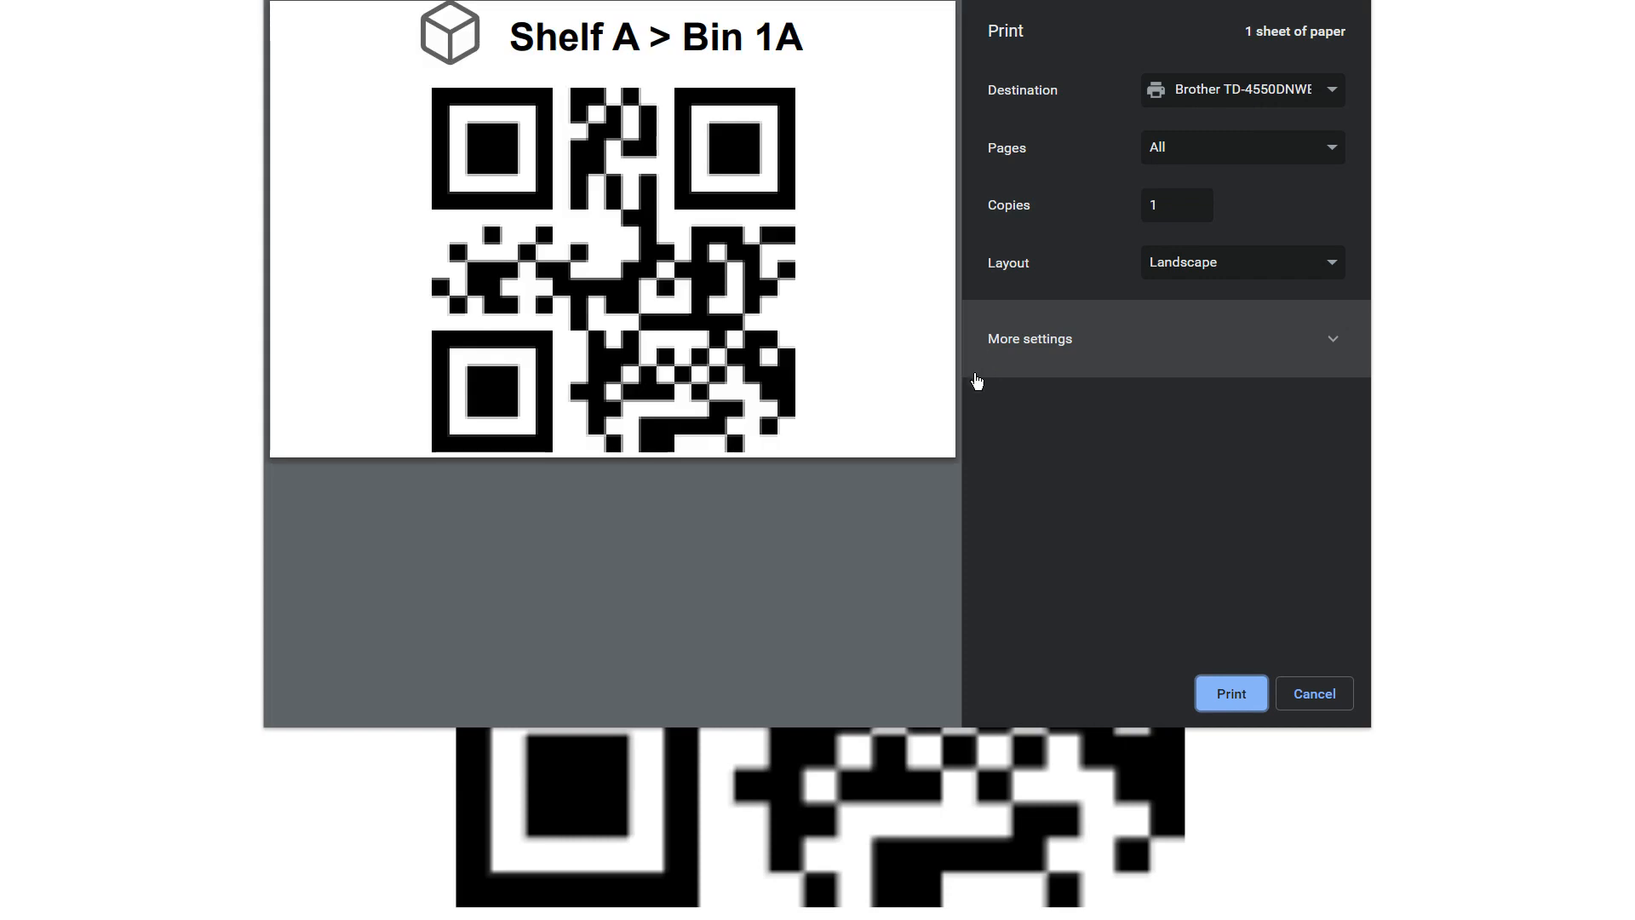
{"action": "mouse_move", "coordinate": [1204, 107]}
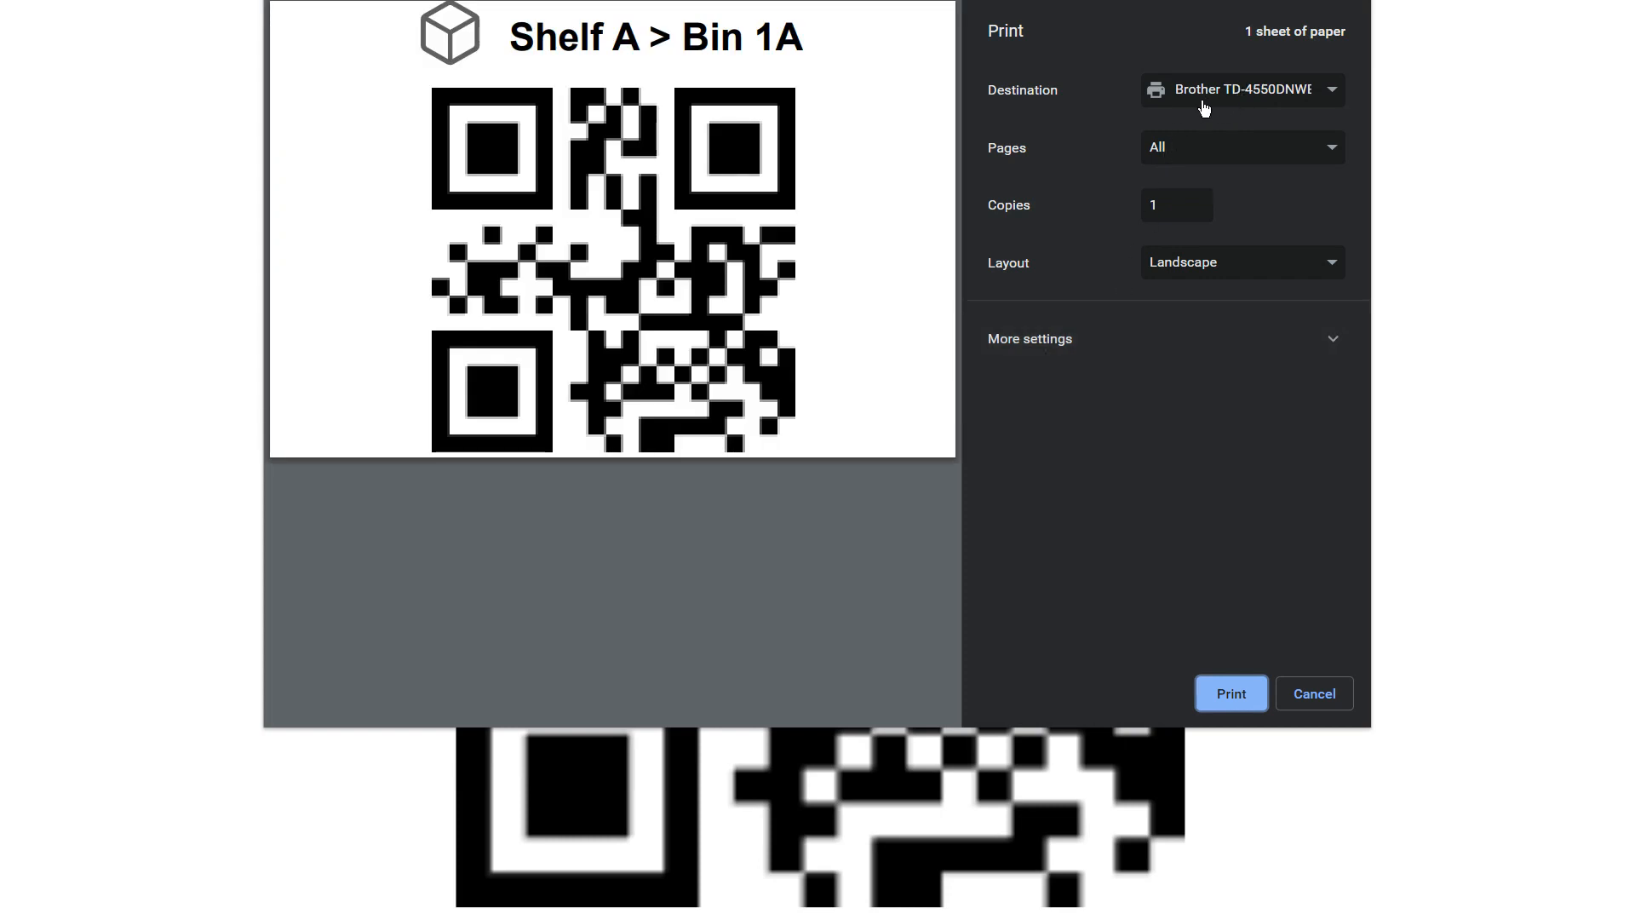
{"action": "mouse_move", "coordinate": [1217, 103]}
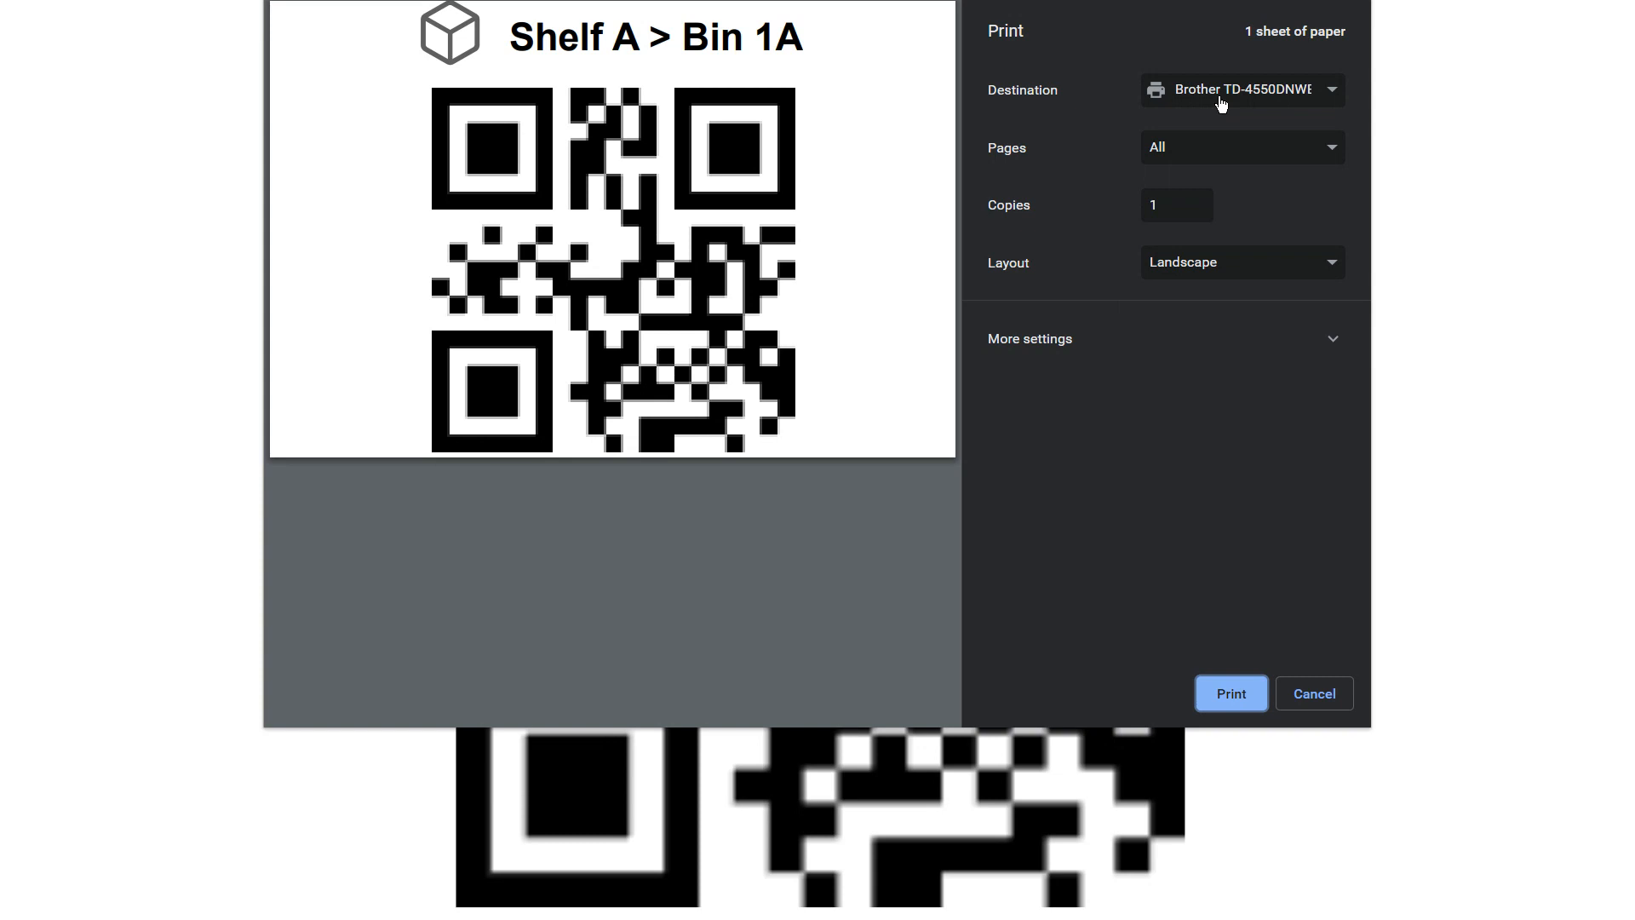
{"action": "mouse_move", "coordinate": [1194, 283]}
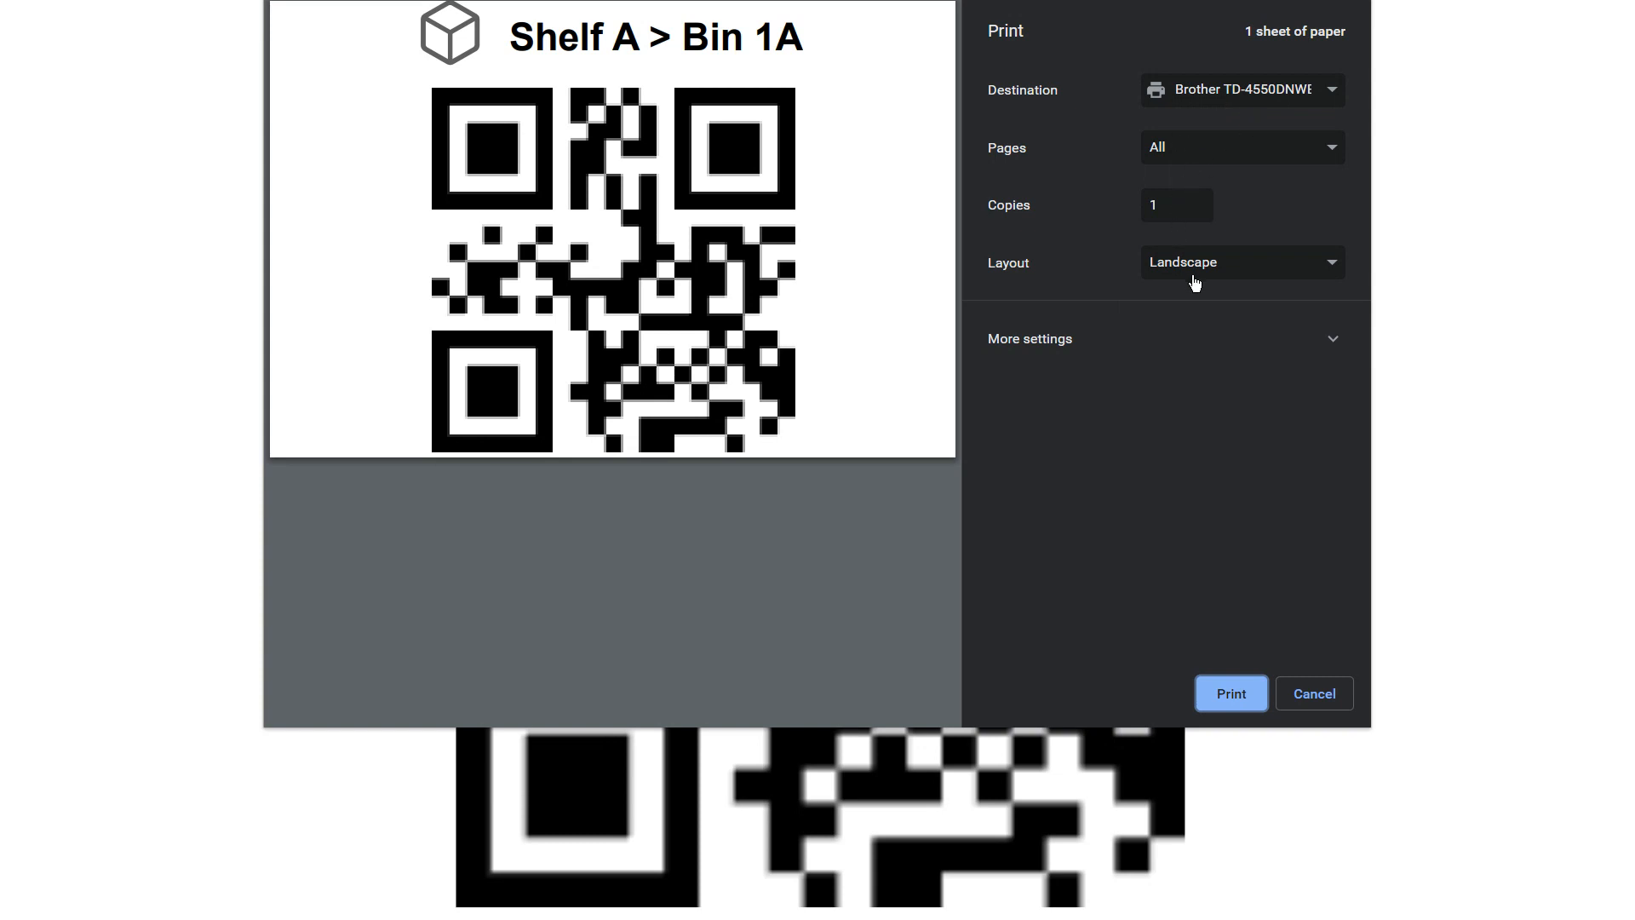
{"action": "mouse_move", "coordinate": [1179, 141]}
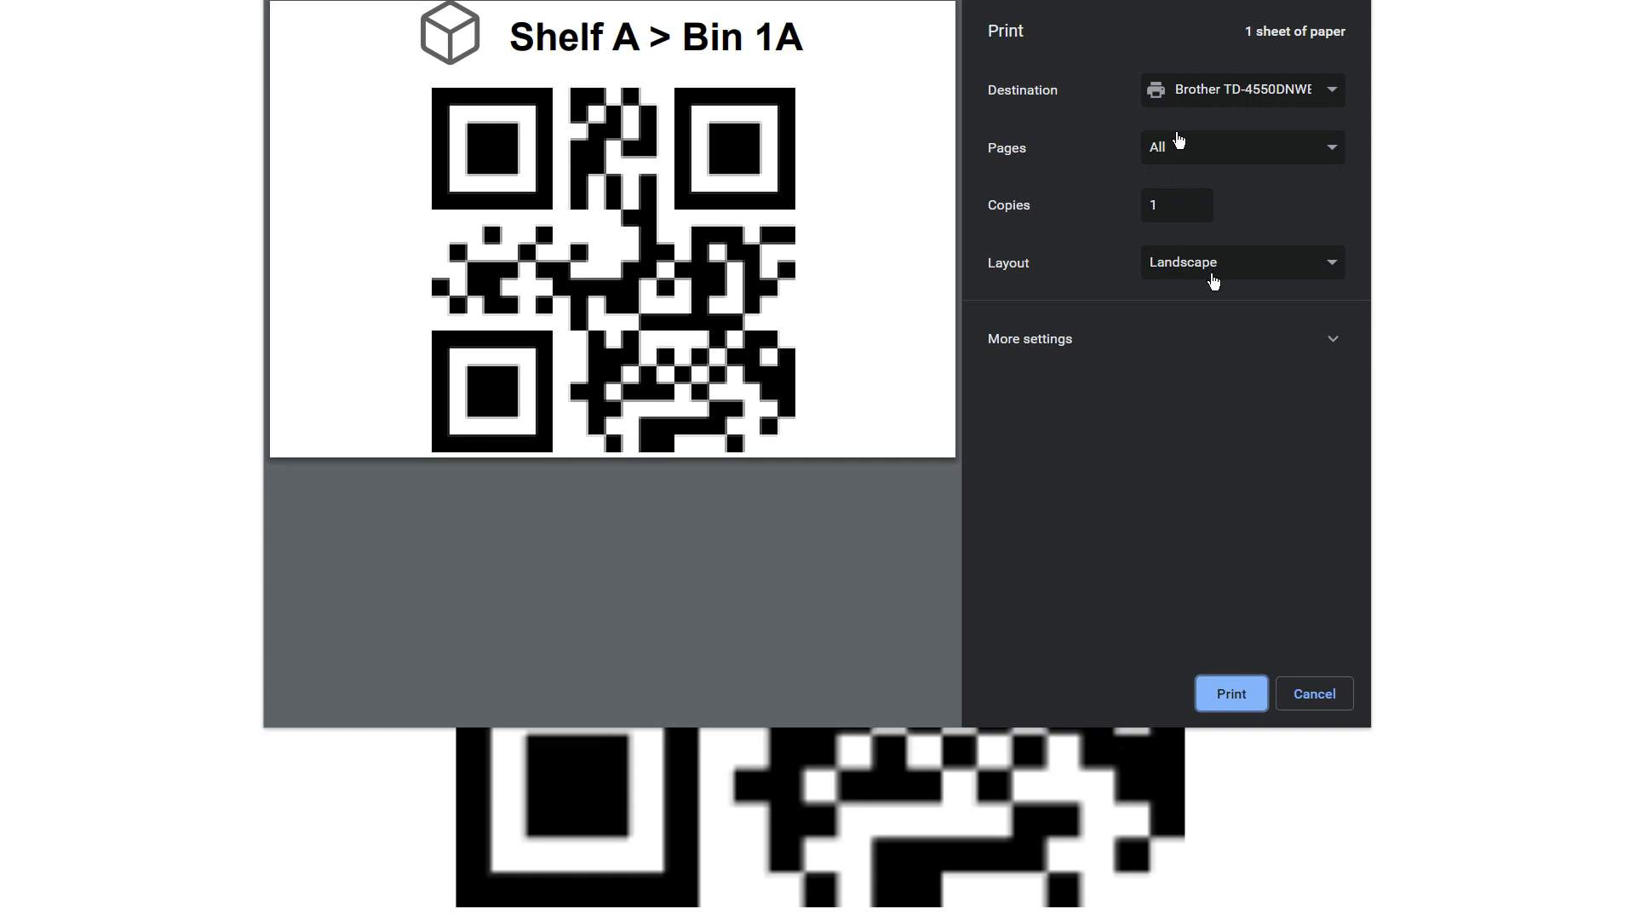
- Set the Brother label job to landscape, RD 4"x2" paper and no margins, then leave the preview
{"action": "left_click", "coordinate": [1028, 337]}
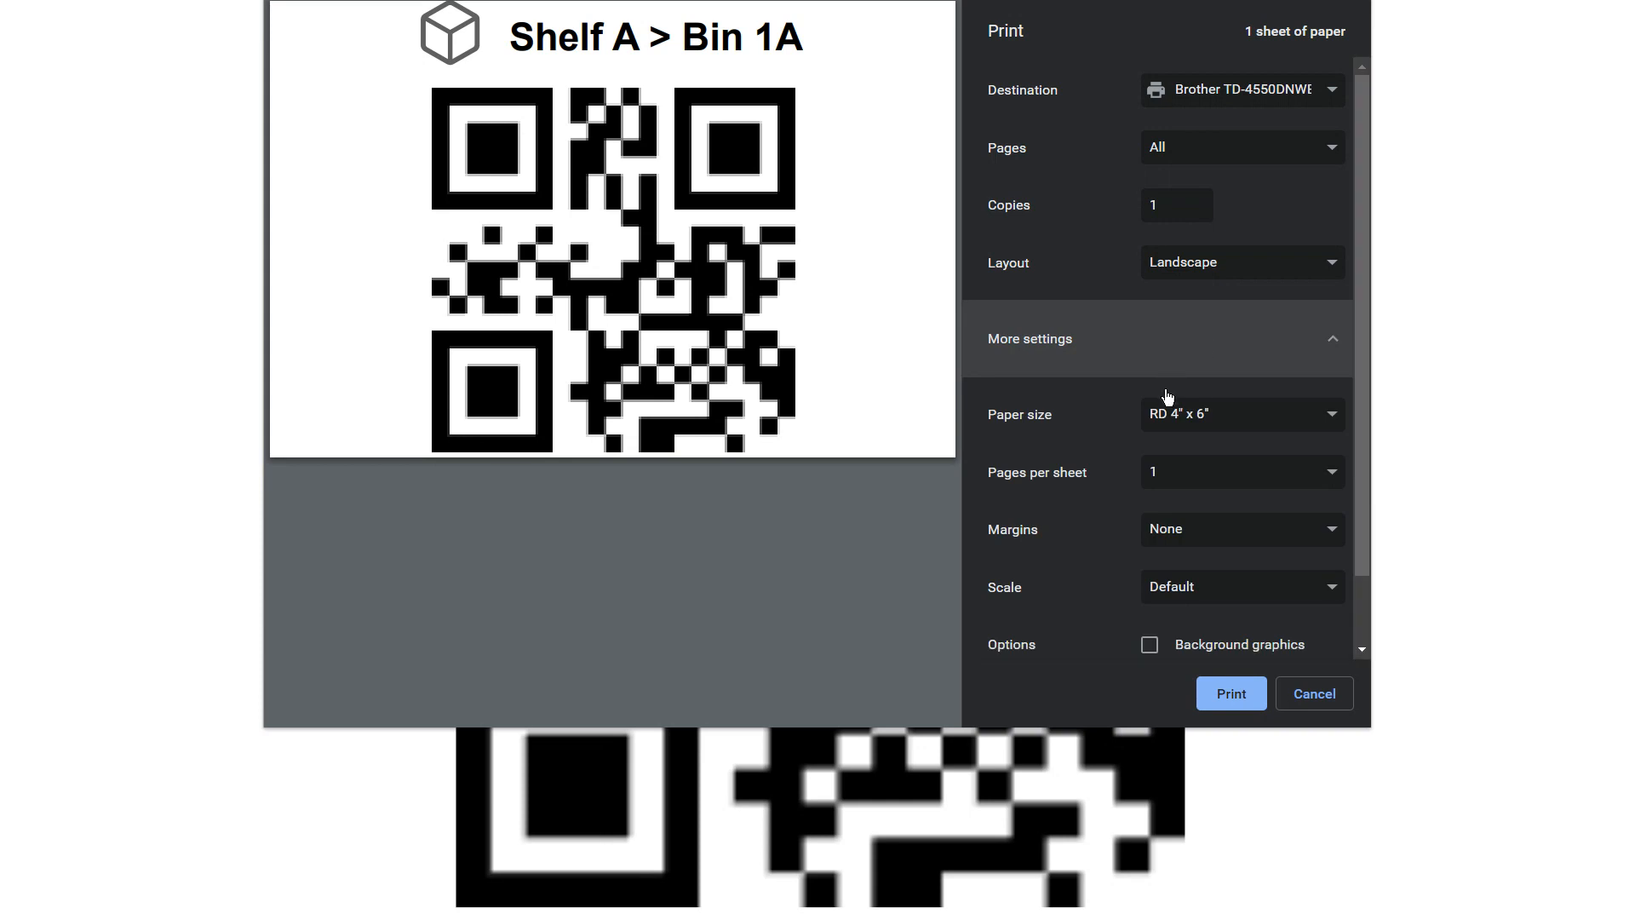
{"action": "mouse_move", "coordinate": [1238, 427]}
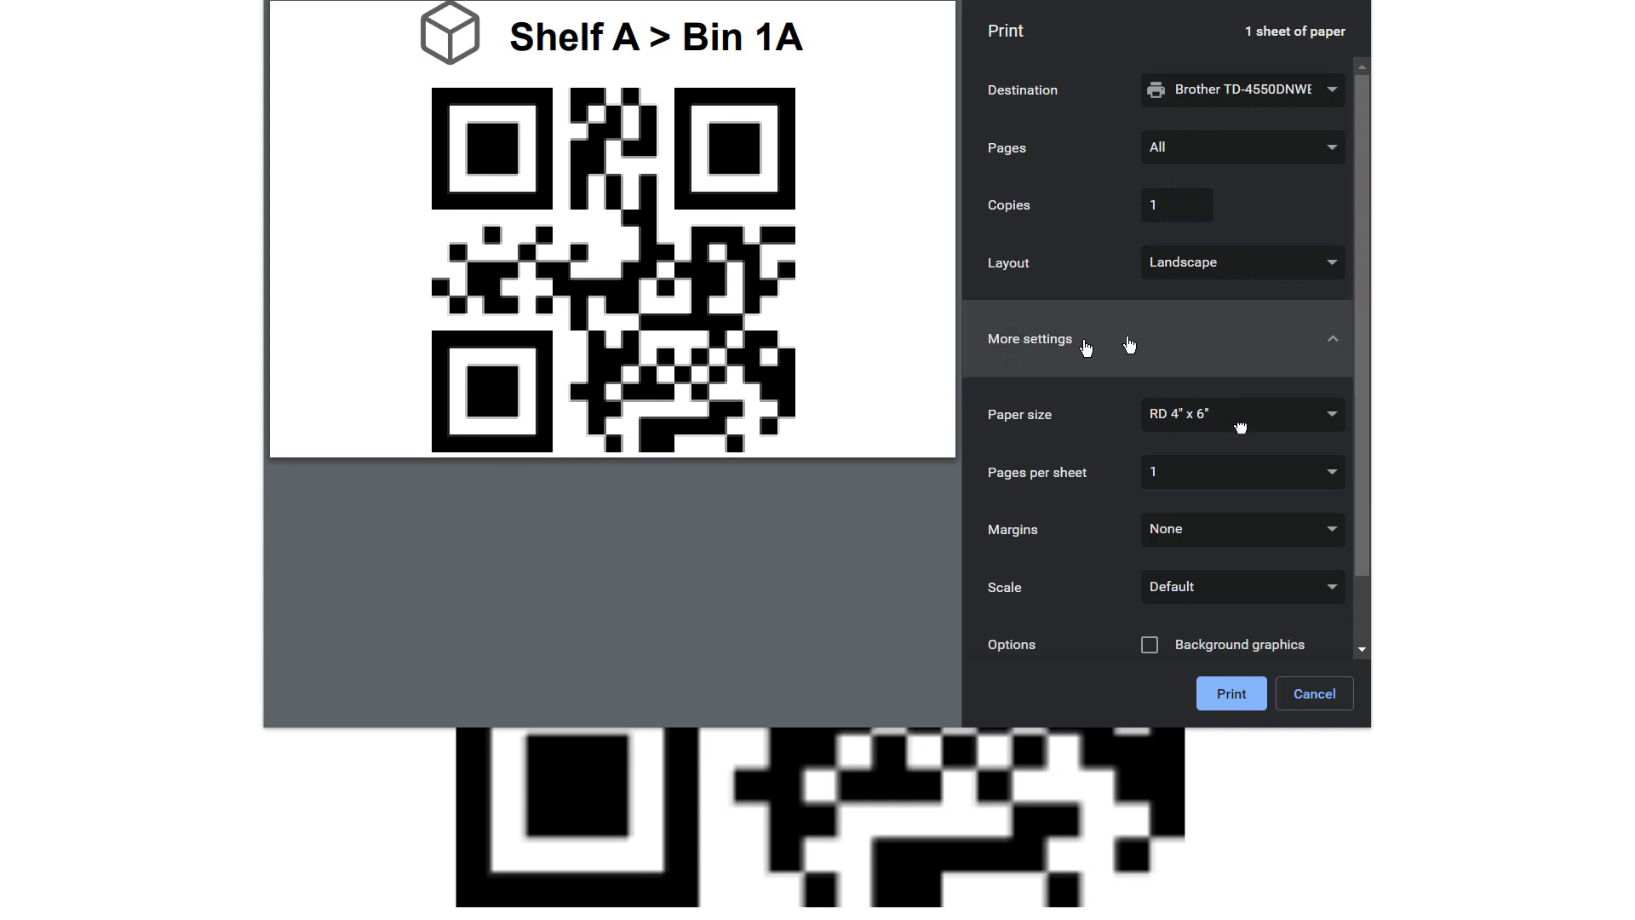
{"action": "mouse_move", "coordinate": [1236, 422]}
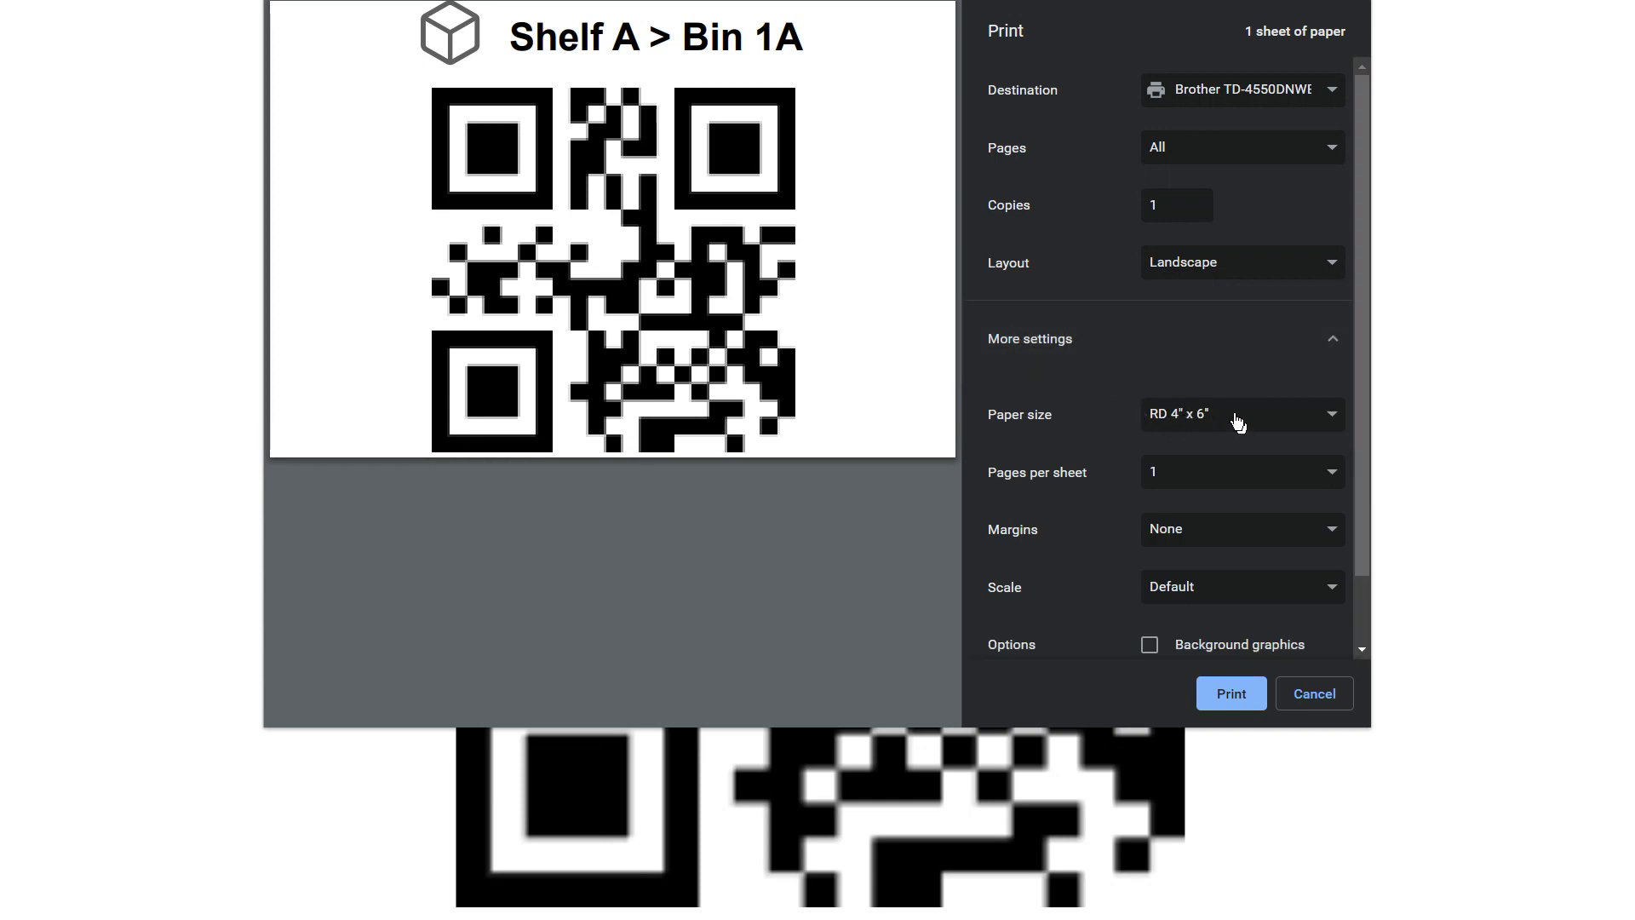
{"action": "mouse_move", "coordinate": [1242, 436]}
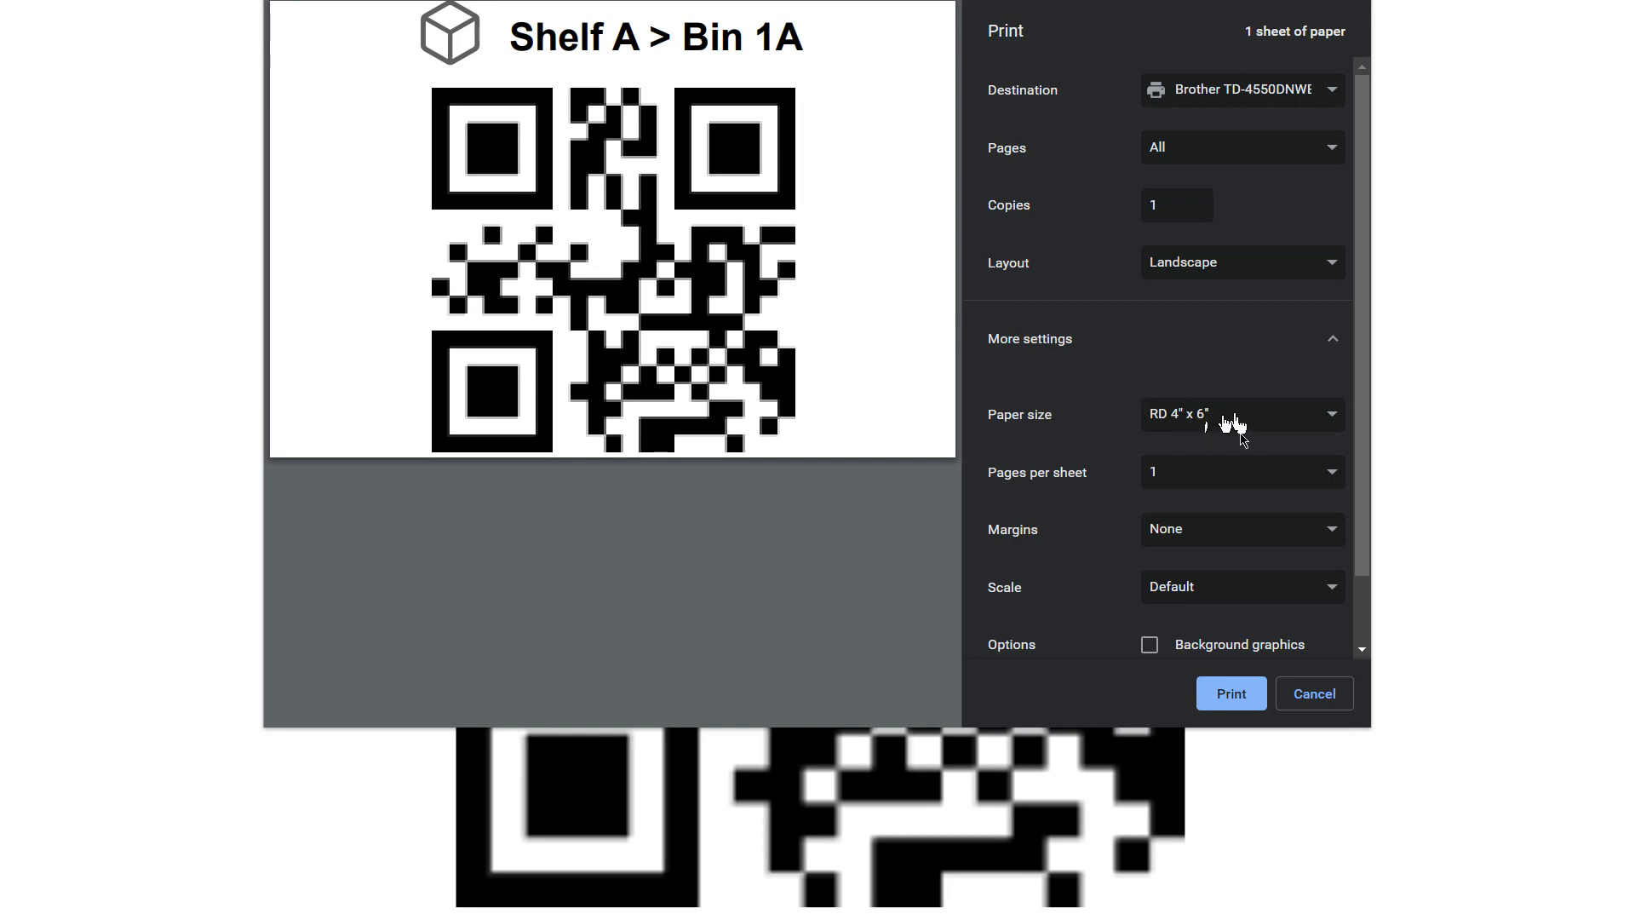
{"action": "left_click", "coordinate": [1240, 413]}
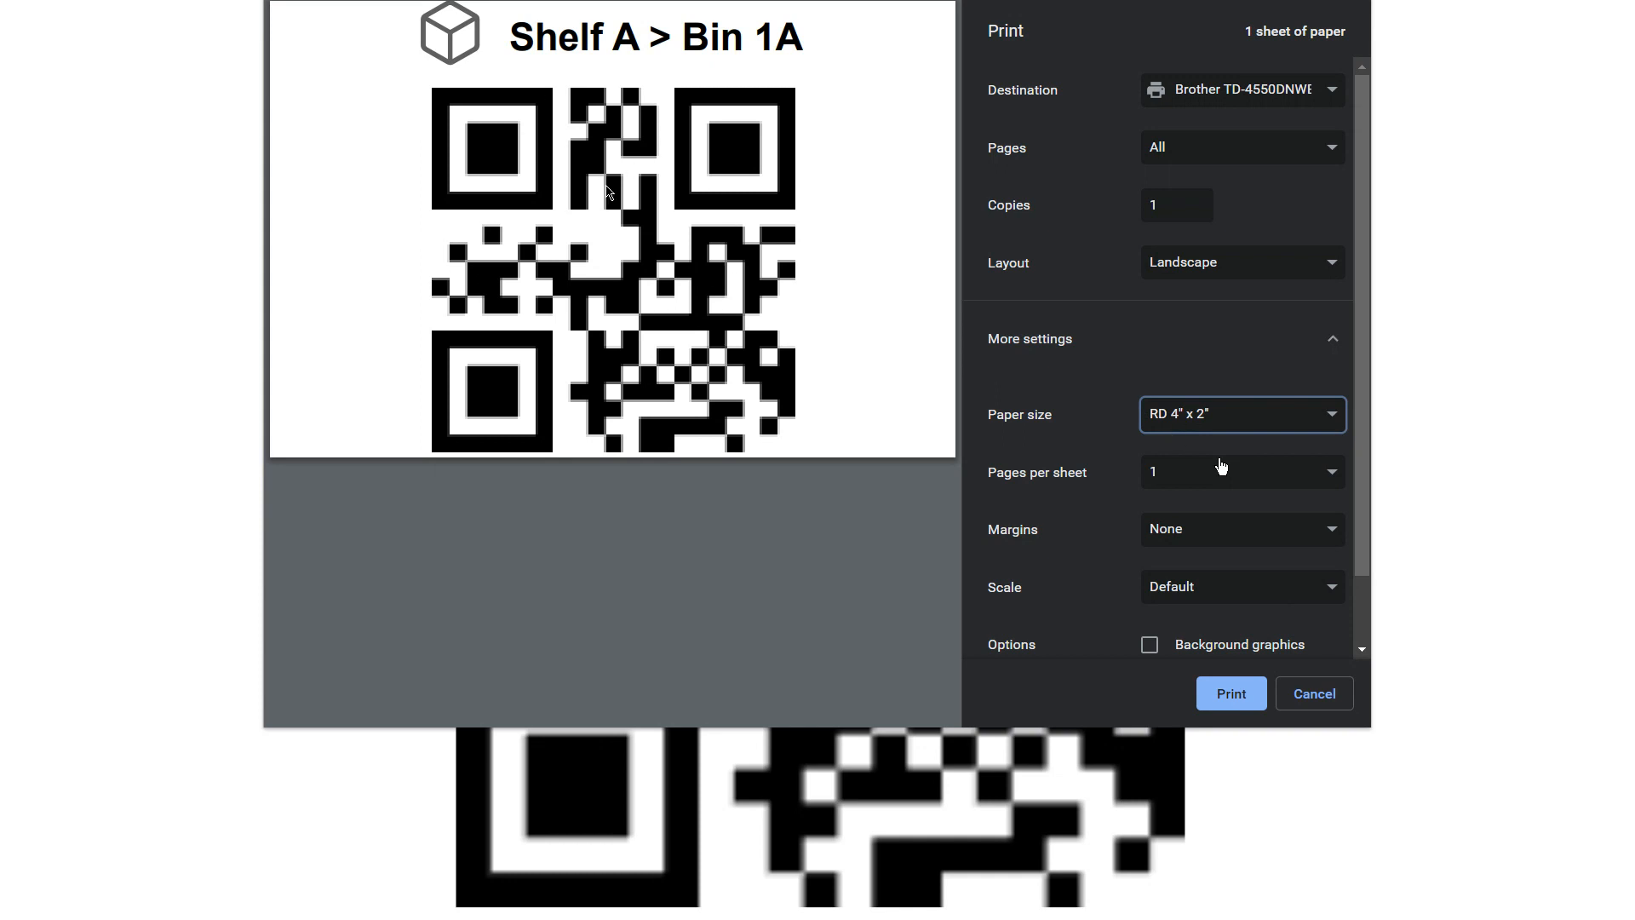
{"action": "mouse_move", "coordinate": [1229, 652]}
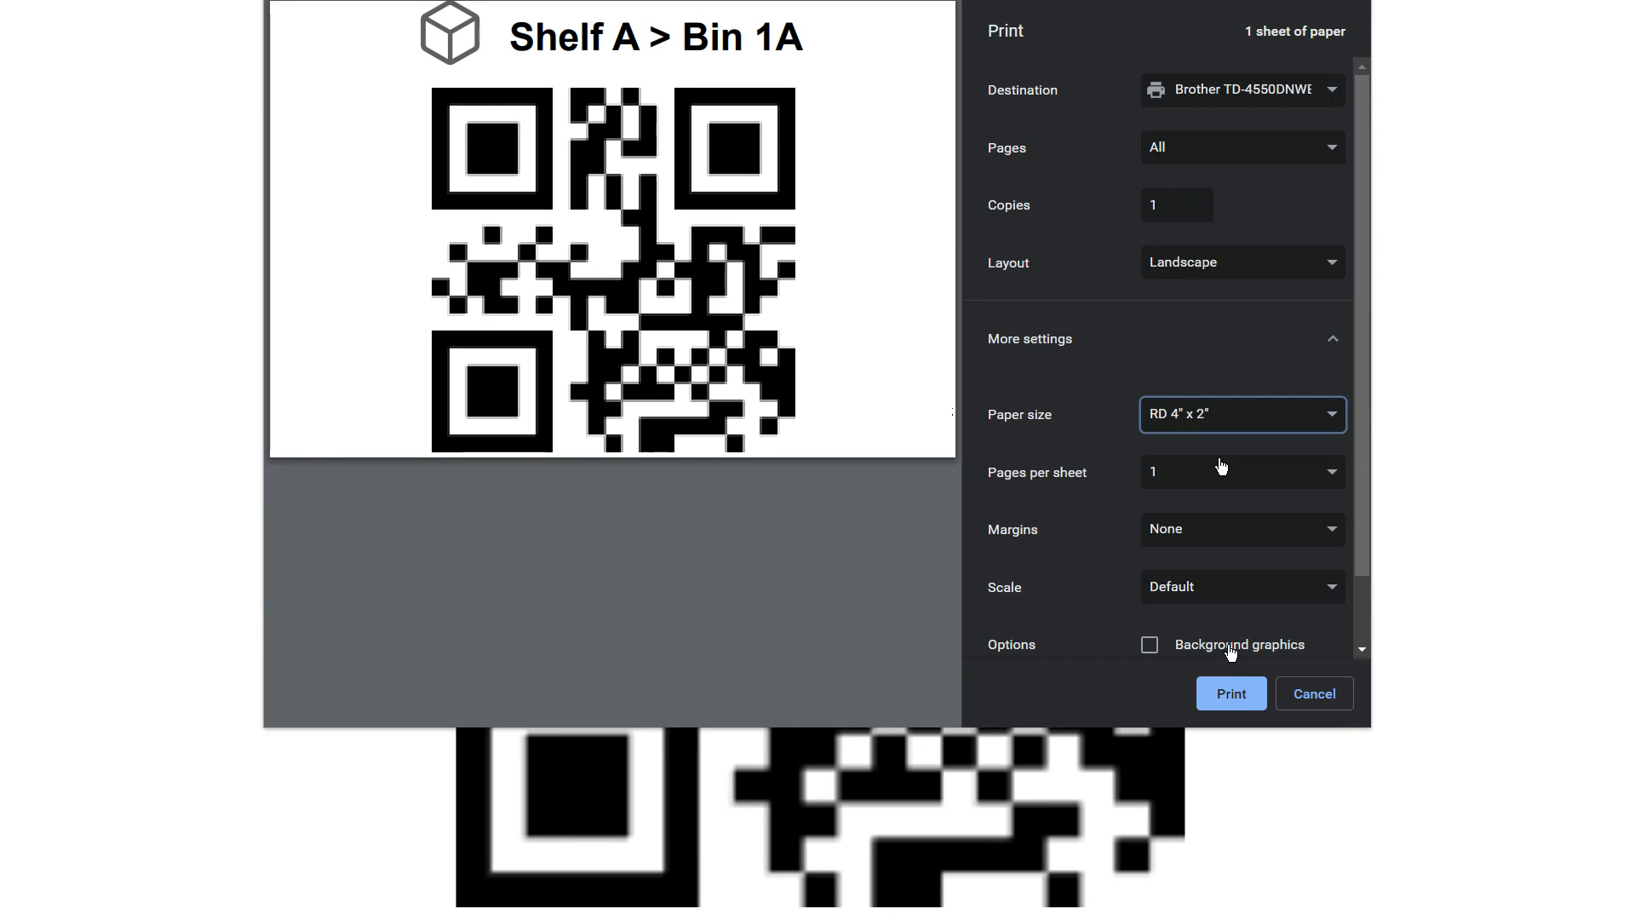
{"action": "mouse_move", "coordinate": [1179, 397]}
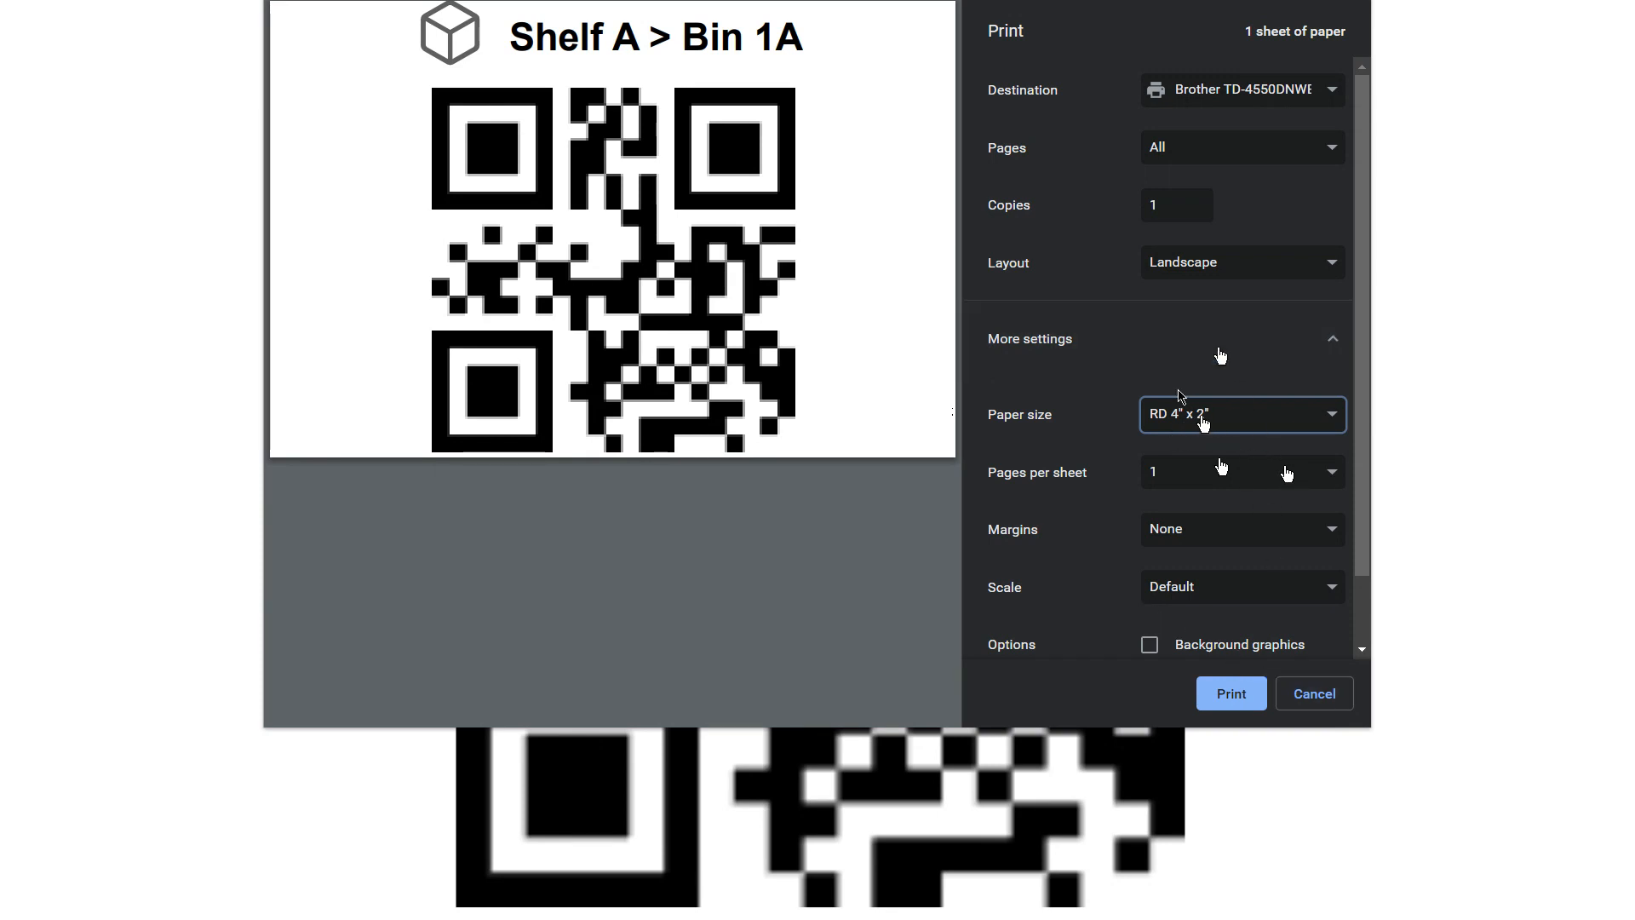
{"action": "mouse_move", "coordinate": [871, 68]}
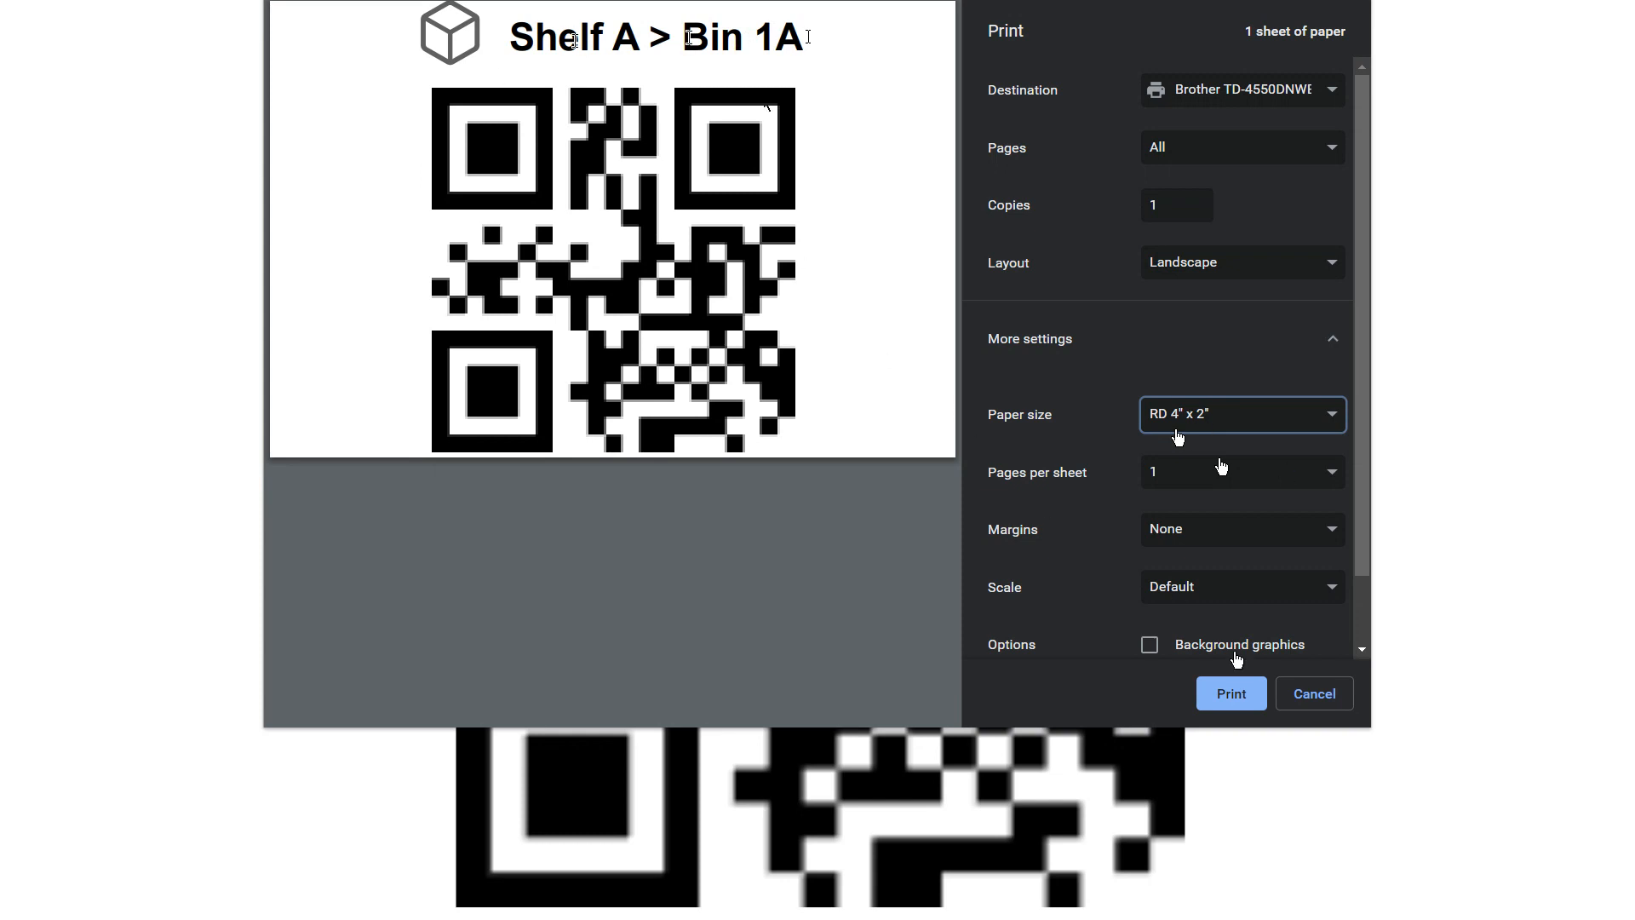
{"action": "left_click", "coordinate": [1313, 693]}
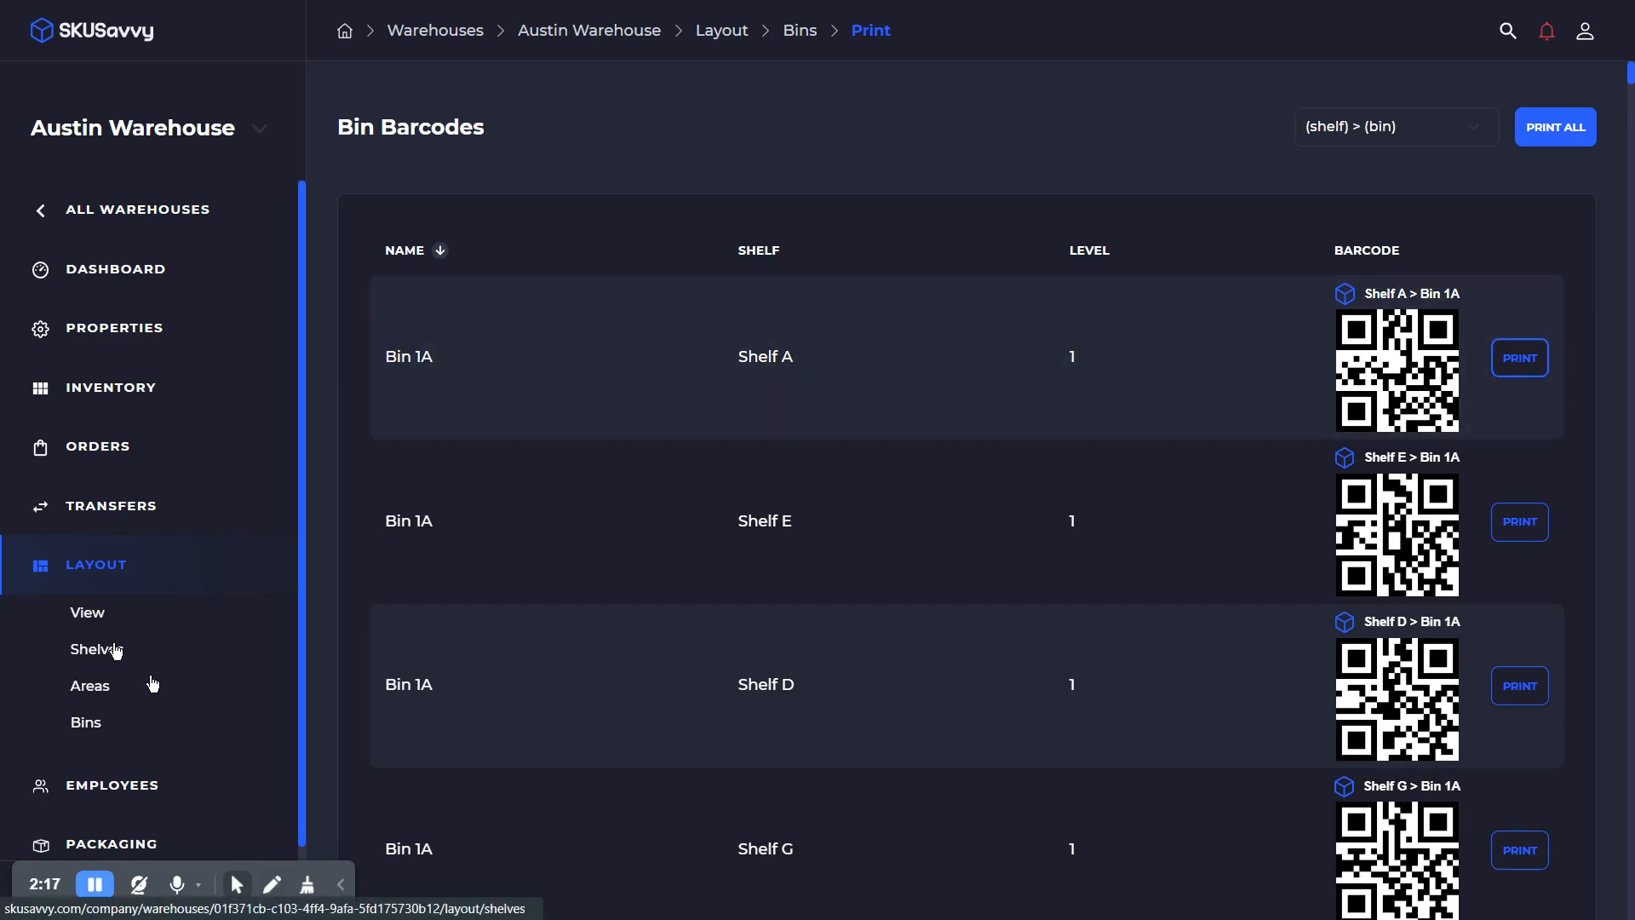
- Go to Shelf A from the Shelves list and bring up Print Barcodes for its shelf bins
{"action": "left_click", "coordinate": [95, 649]}
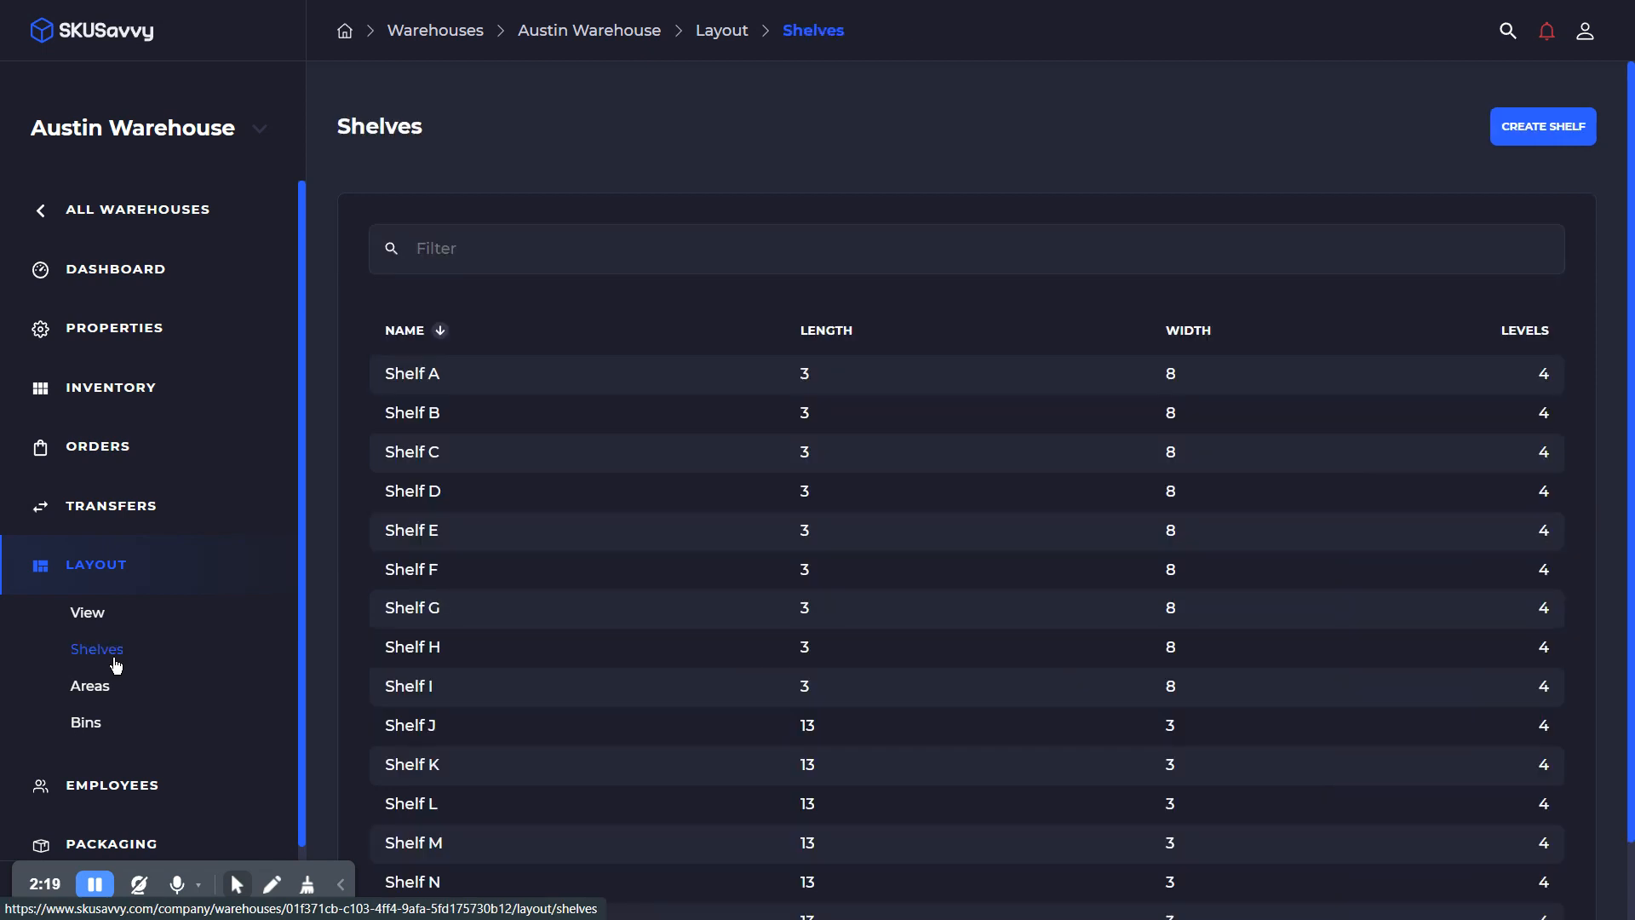
{"action": "mouse_move", "coordinate": [709, 380]}
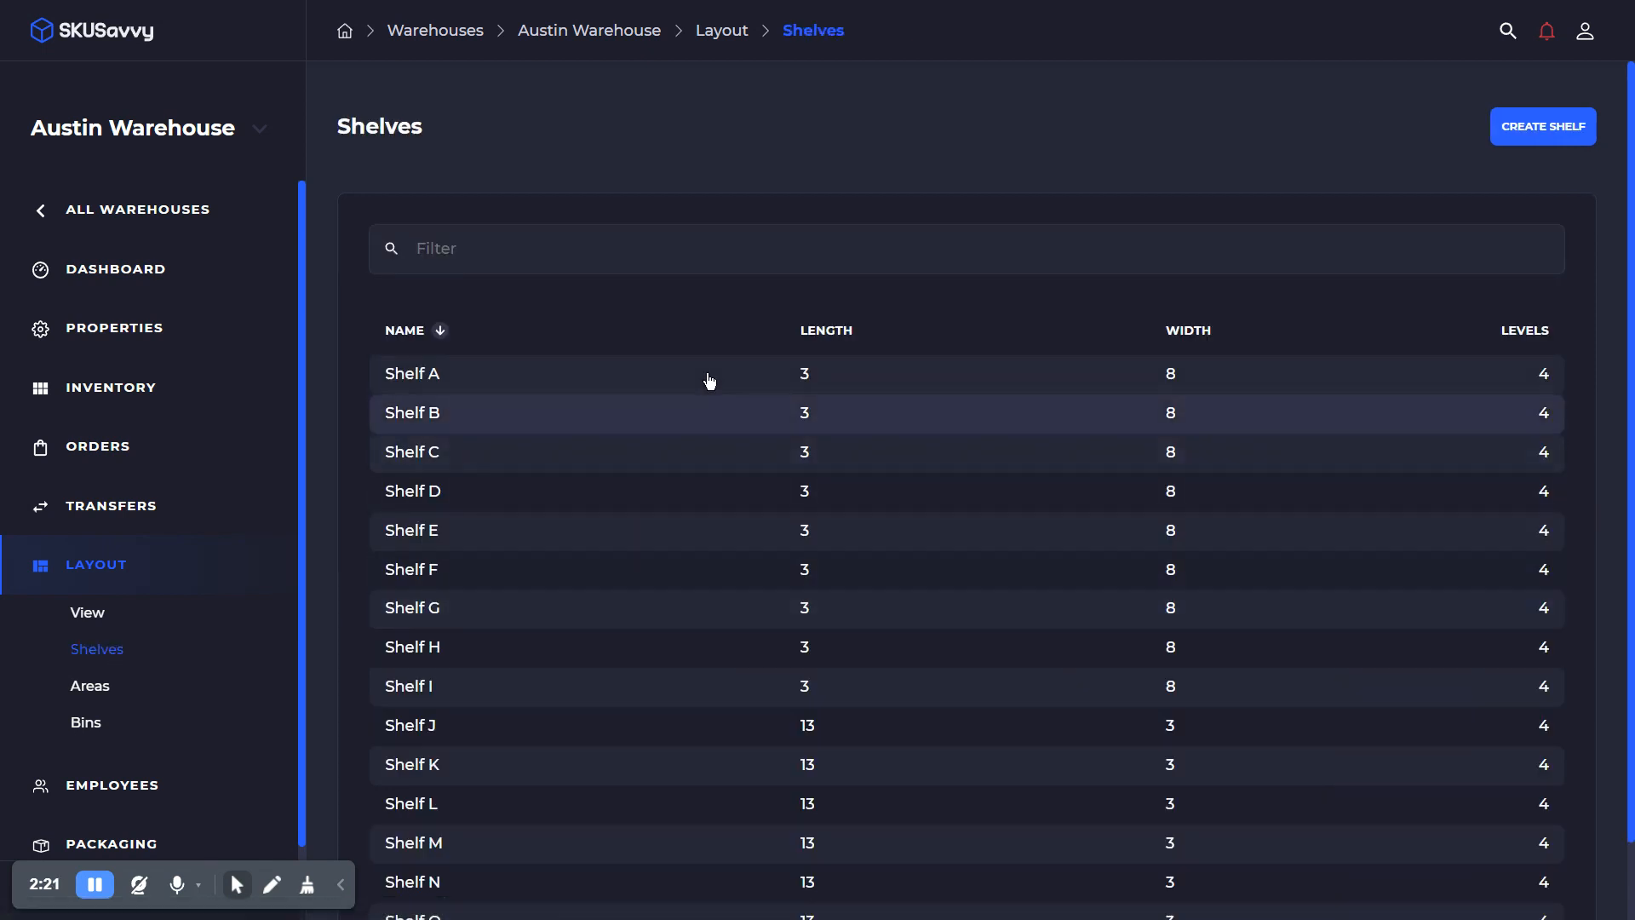
{"action": "mouse_move", "coordinate": [97, 666]}
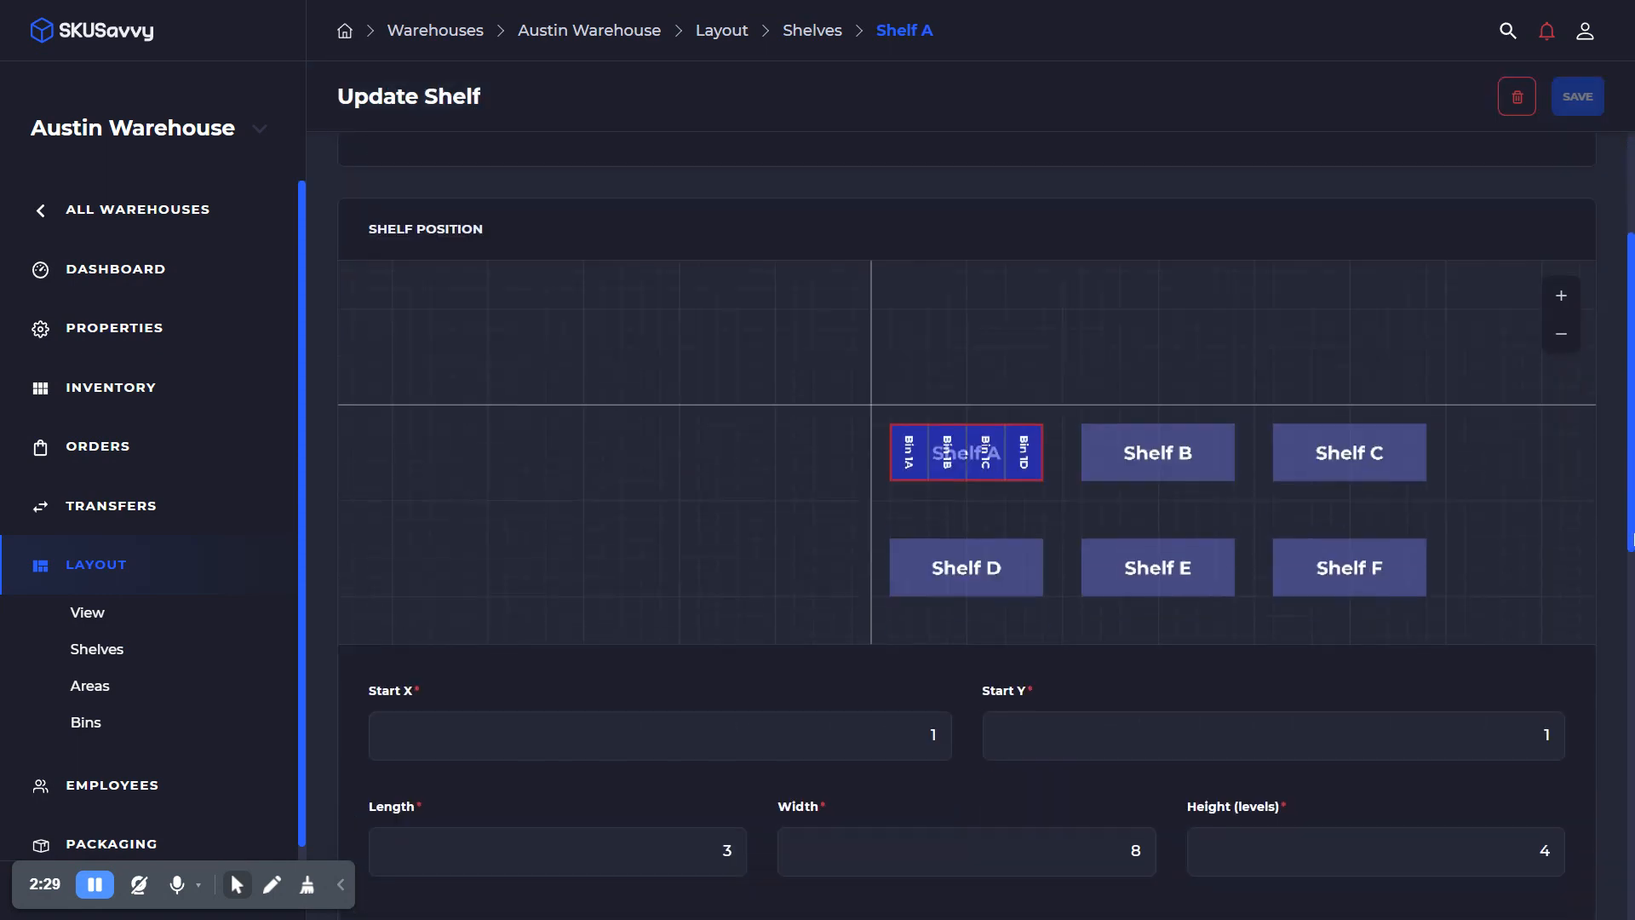
{"action": "scroll", "scroll_direction": "up", "scroll_amount": 3}
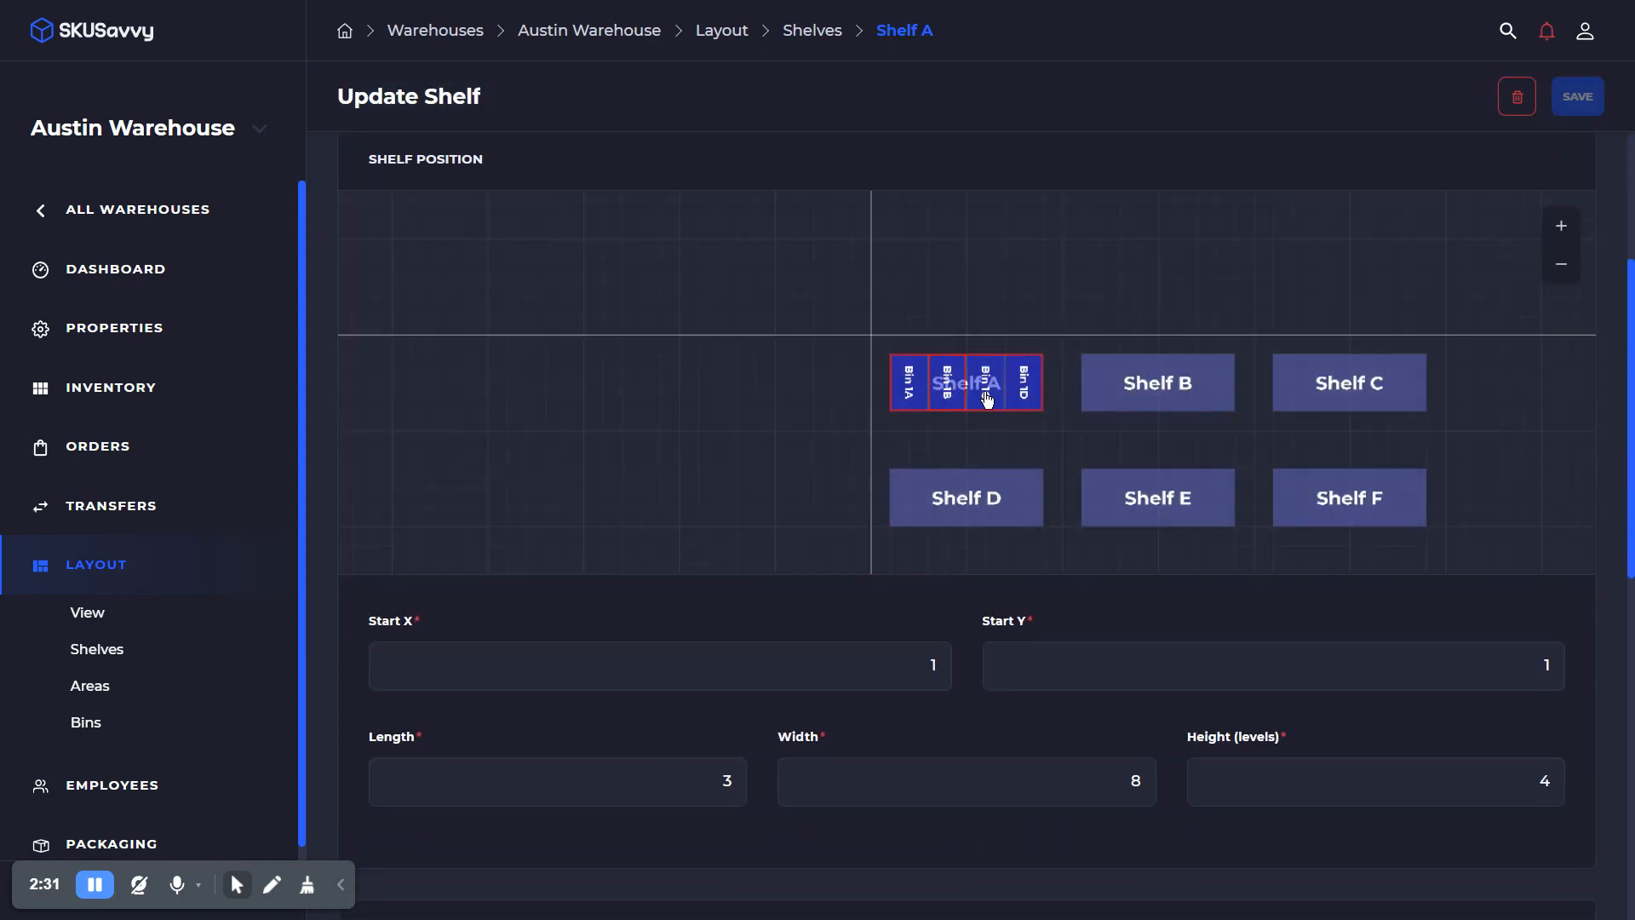
{"action": "left_click", "coordinate": [1560, 225]}
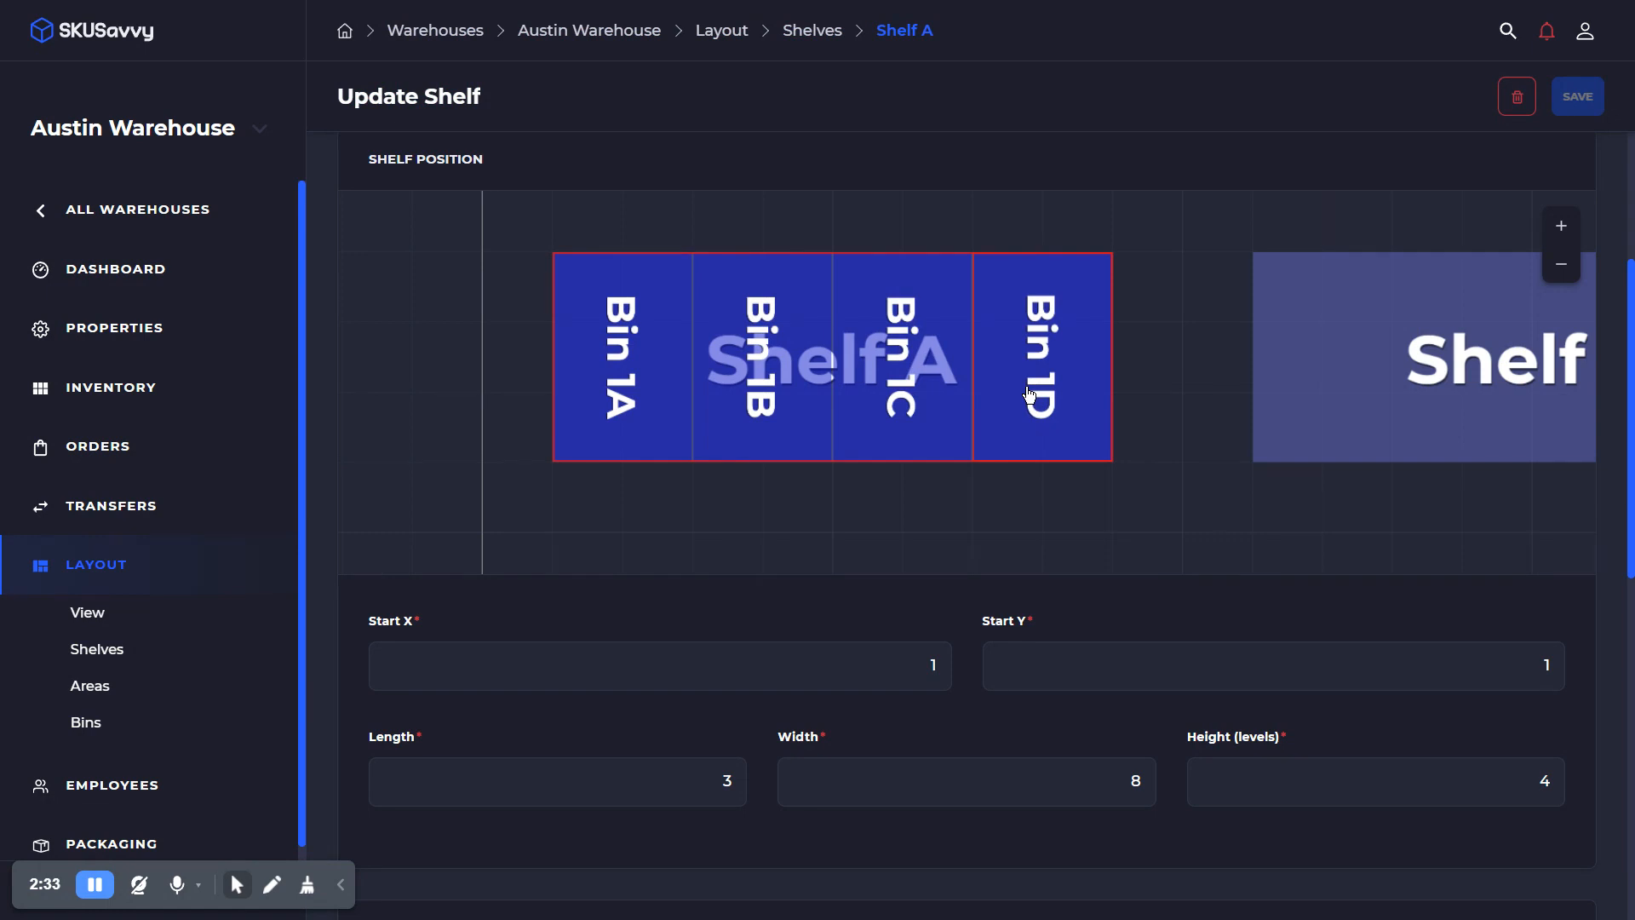
{"action": "scroll", "scroll_direction": "down", "scroll_amount": 3}
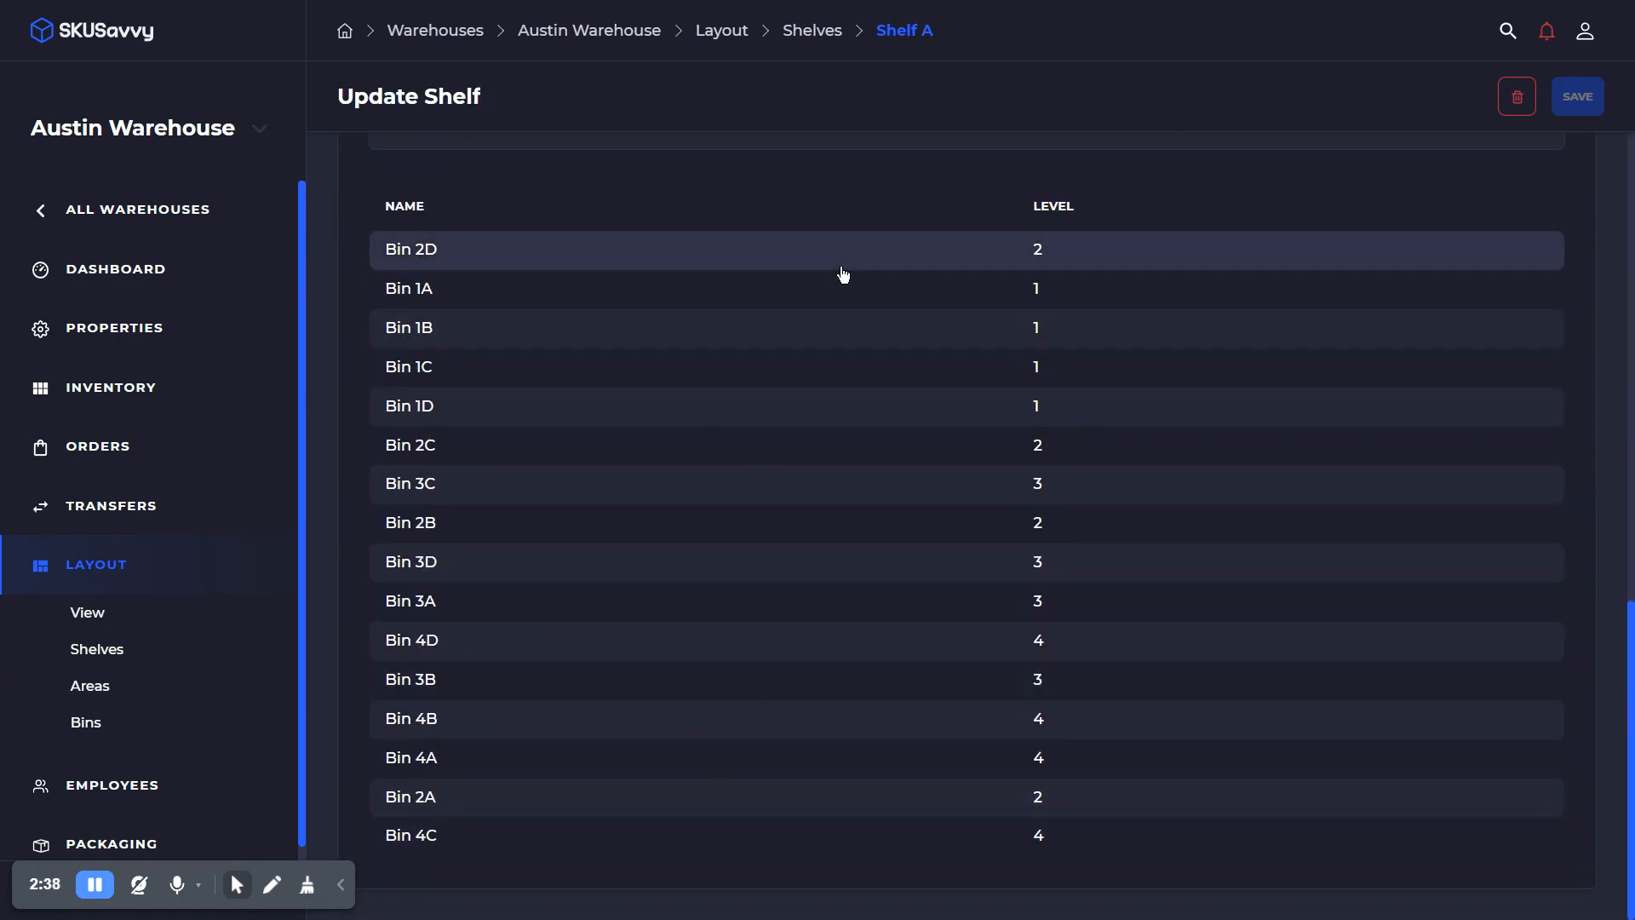
{"action": "scroll", "scroll_direction": "up", "scroll_amount": 3}
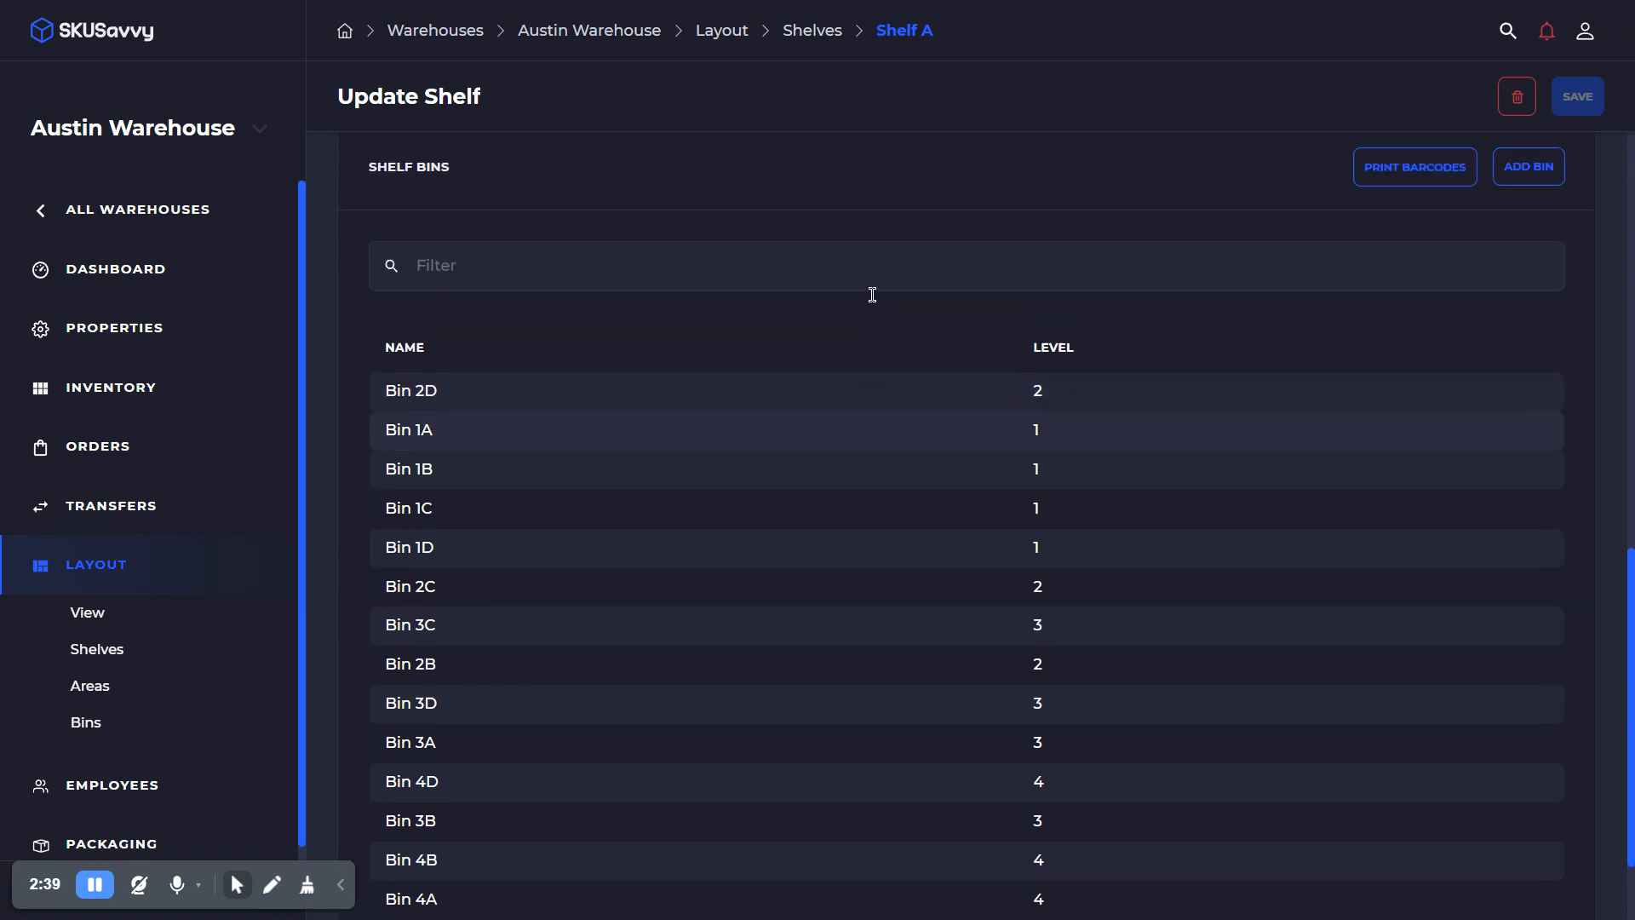
{"action": "scroll", "scroll_direction": "up", "scroll_amount": 3}
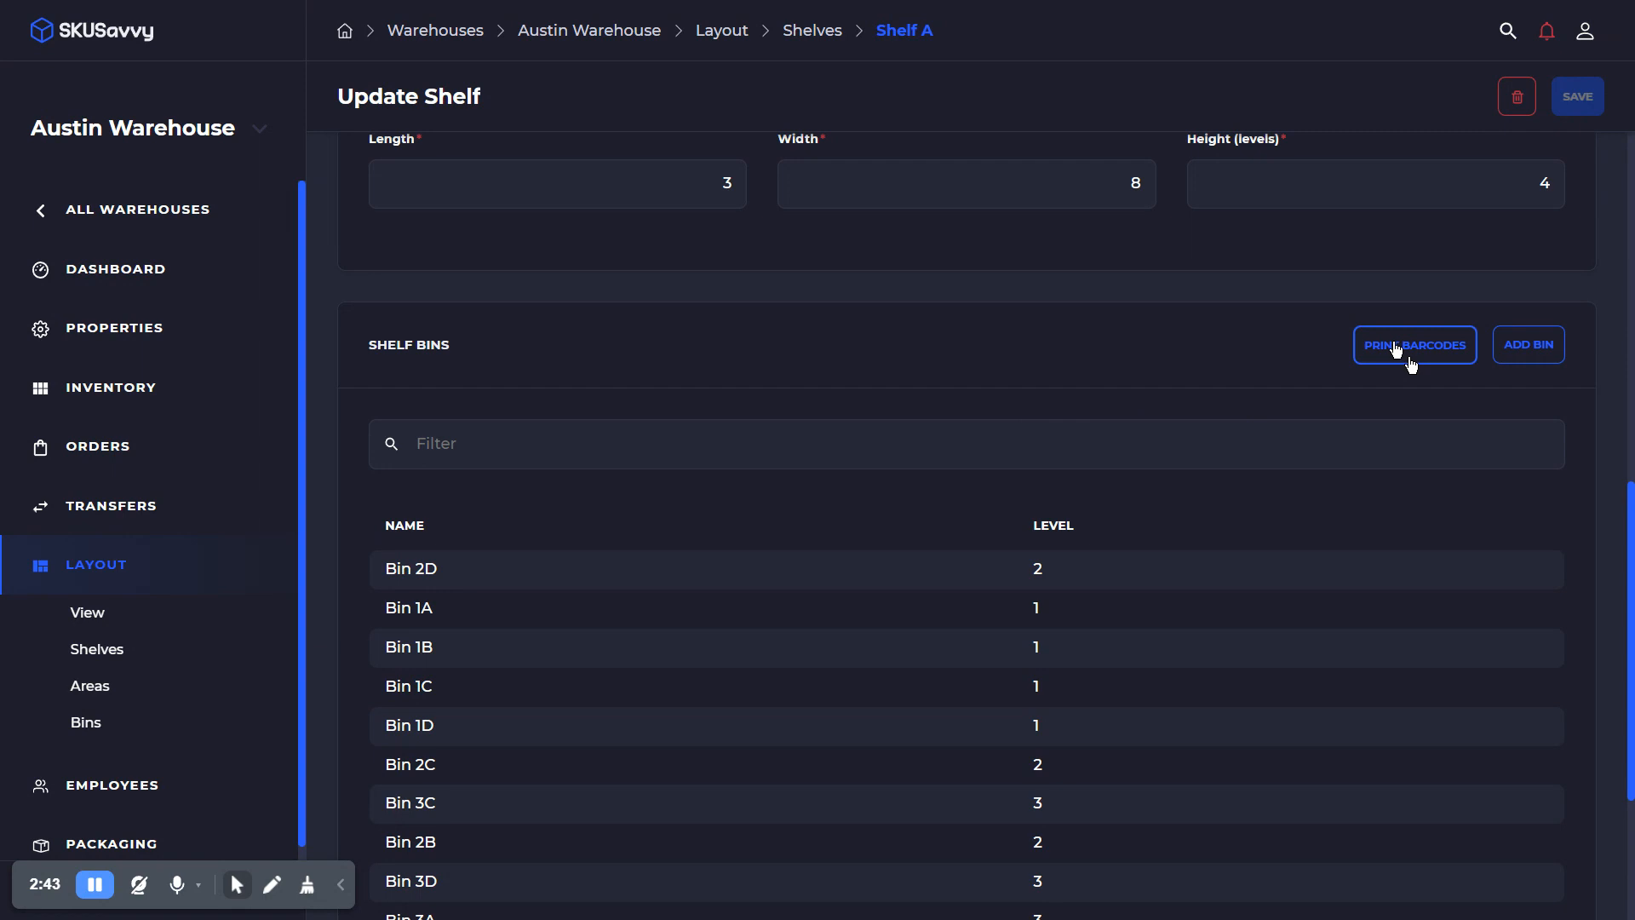
{"action": "left_click", "coordinate": [1413, 344]}
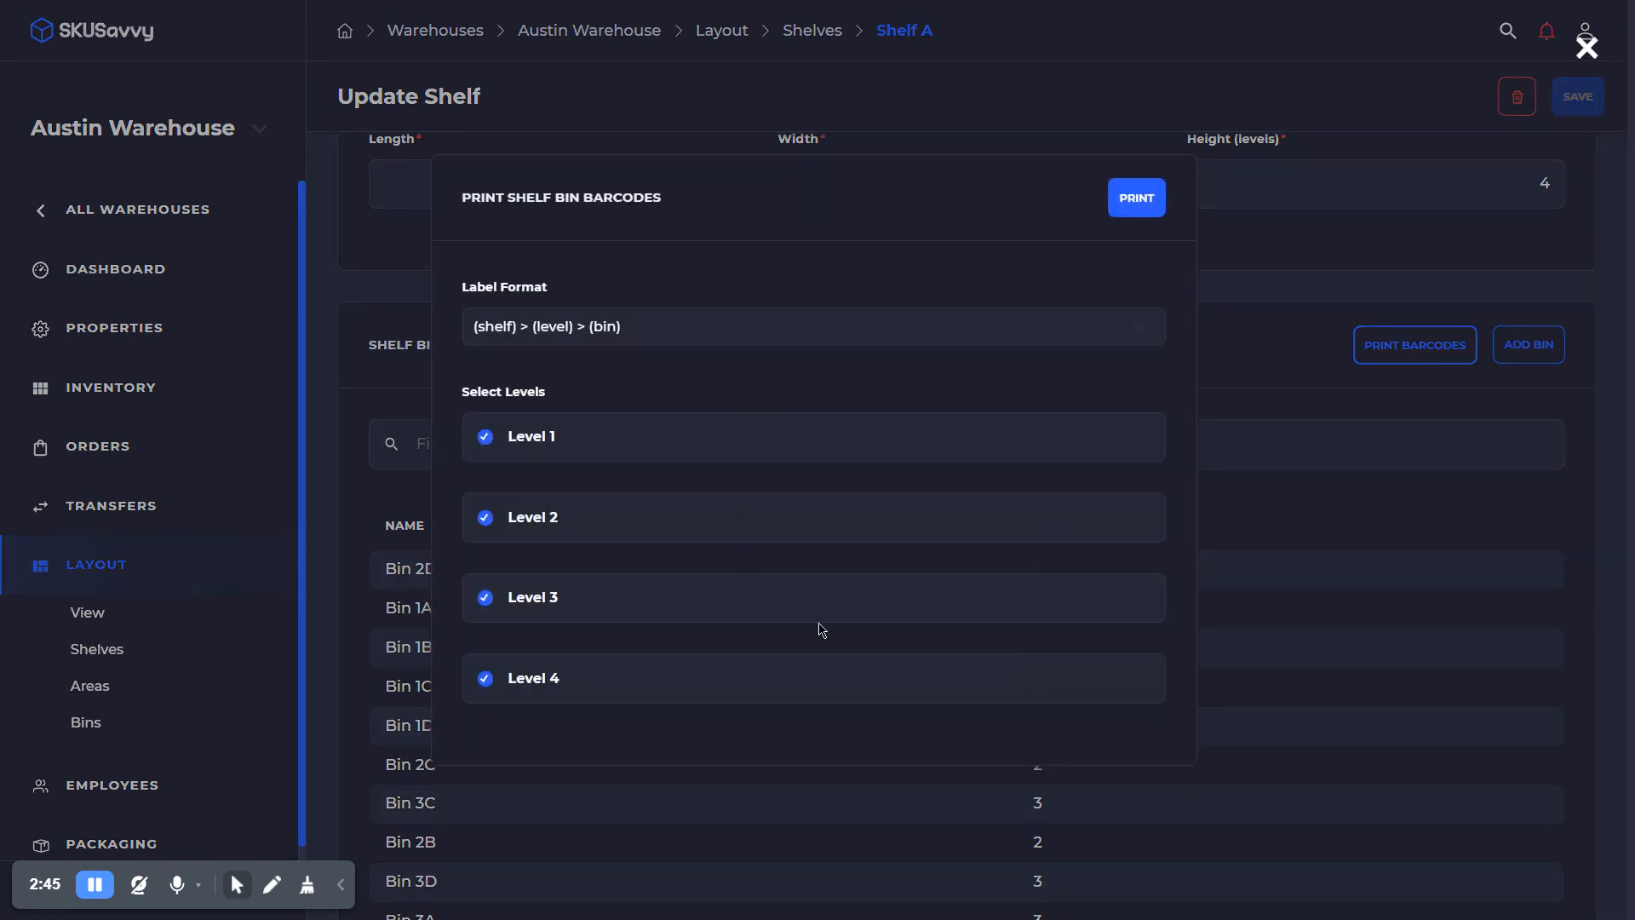
{"action": "mouse_move", "coordinate": [1410, 364]}
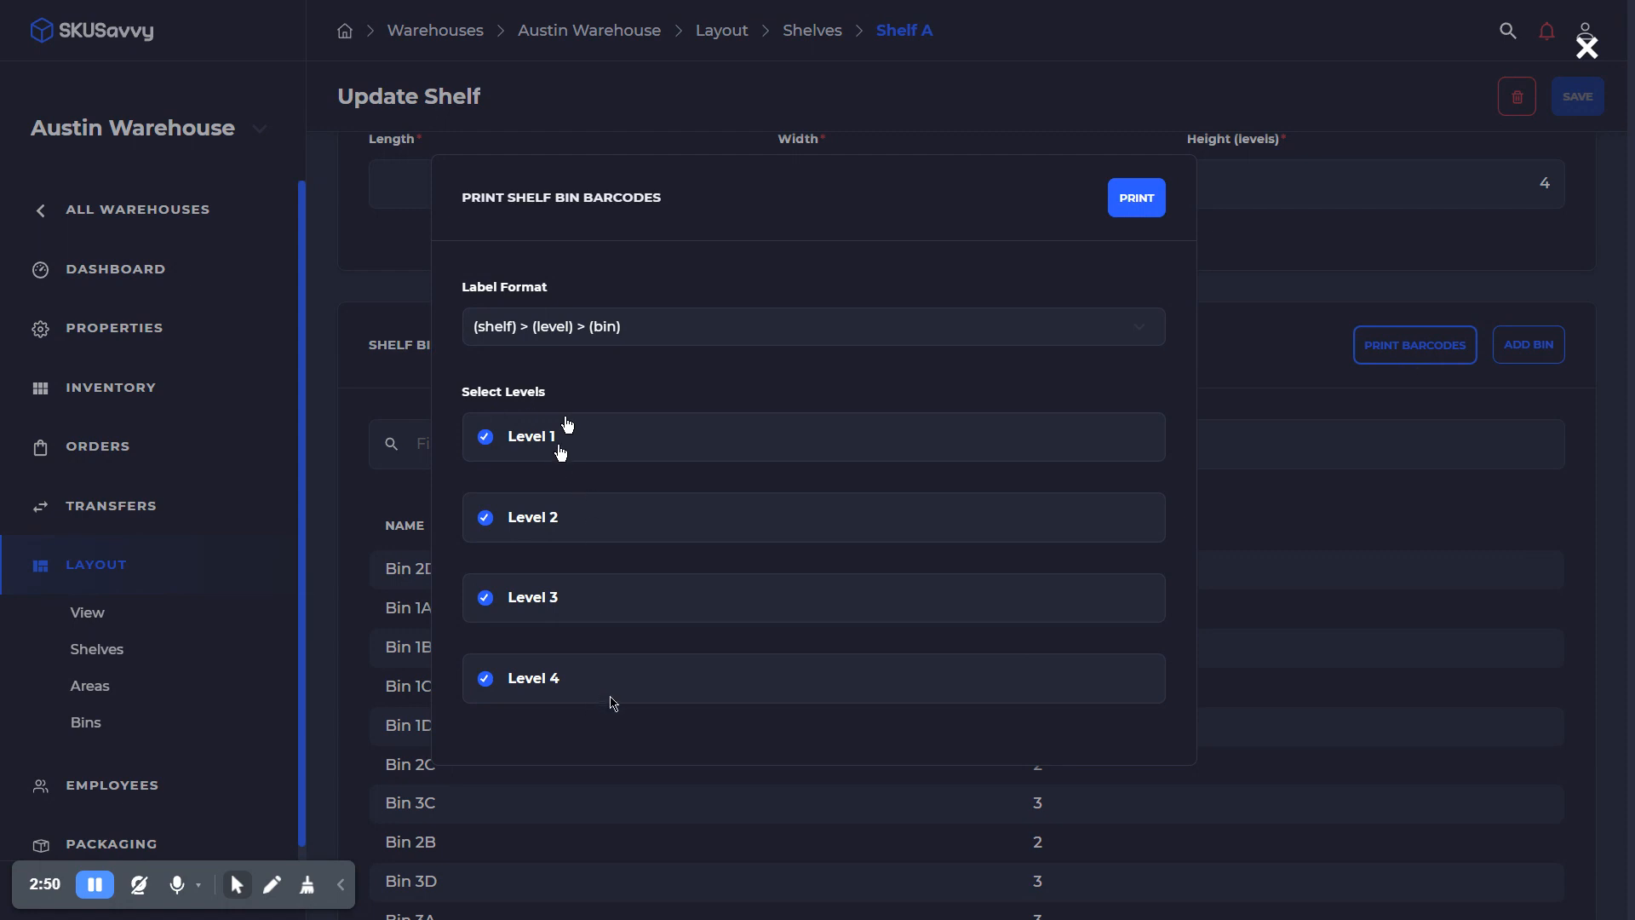
{"action": "mouse_move", "coordinate": [819, 410]}
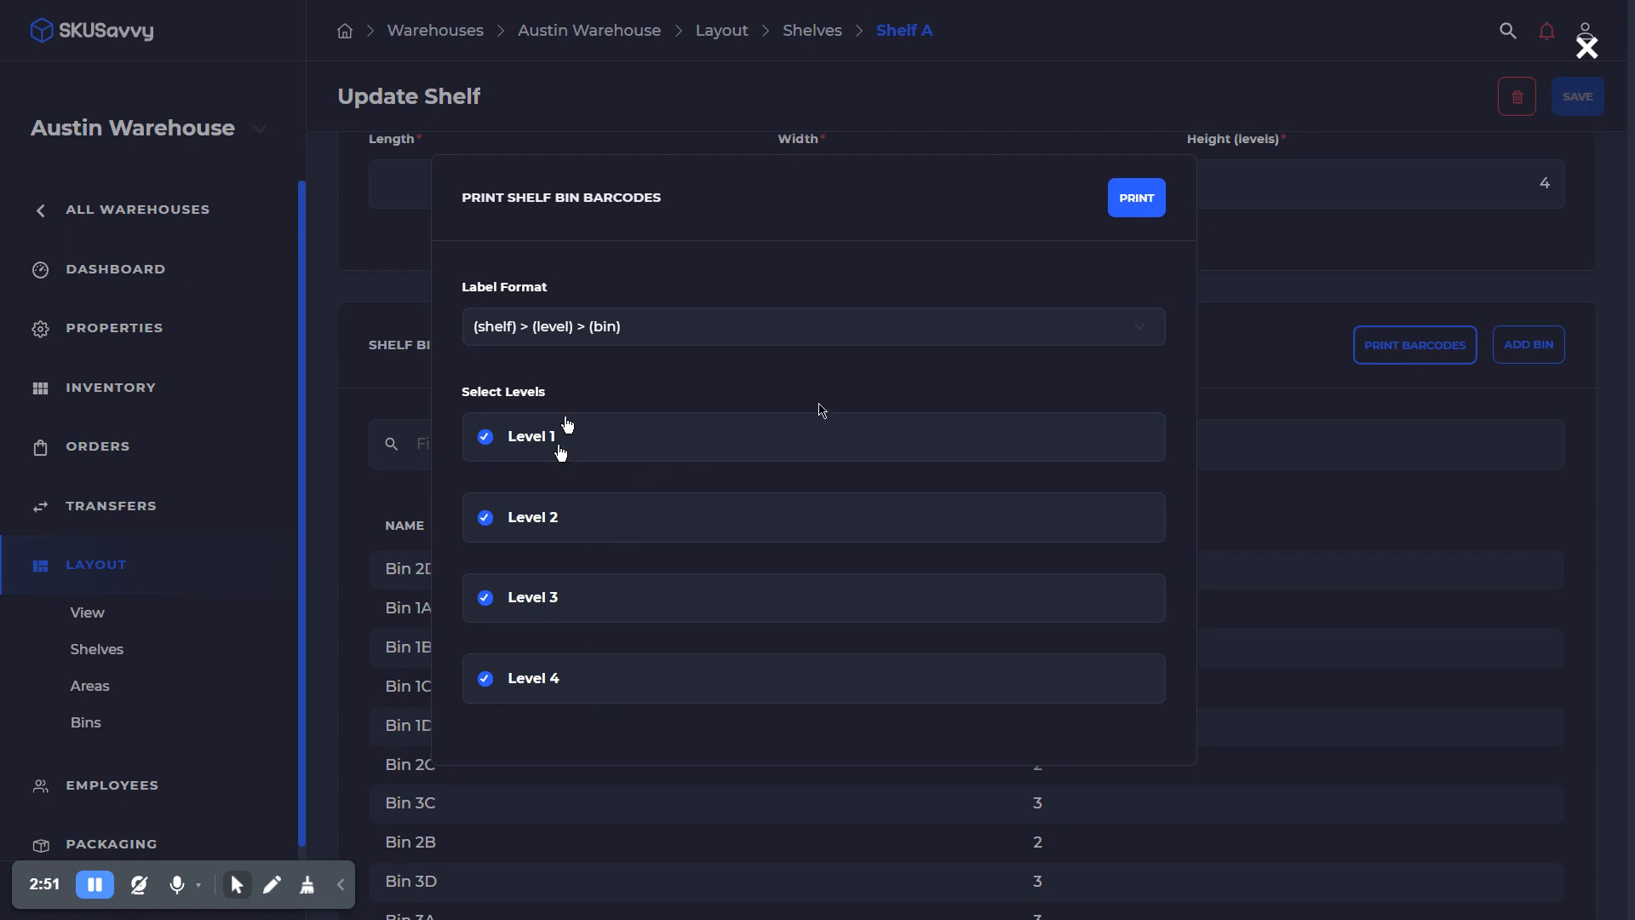
{"action": "mouse_move", "coordinate": [1410, 365]}
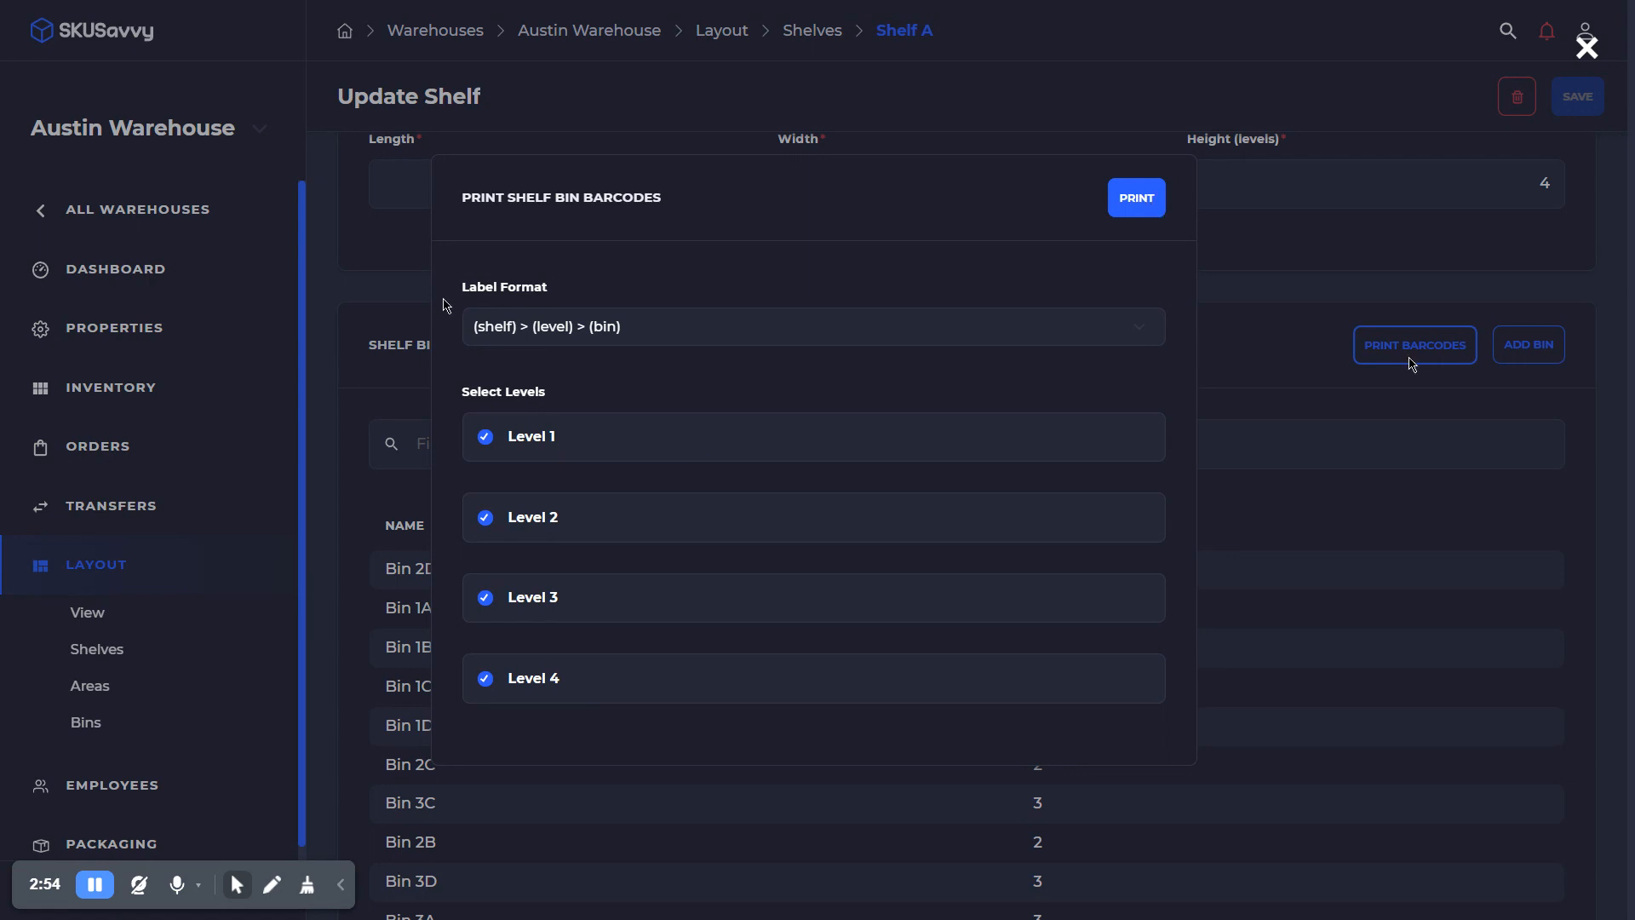
{"action": "mouse_move", "coordinate": [637, 350]}
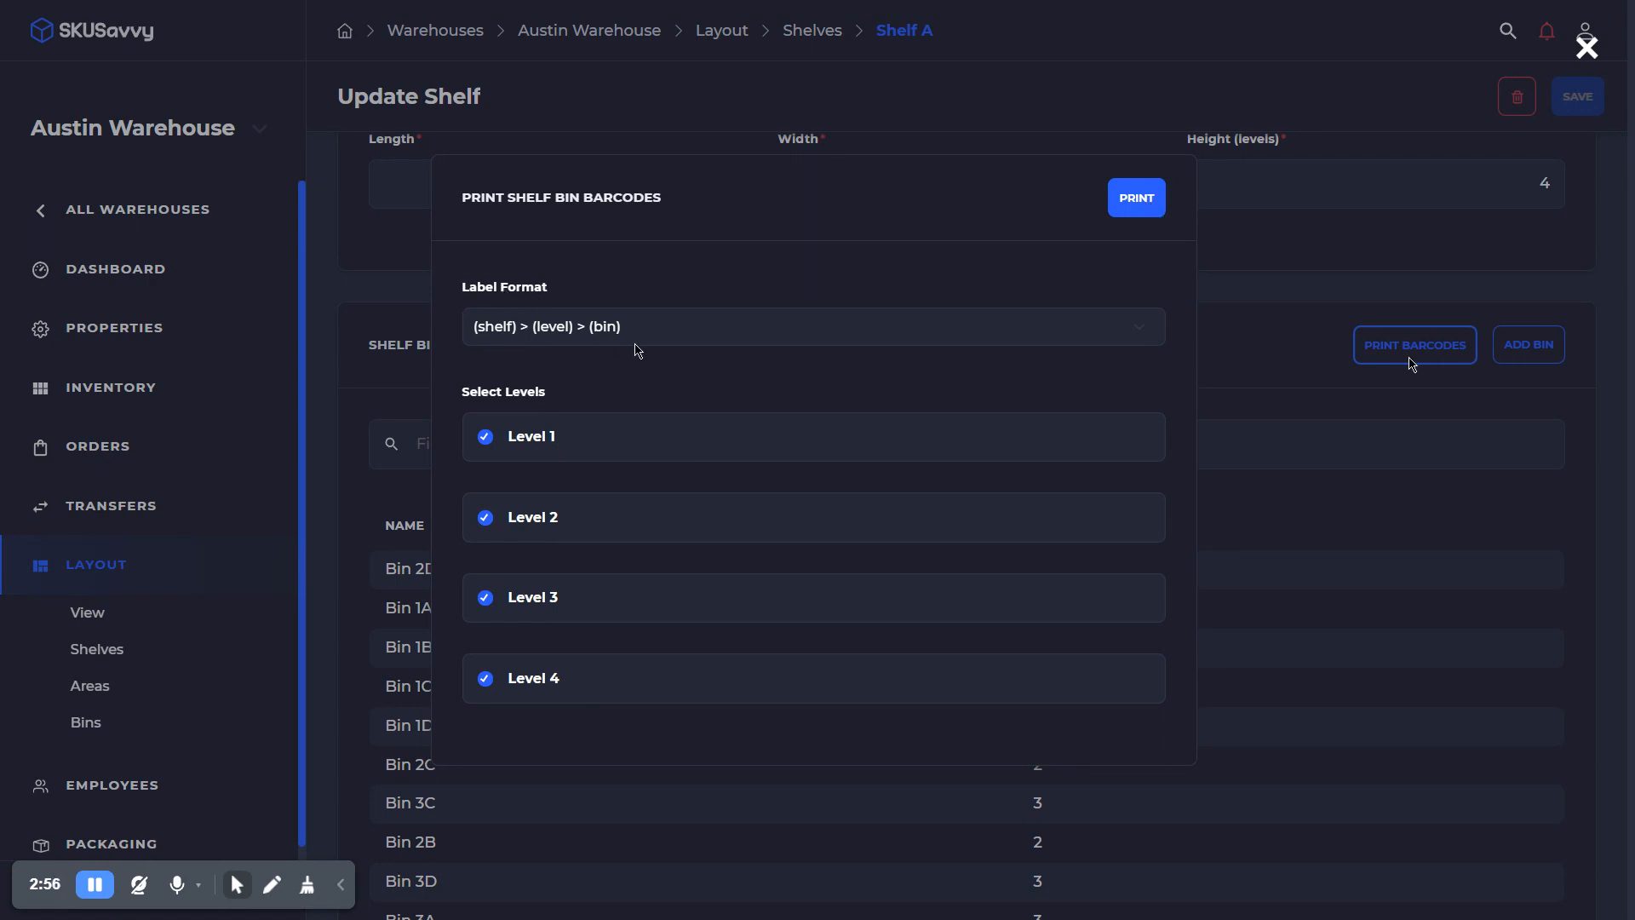
{"action": "mouse_move", "coordinate": [1134, 215]}
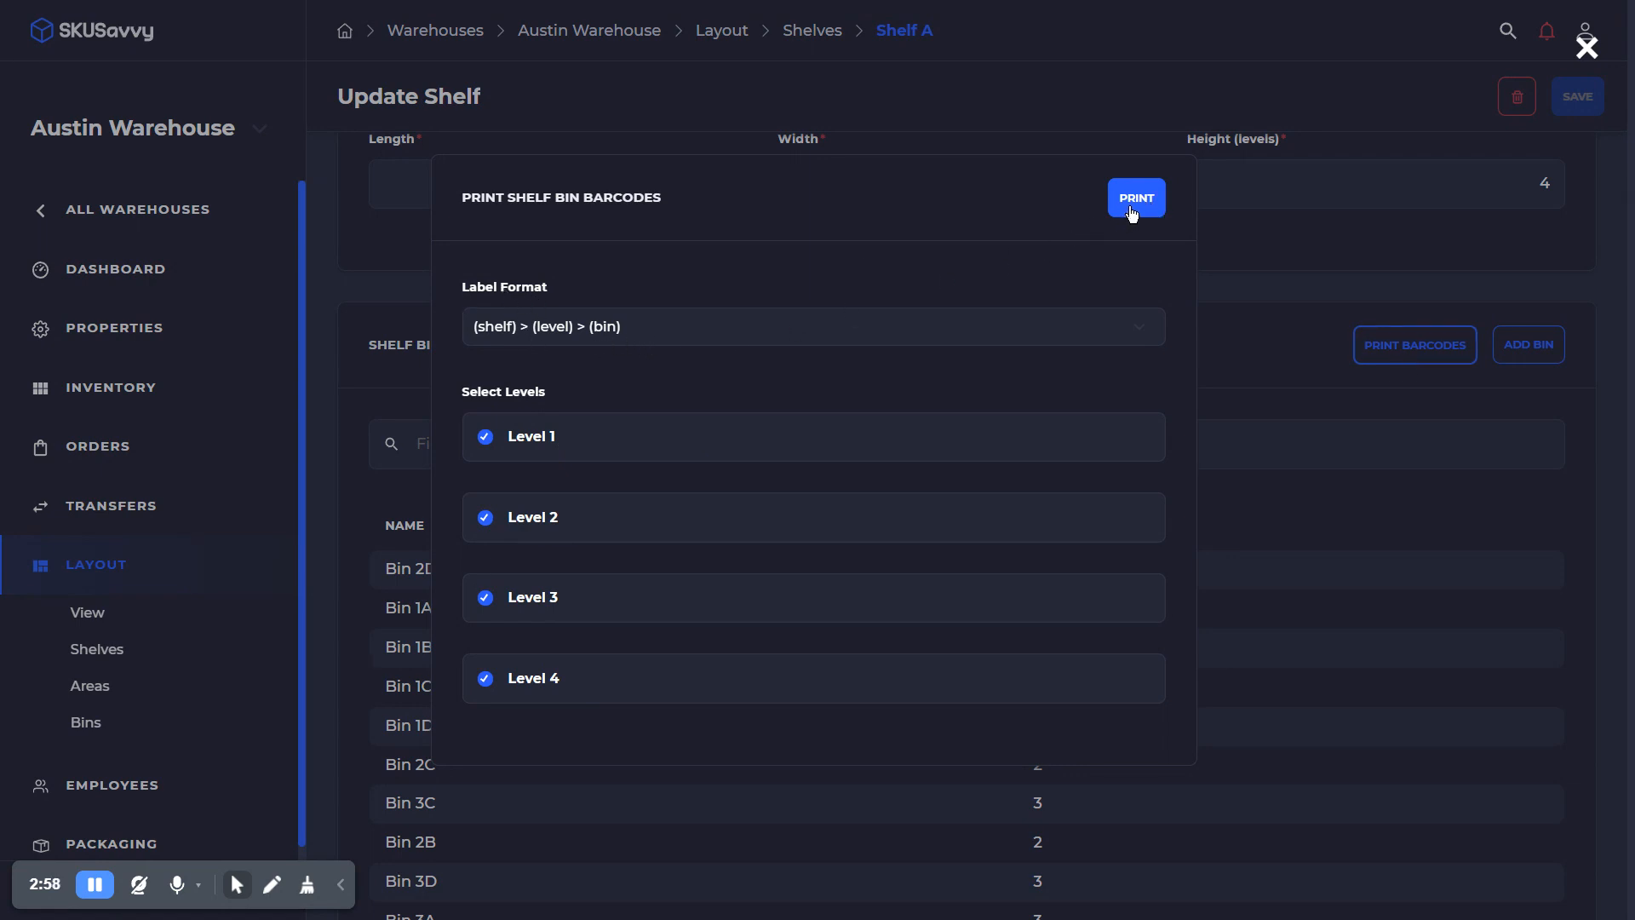
- Preview the 16 shelf > level > bin labels for all four Shelf A levels, then close it
{"action": "left_click", "coordinate": [1134, 198]}
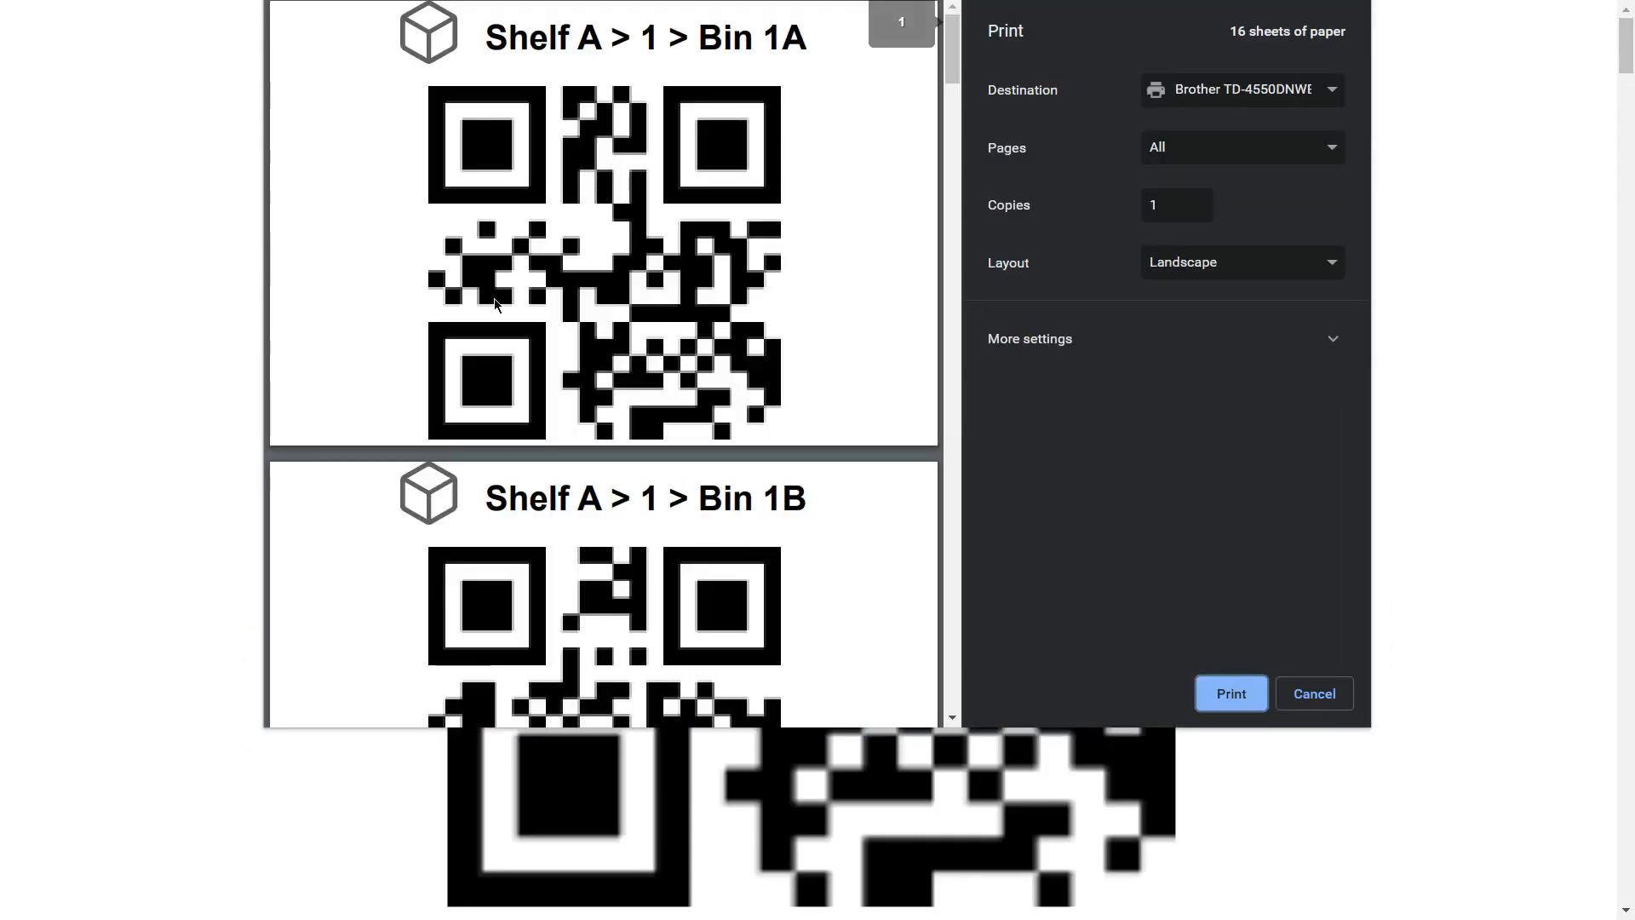
{"action": "scroll", "scroll_direction": "down", "scroll_amount": 3}
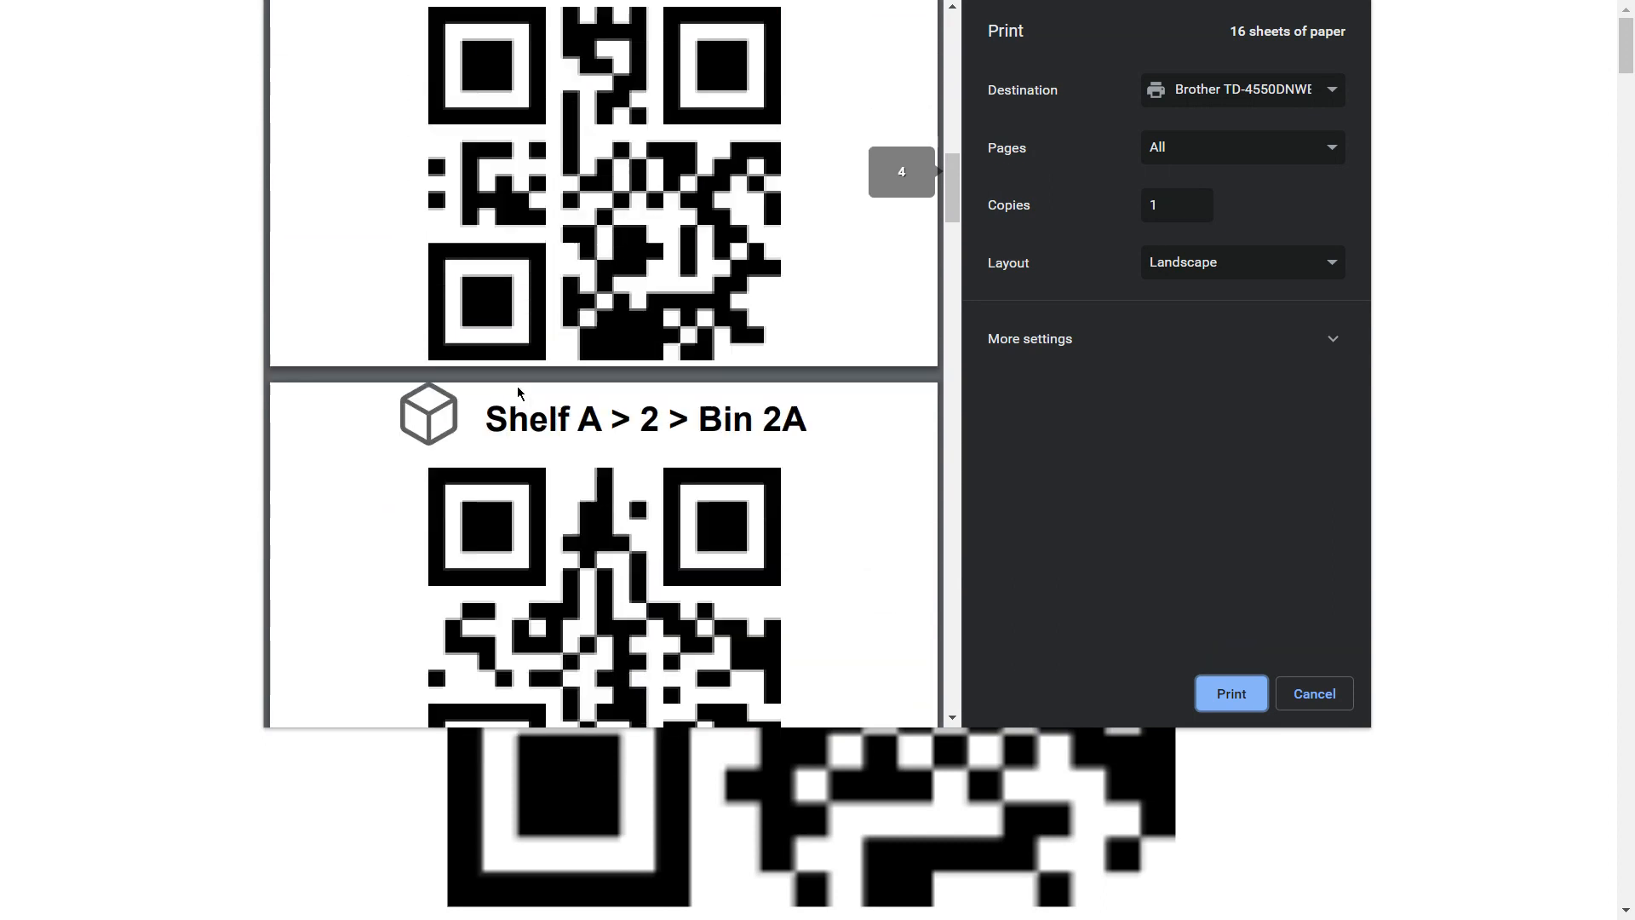
{"action": "left_click", "coordinate": [1313, 694]}
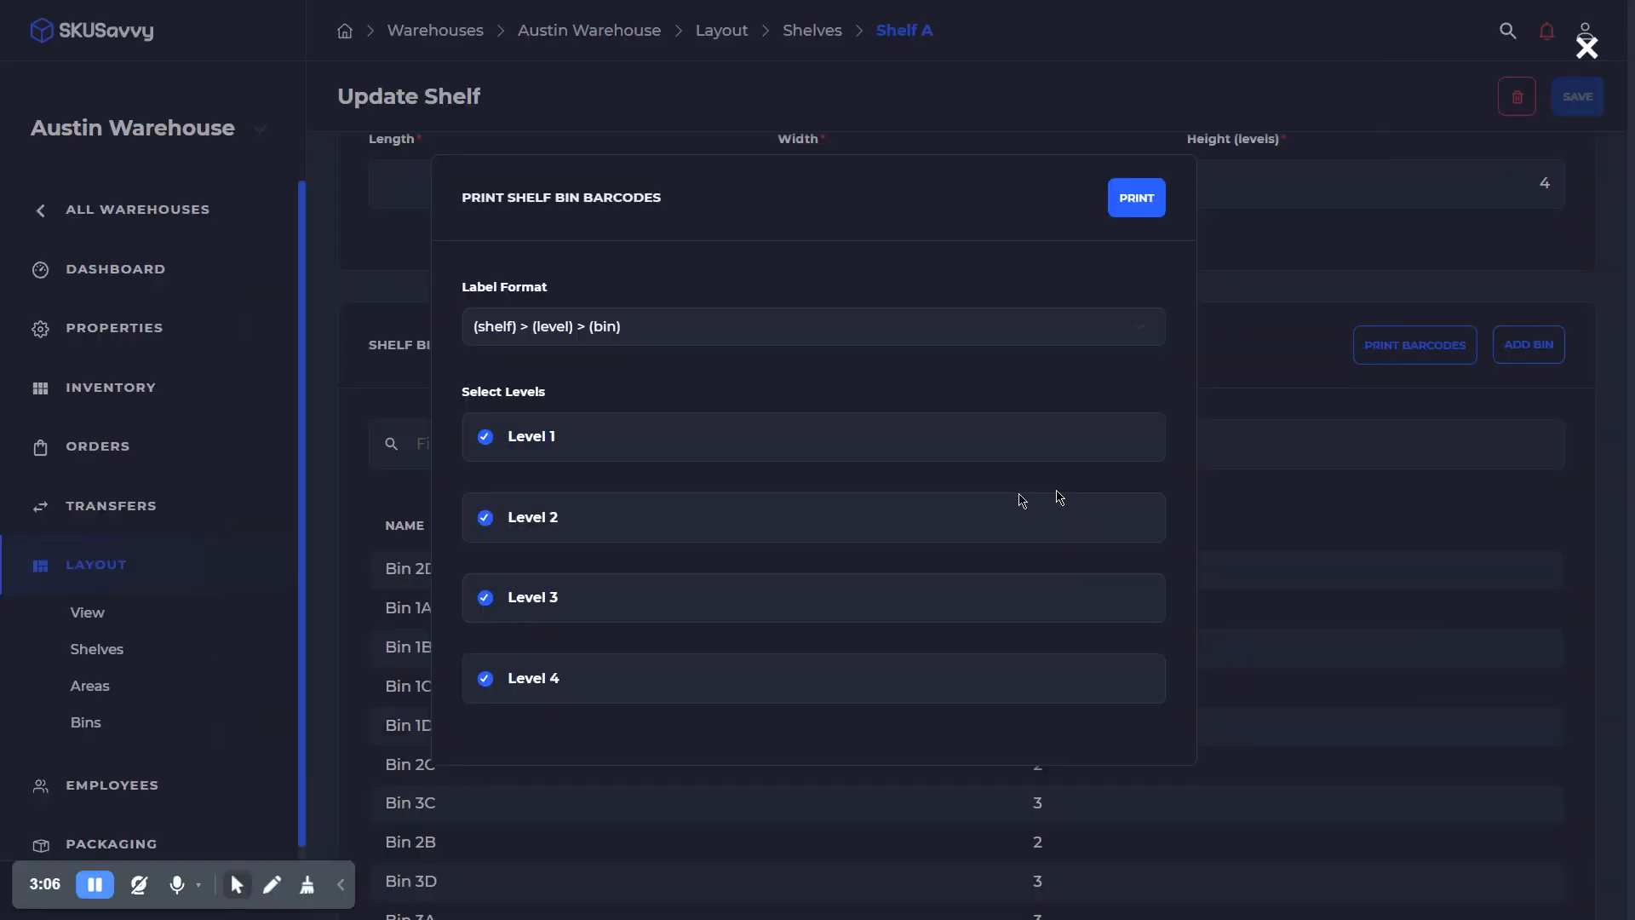
{"action": "mouse_move", "coordinate": [969, 428]}
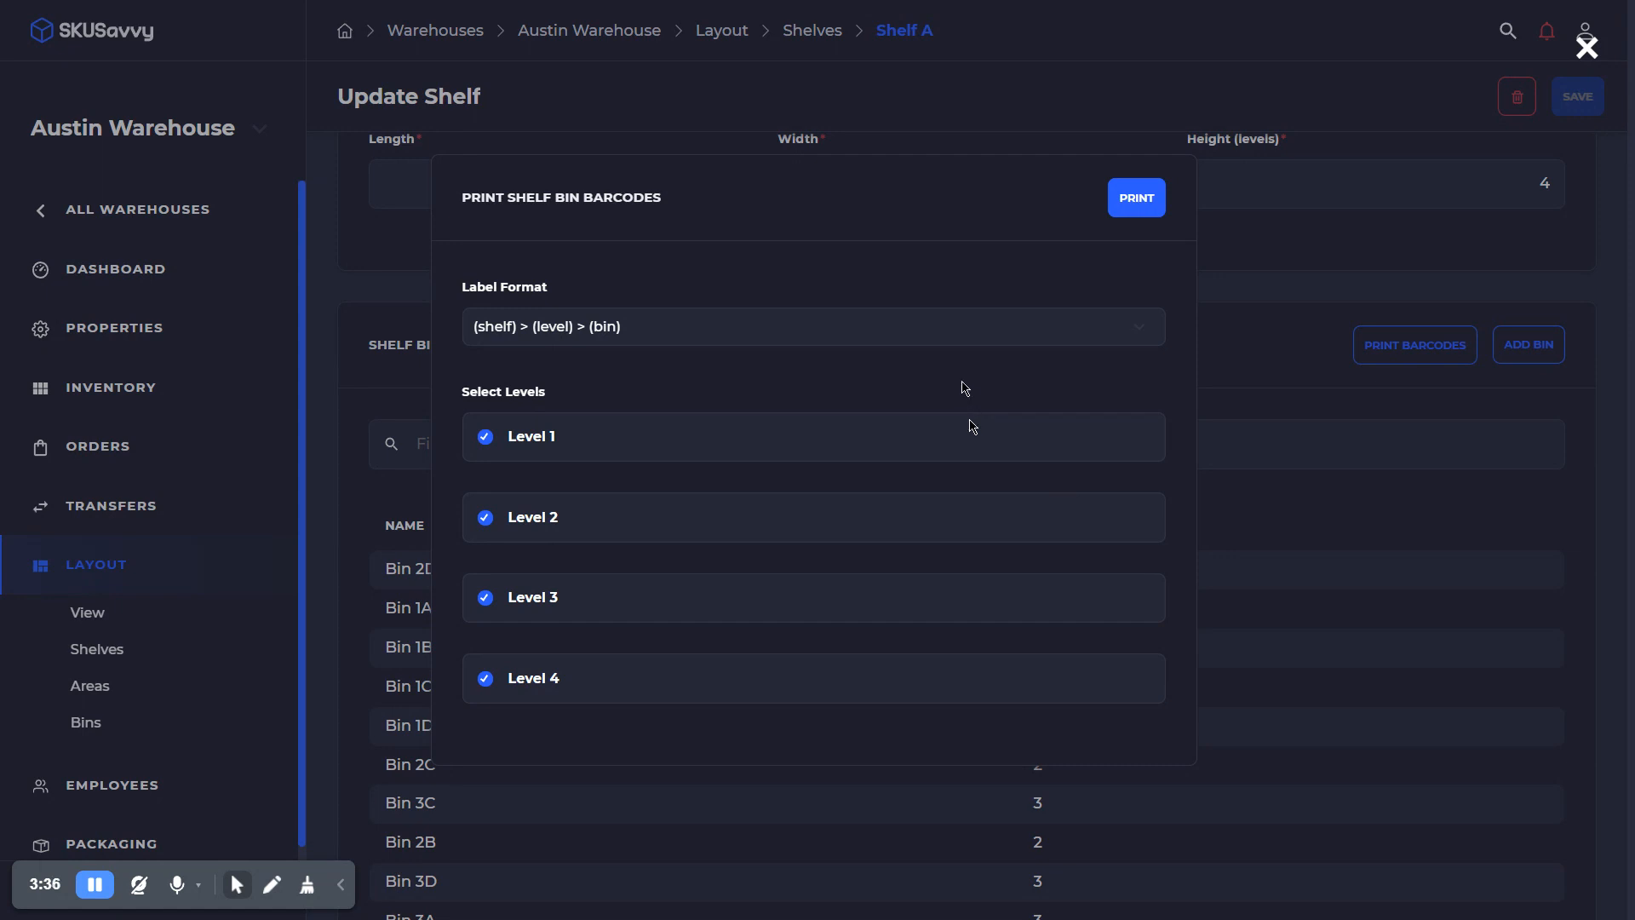
{"action": "mouse_move", "coordinate": [835, 412]}
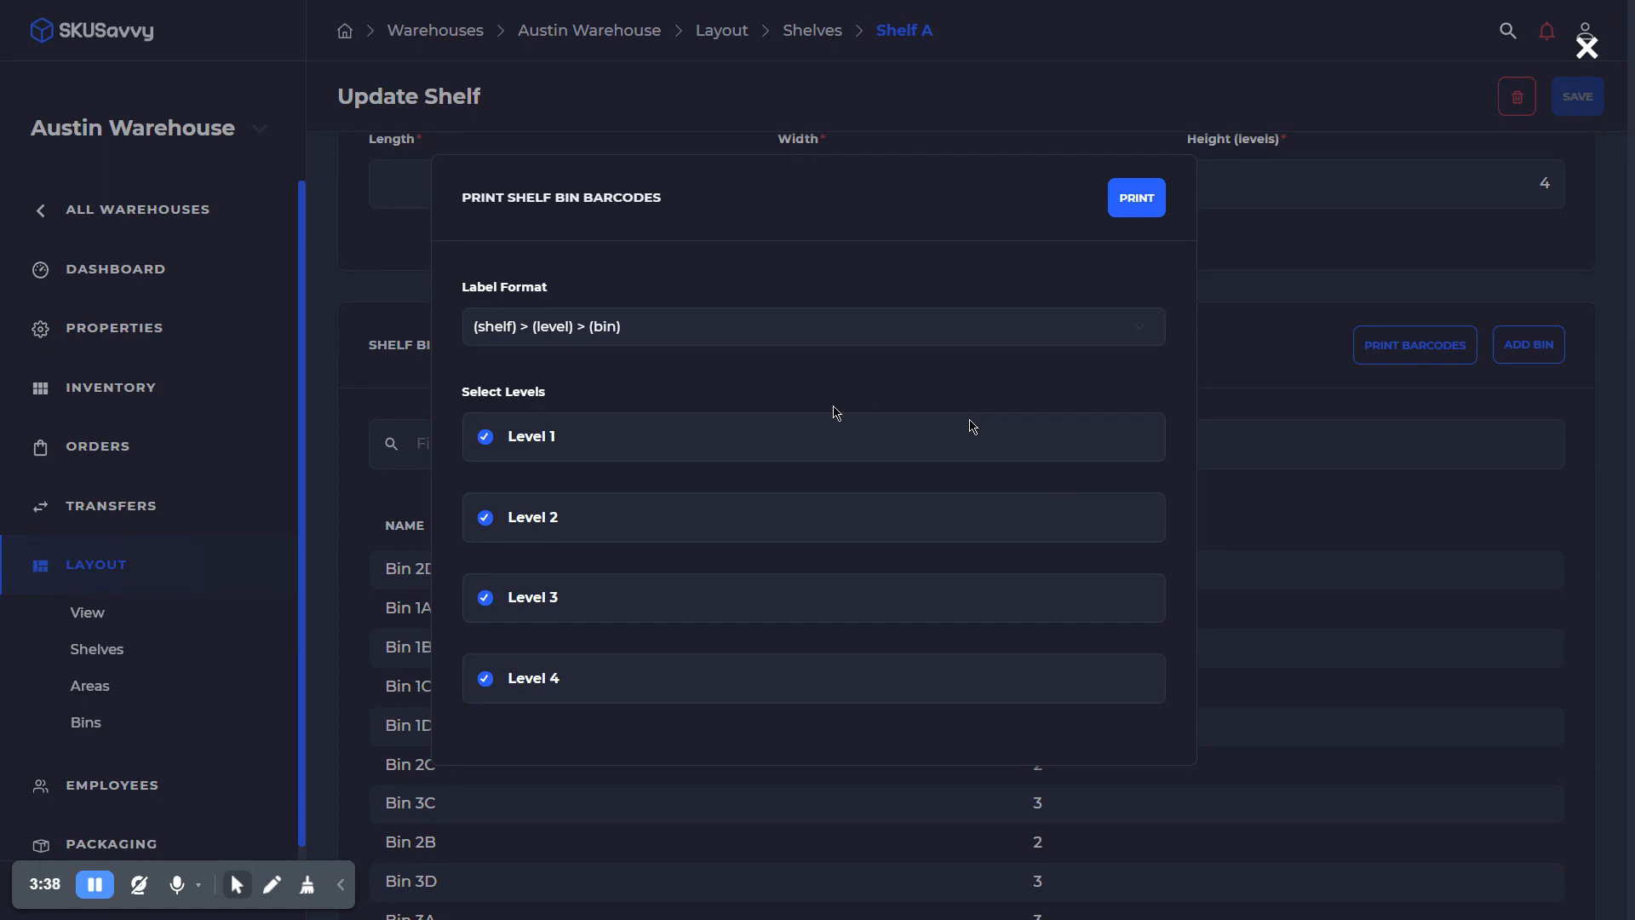
{"action": "mouse_move", "coordinate": [1057, 495]}
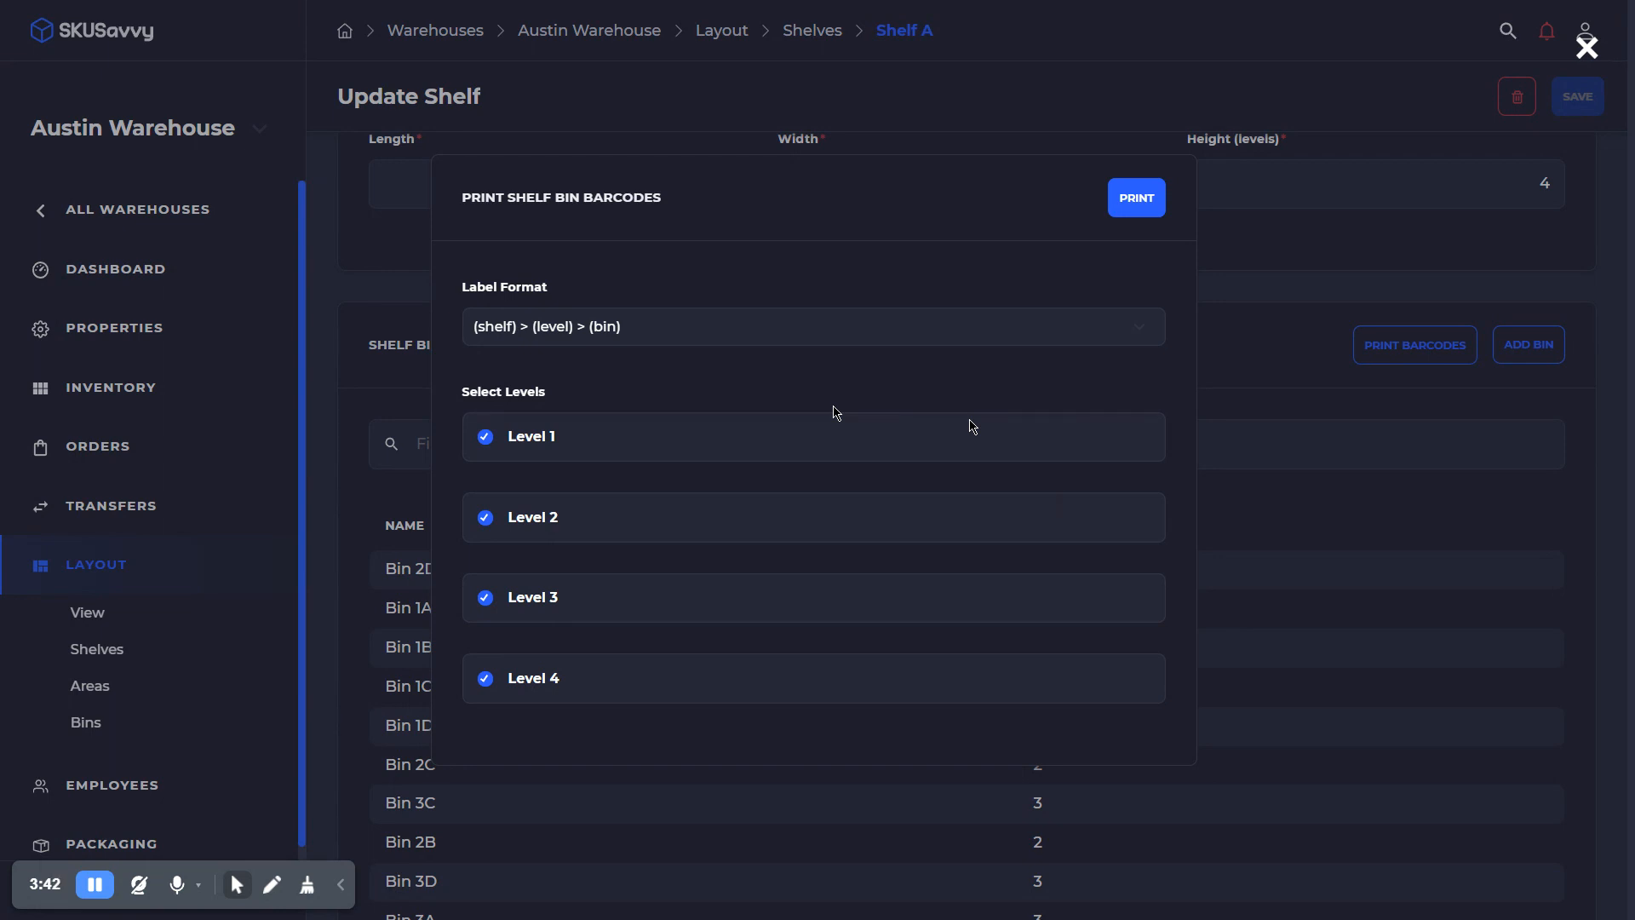
{"action": "mouse_move", "coordinate": [1057, 496]}
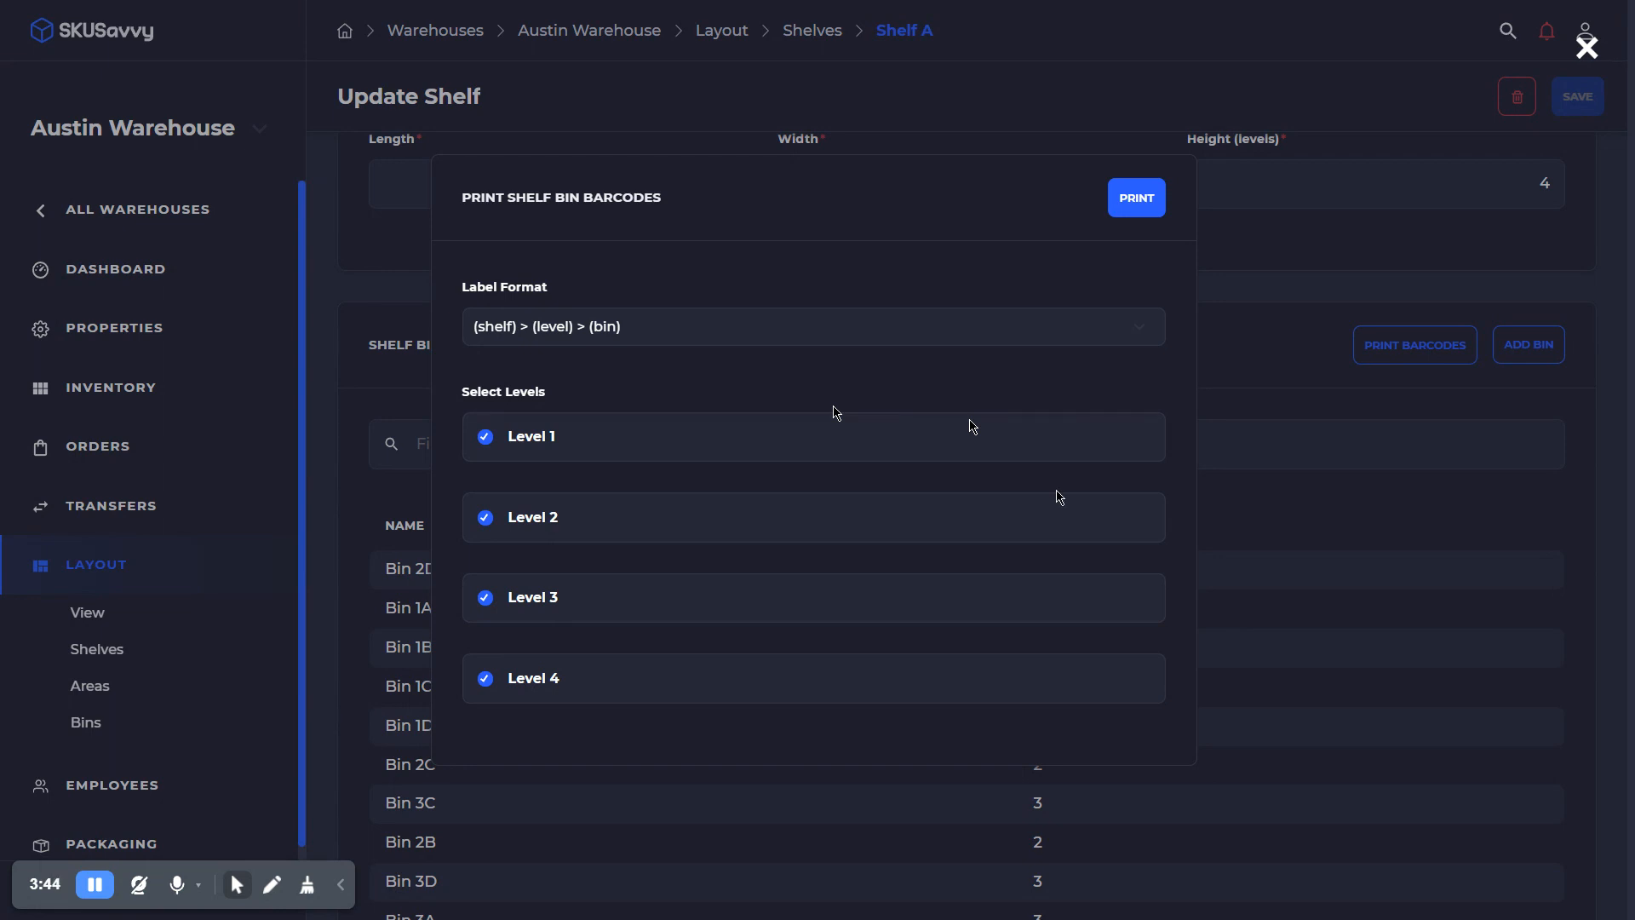